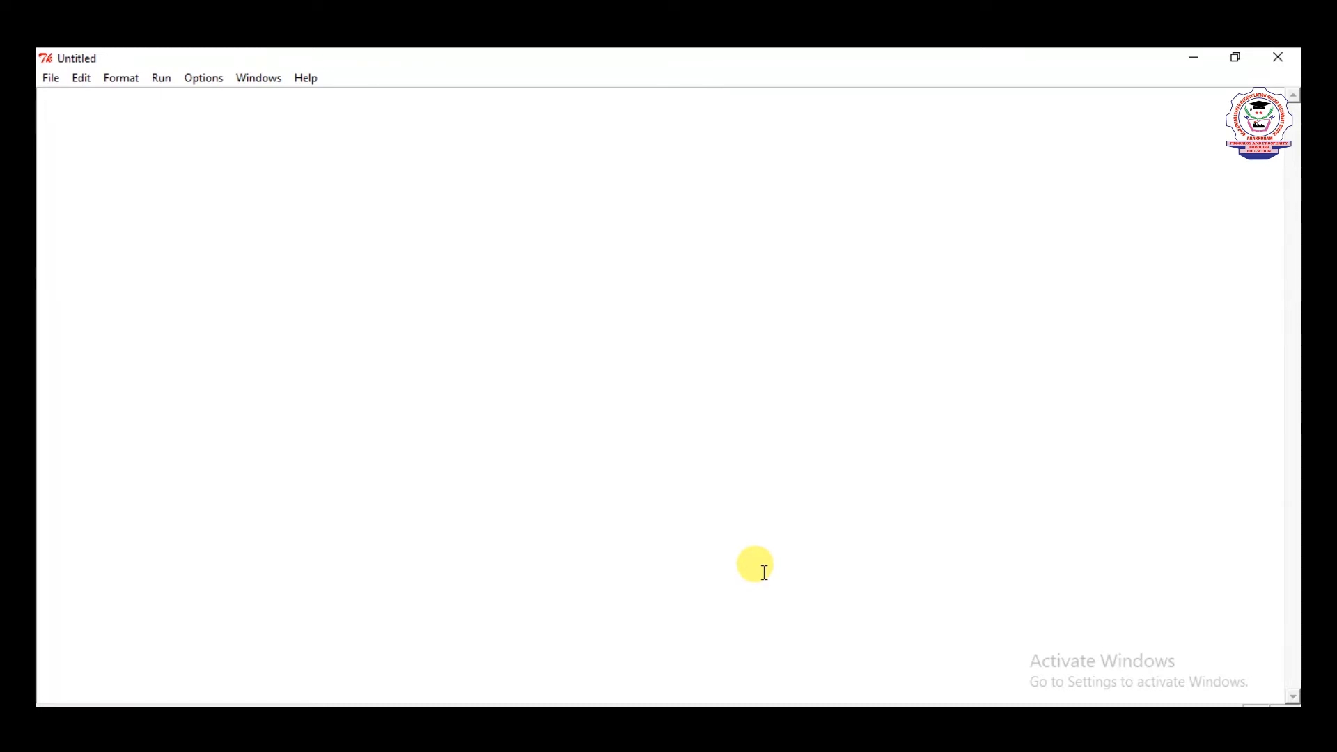
Write the first line avg=int(input("Enter the average of a student"))
text(av)
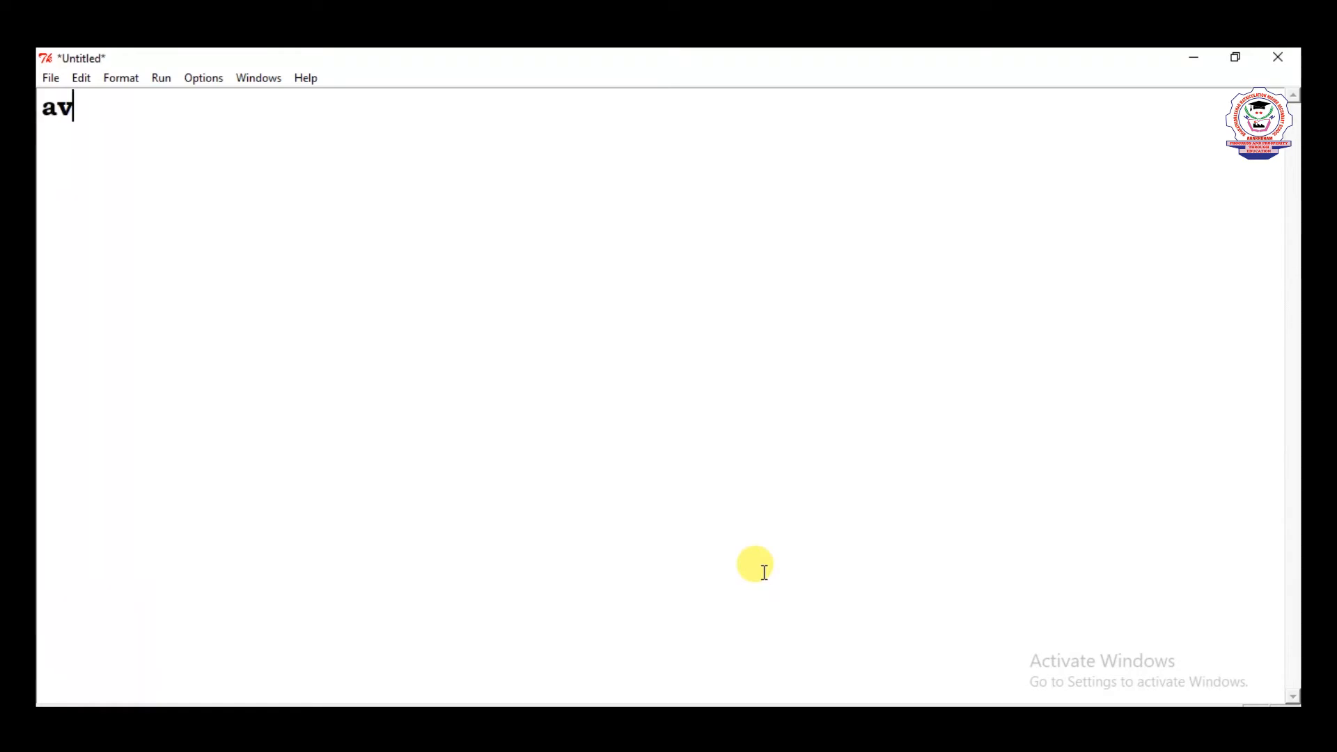
text(g)
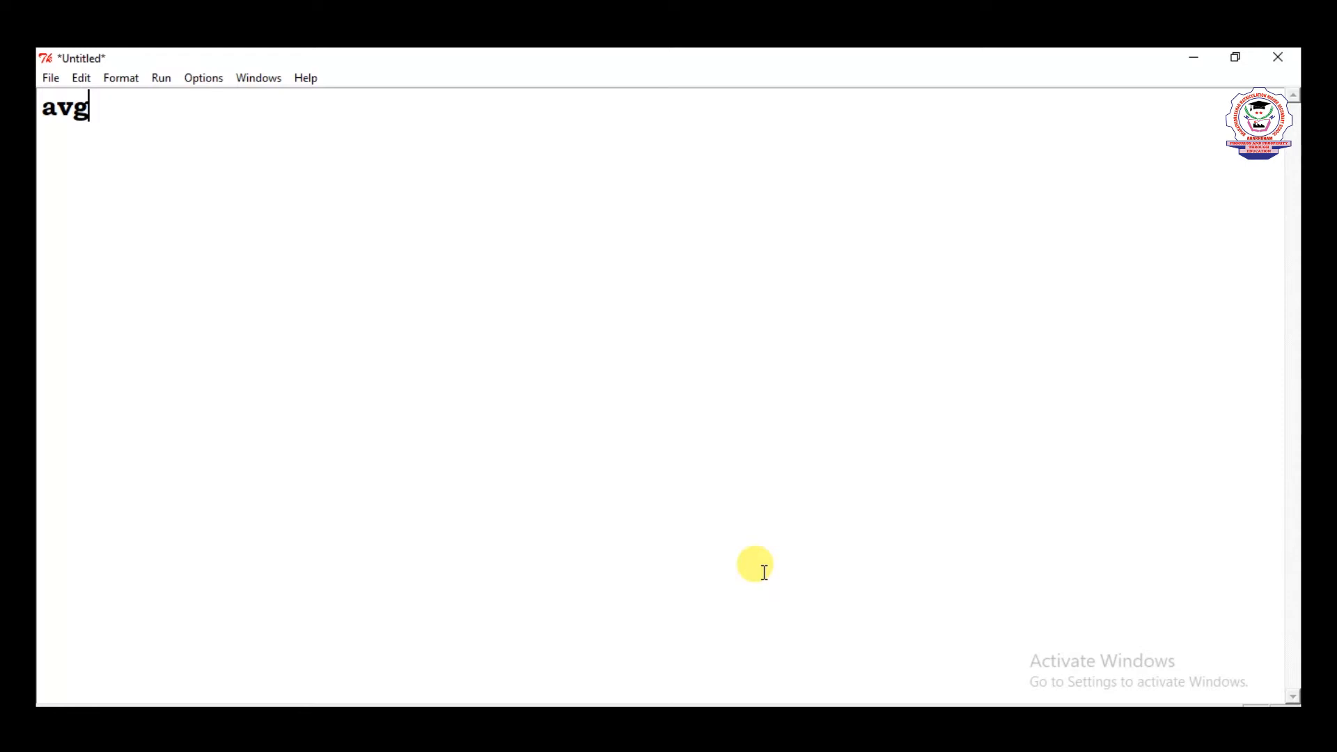
text(=)
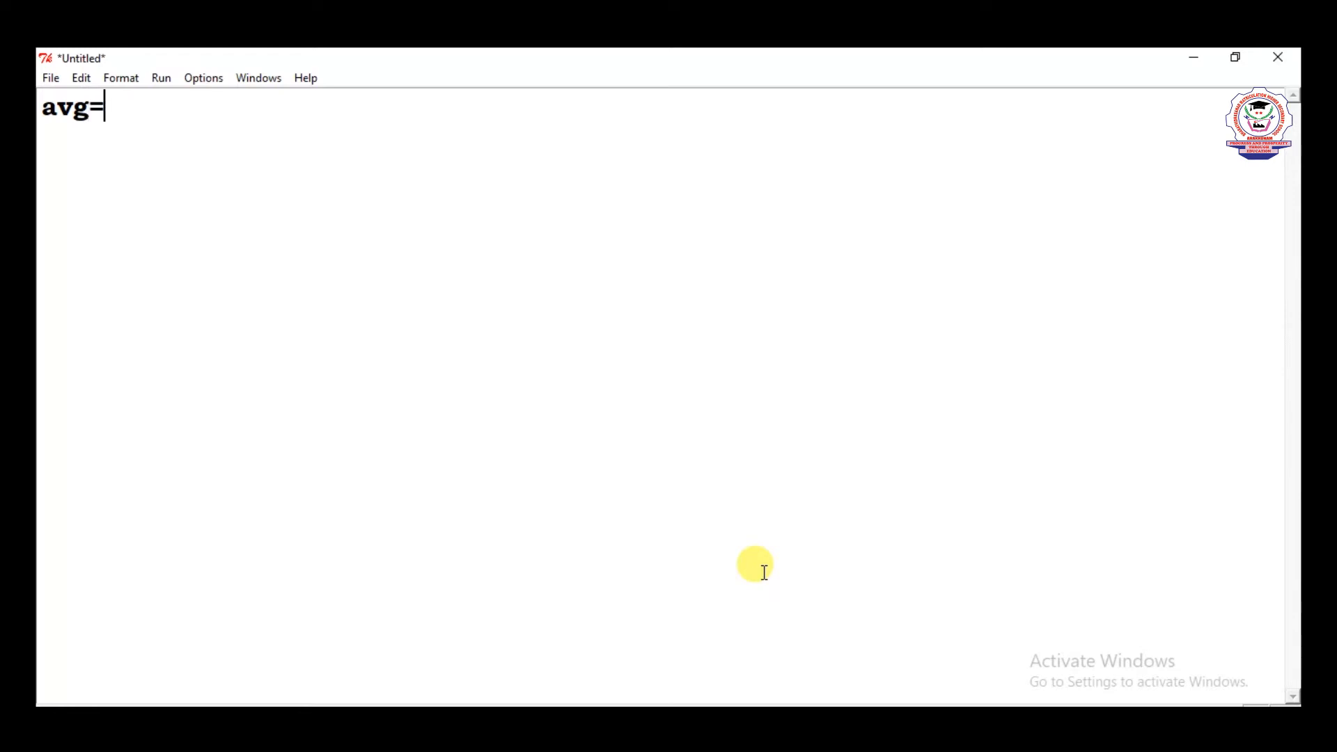
text(i)
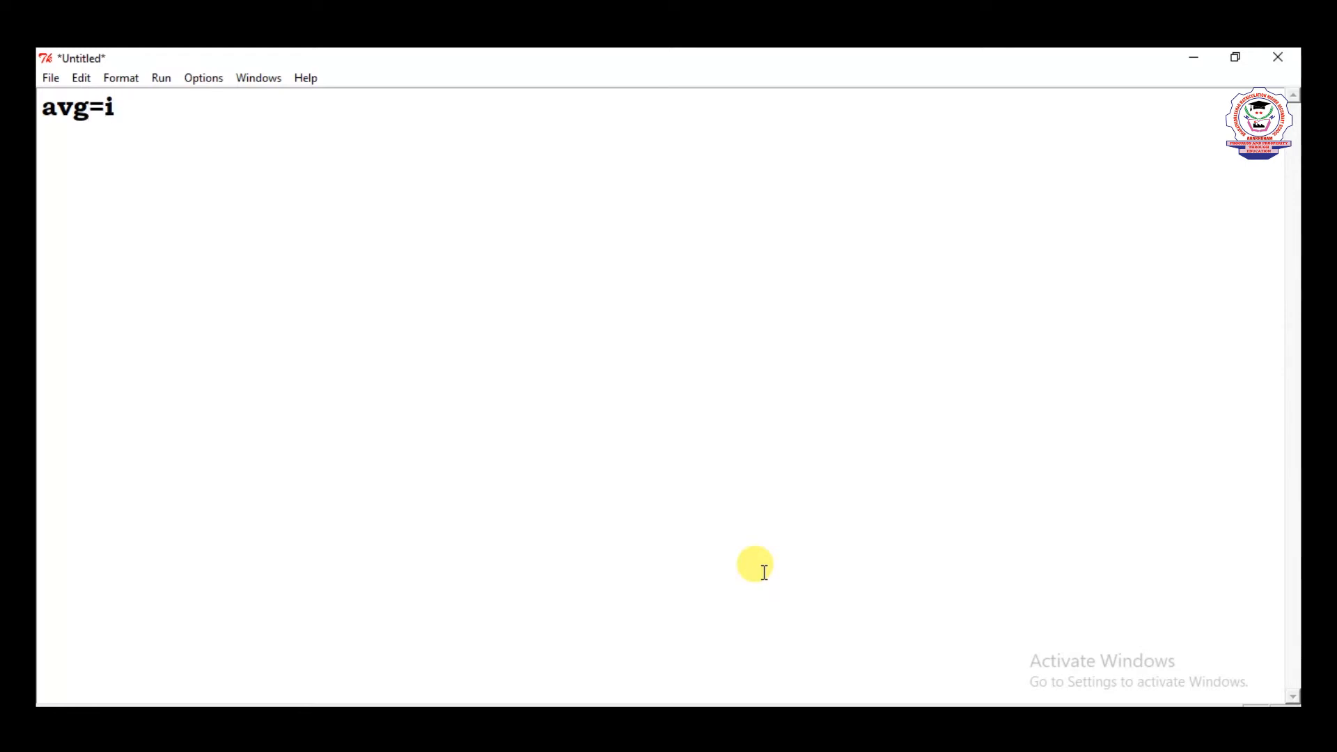
text(n)
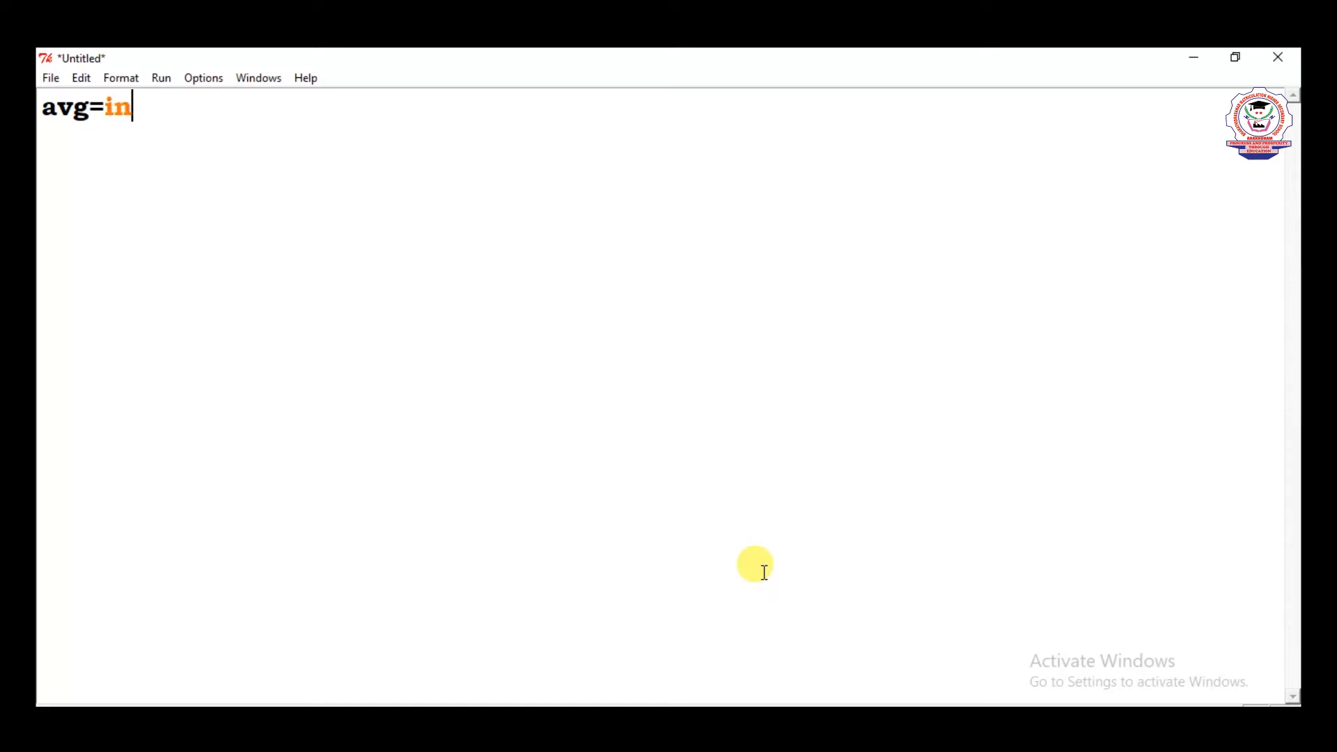
text(t)
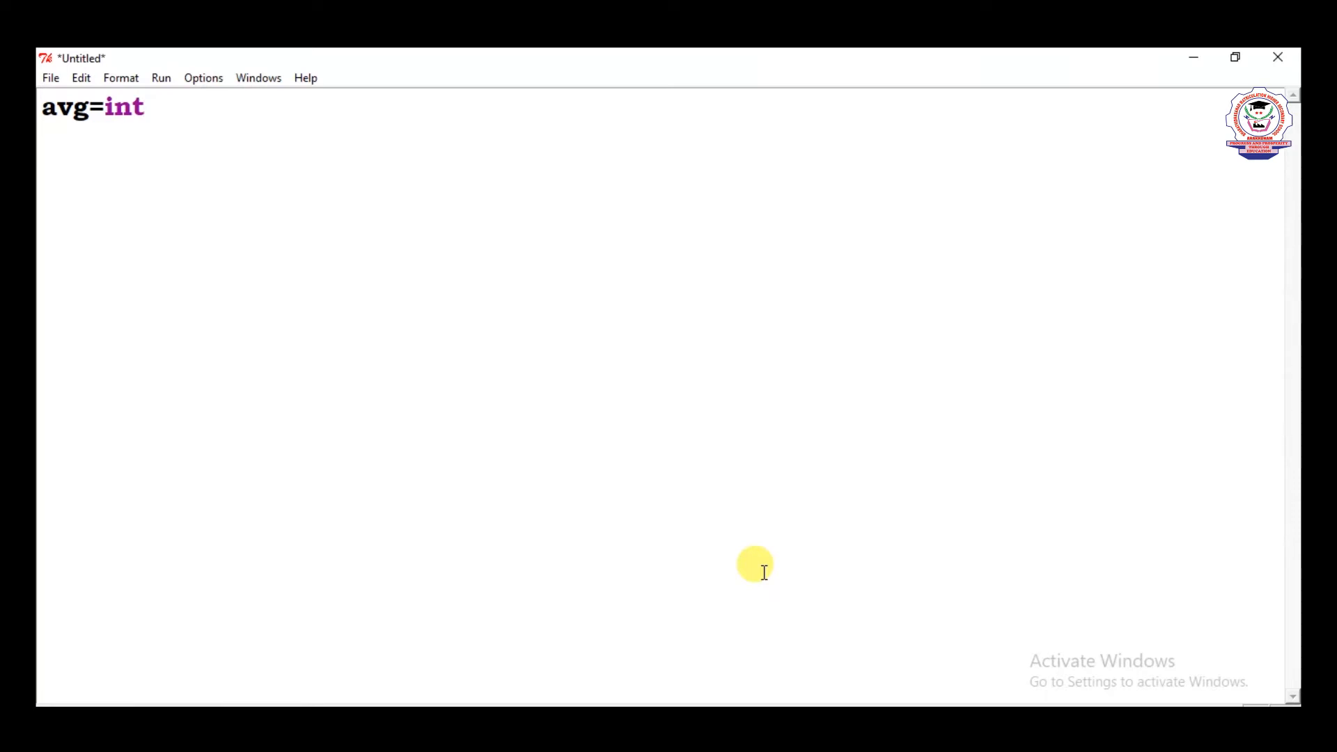
text(()
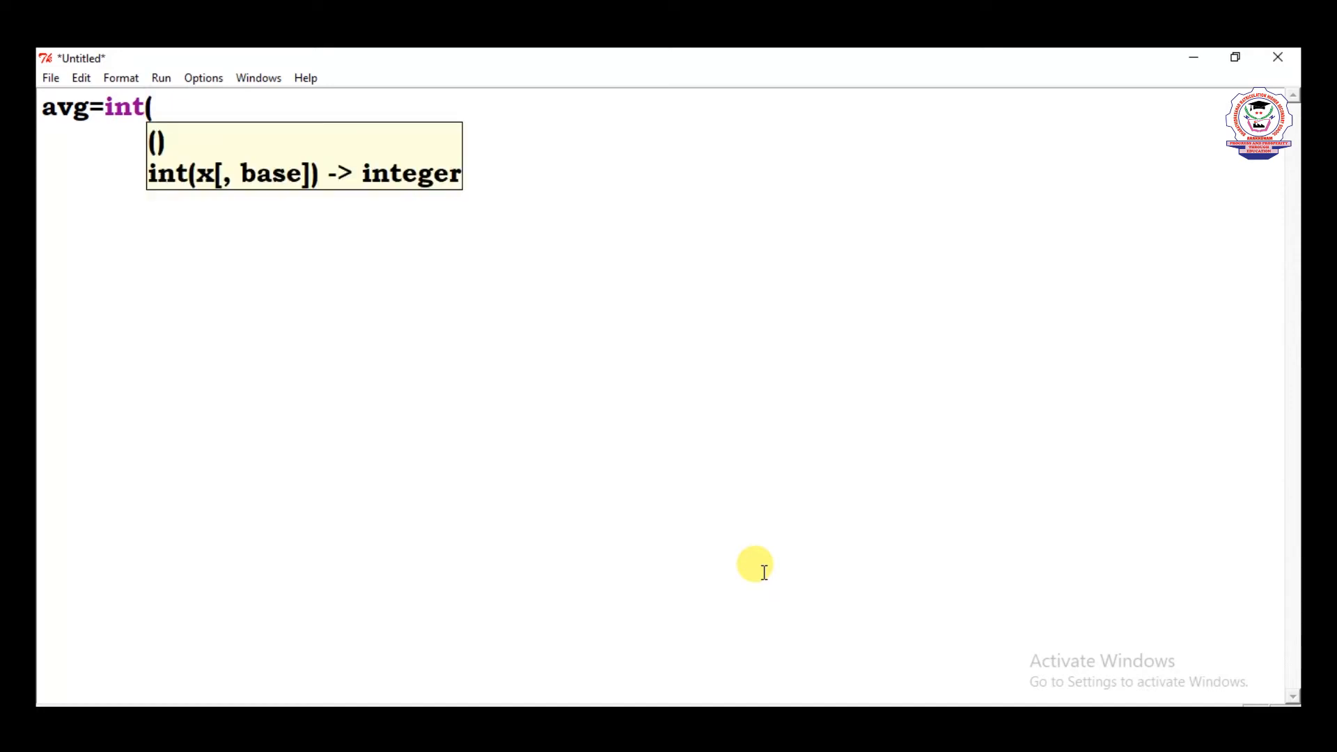
text(in)
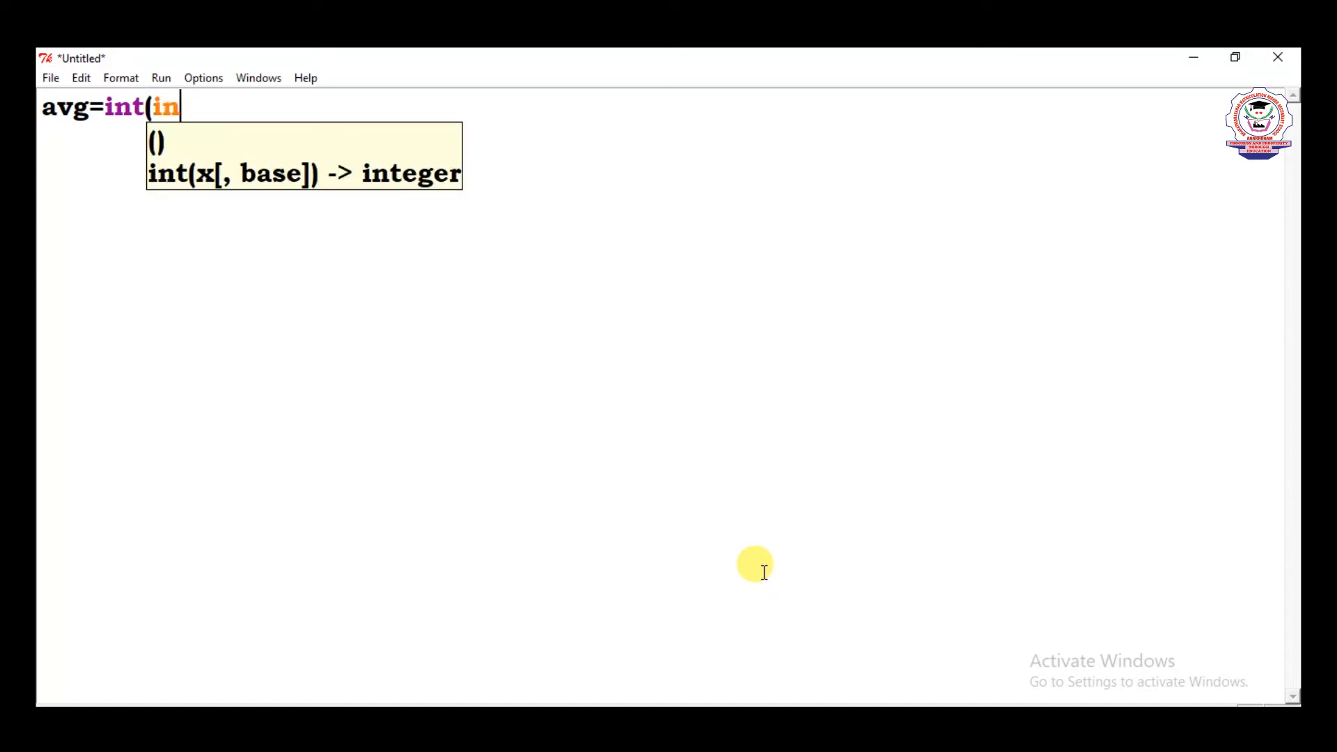
text(put()
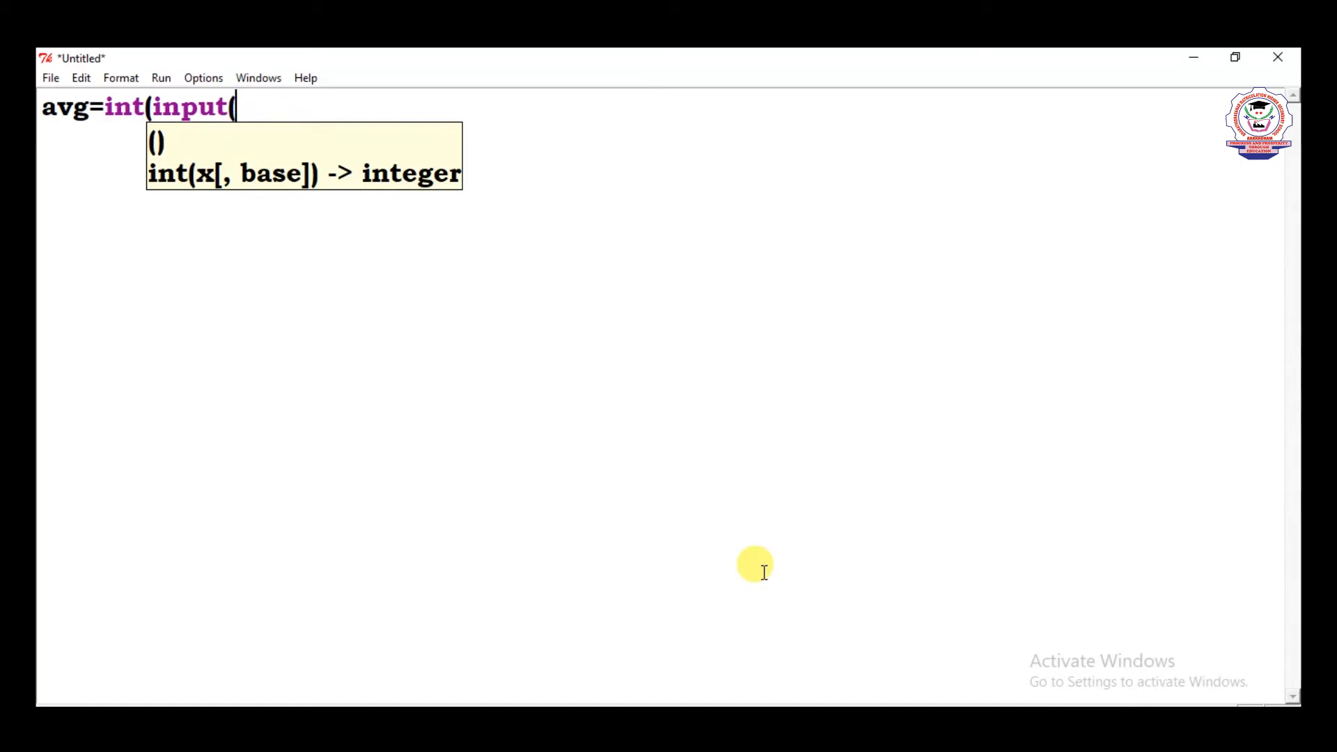
text((")
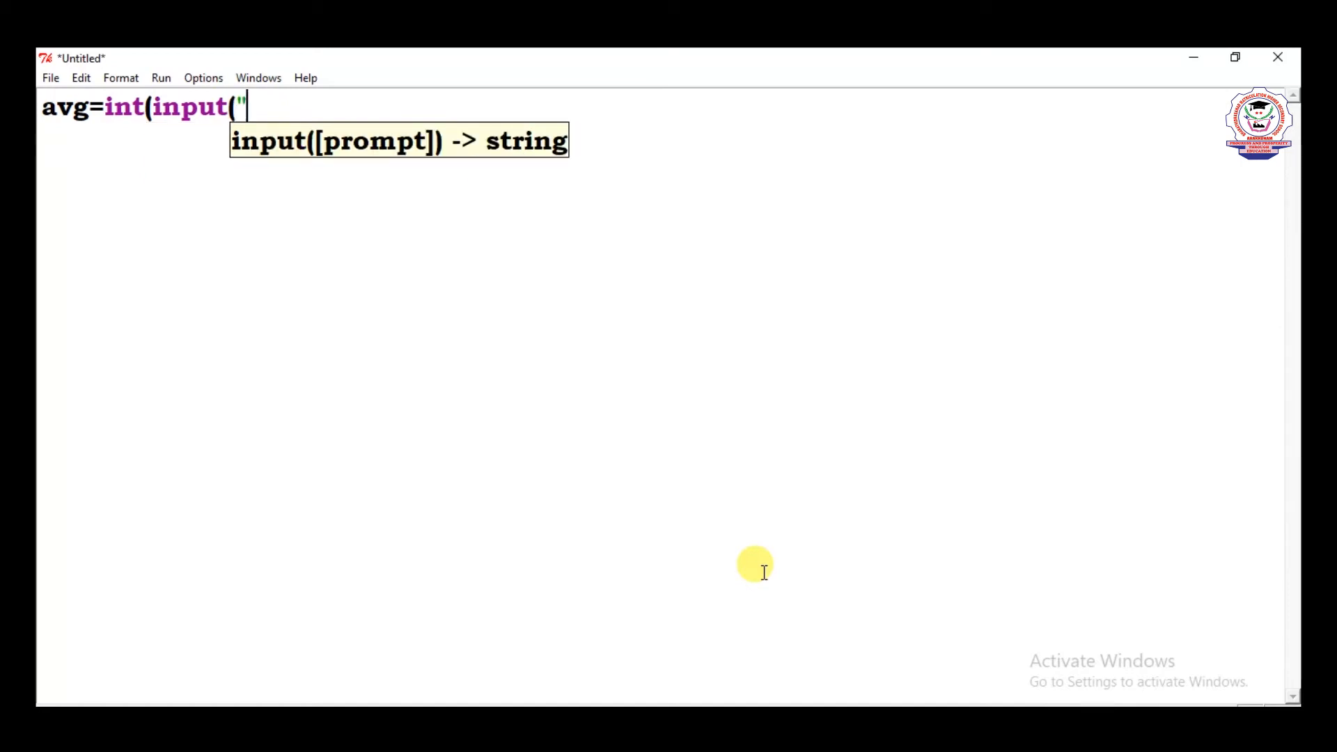
text(Em)
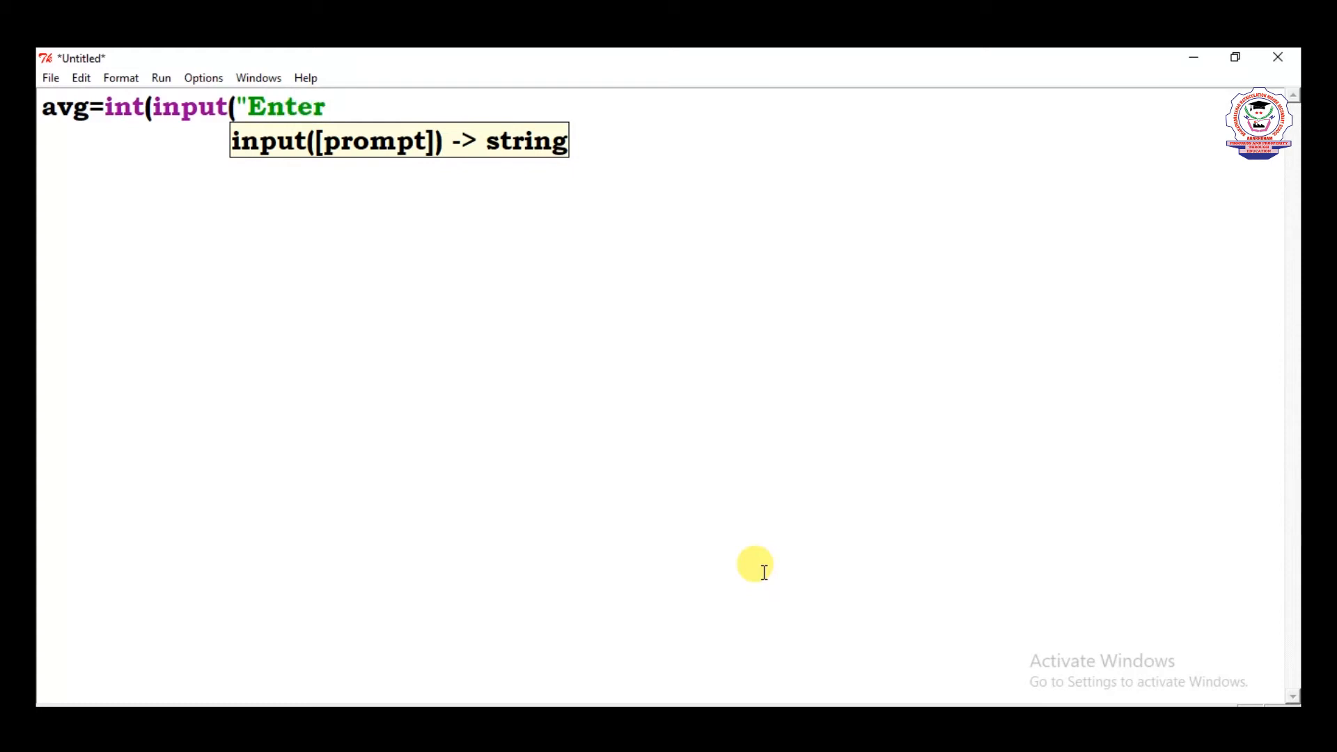
text(th)
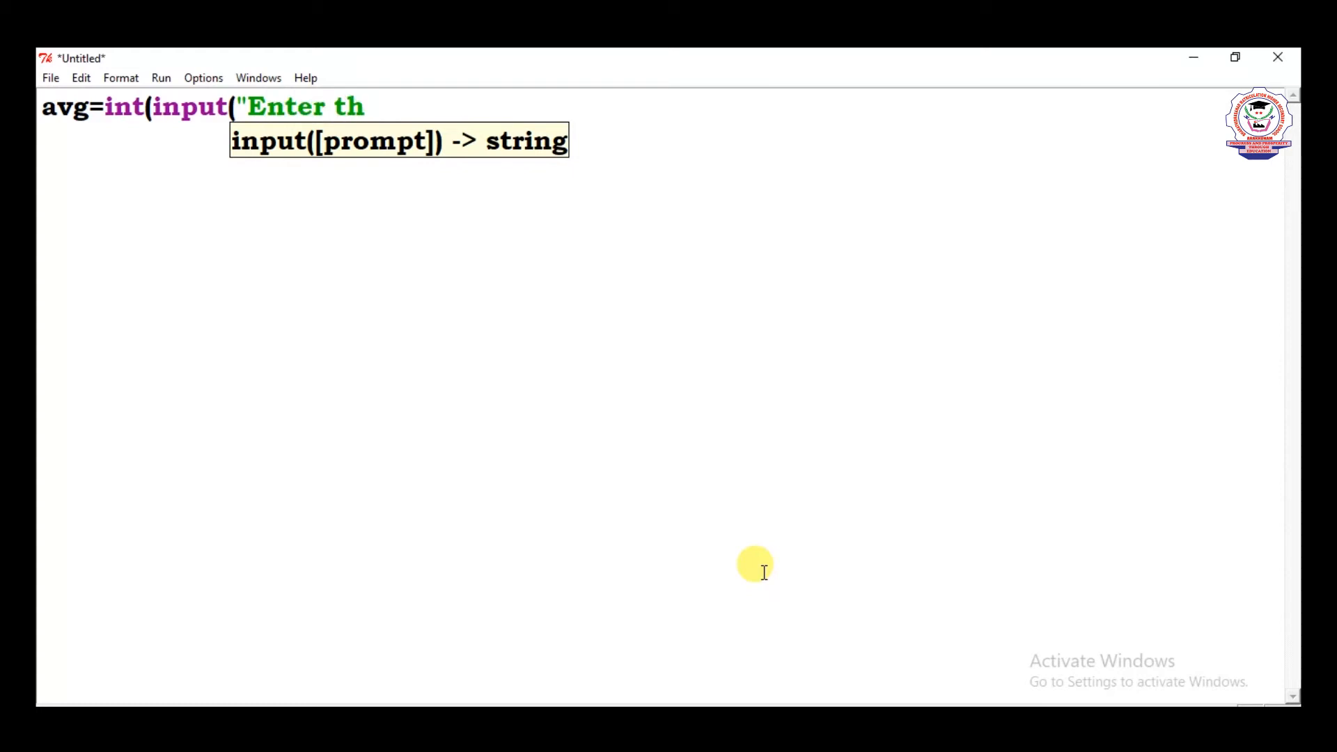
text(e ave)
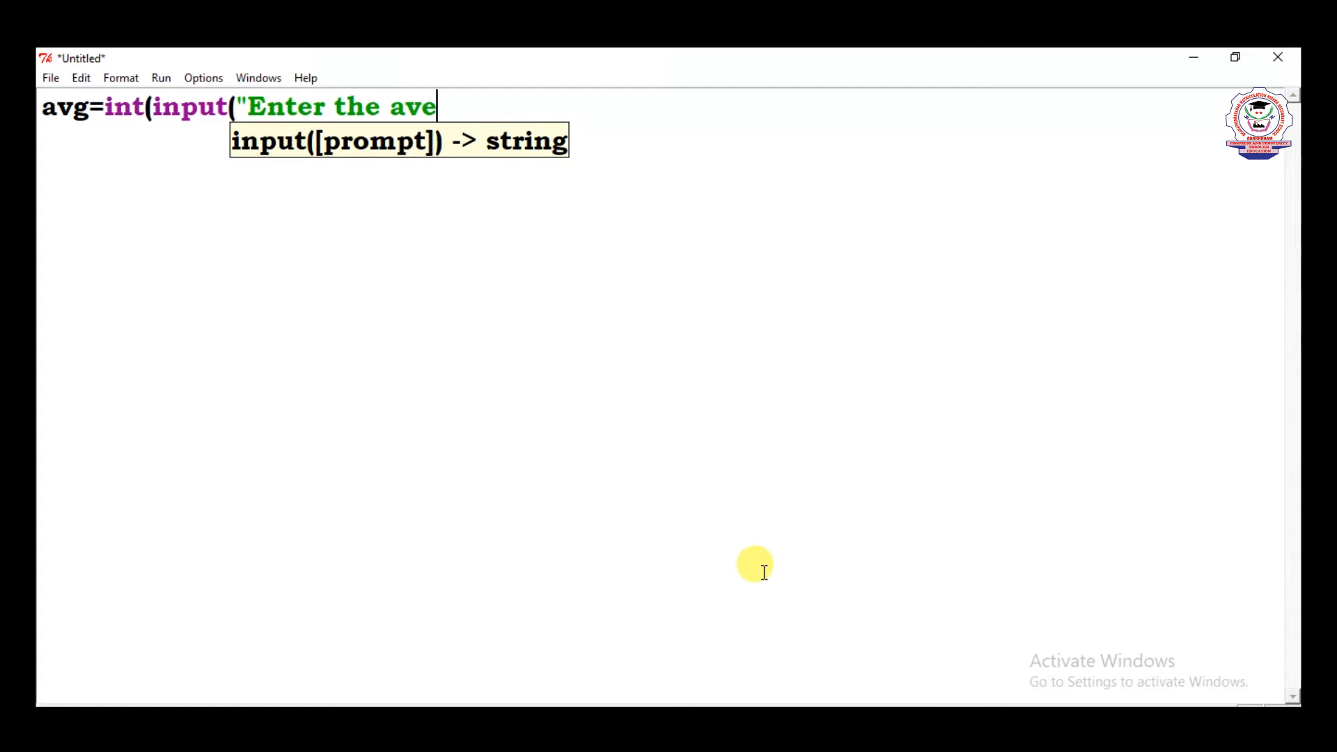
text(r)
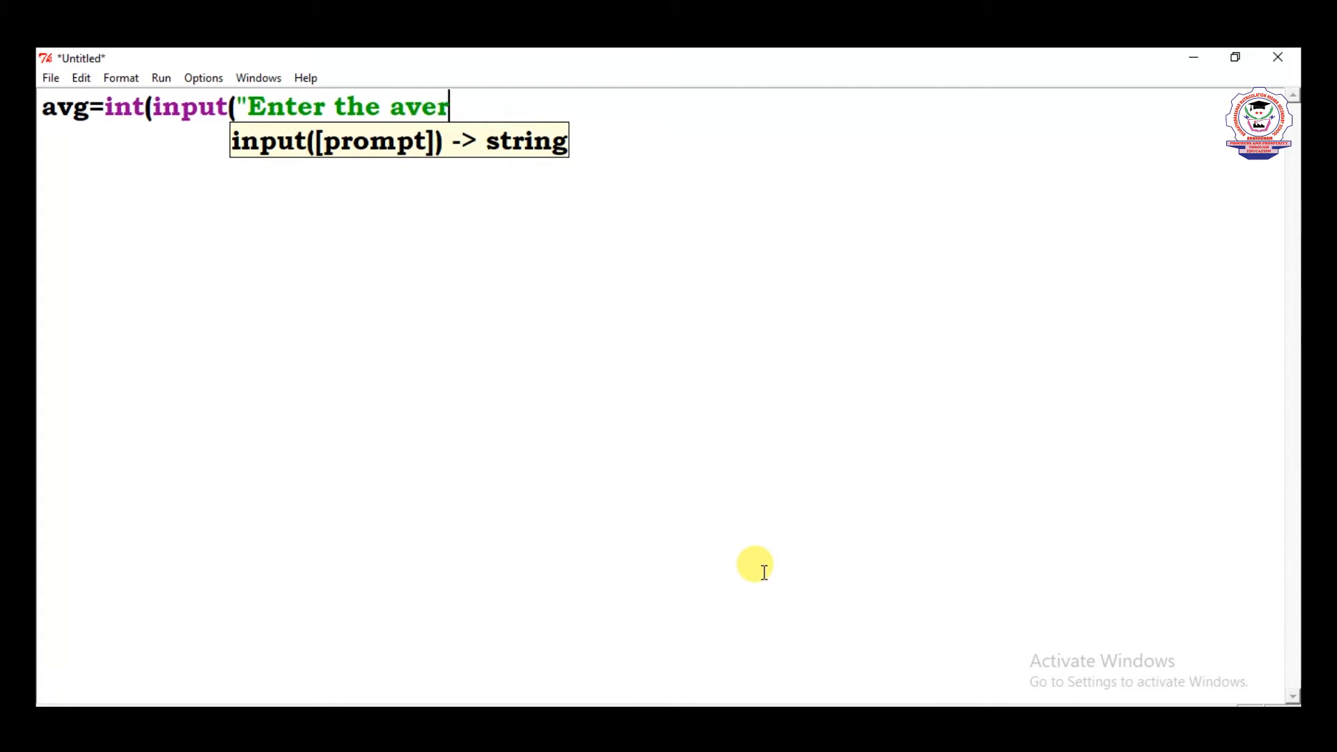
text(a)
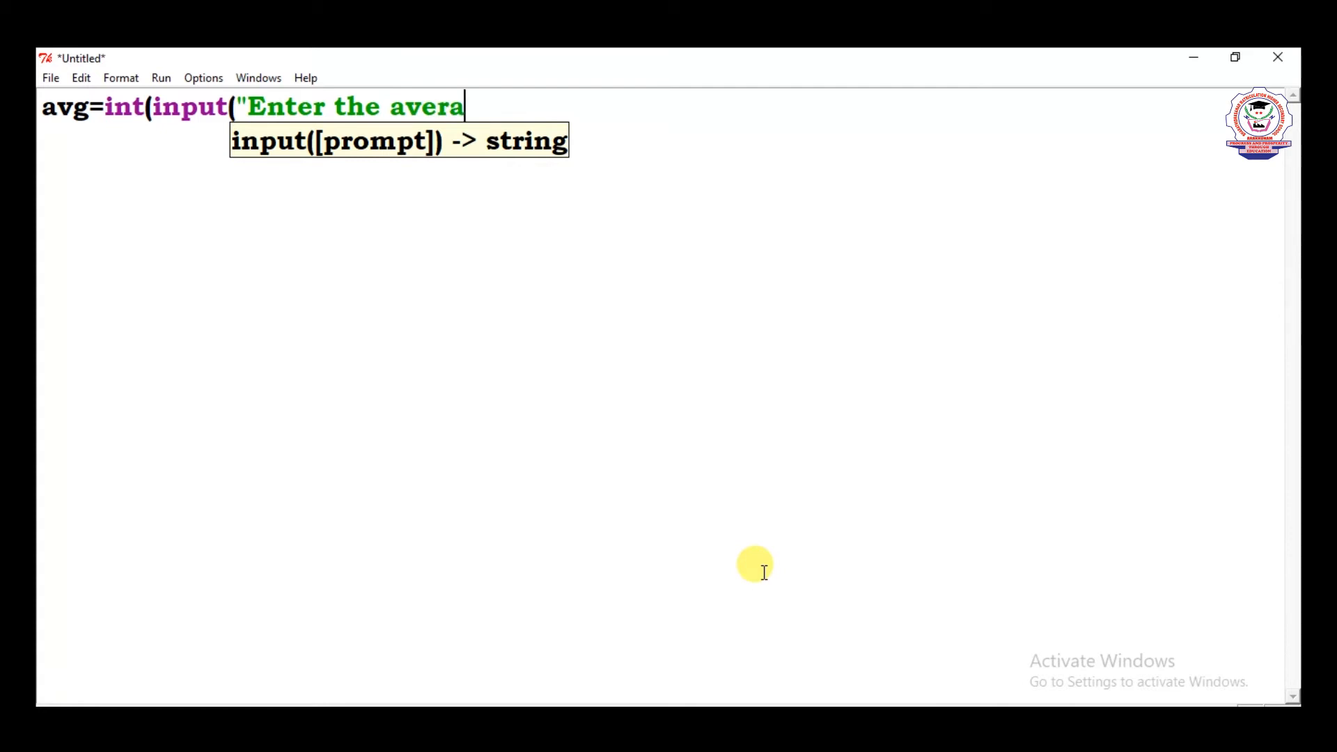
text(ge o)
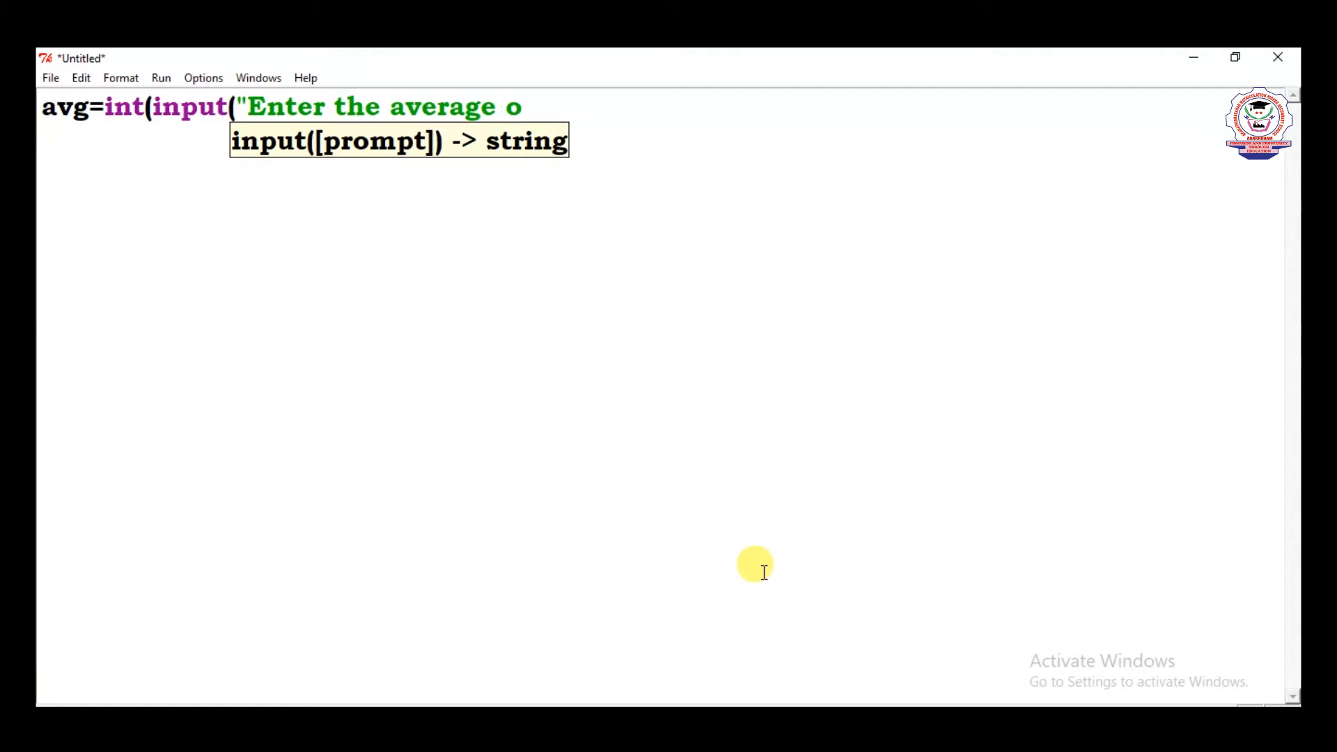
text(f a sy)
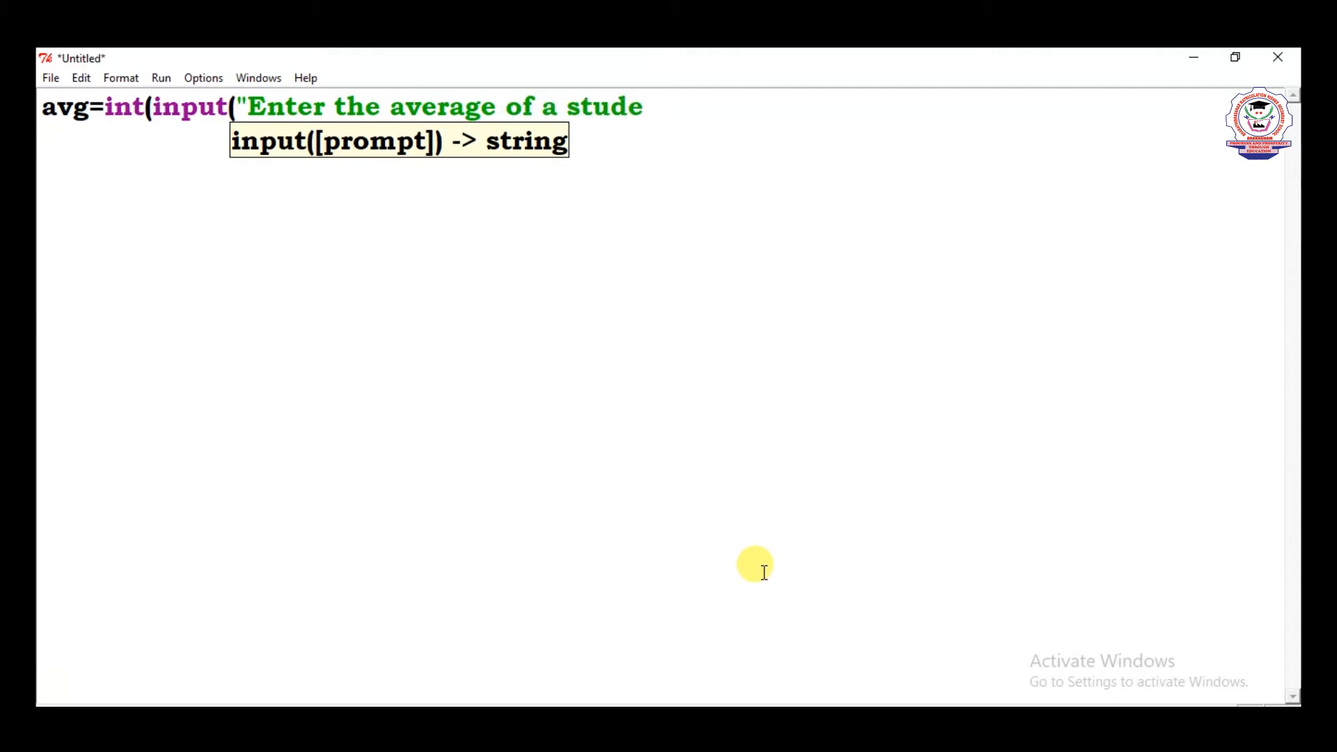
text(nt)
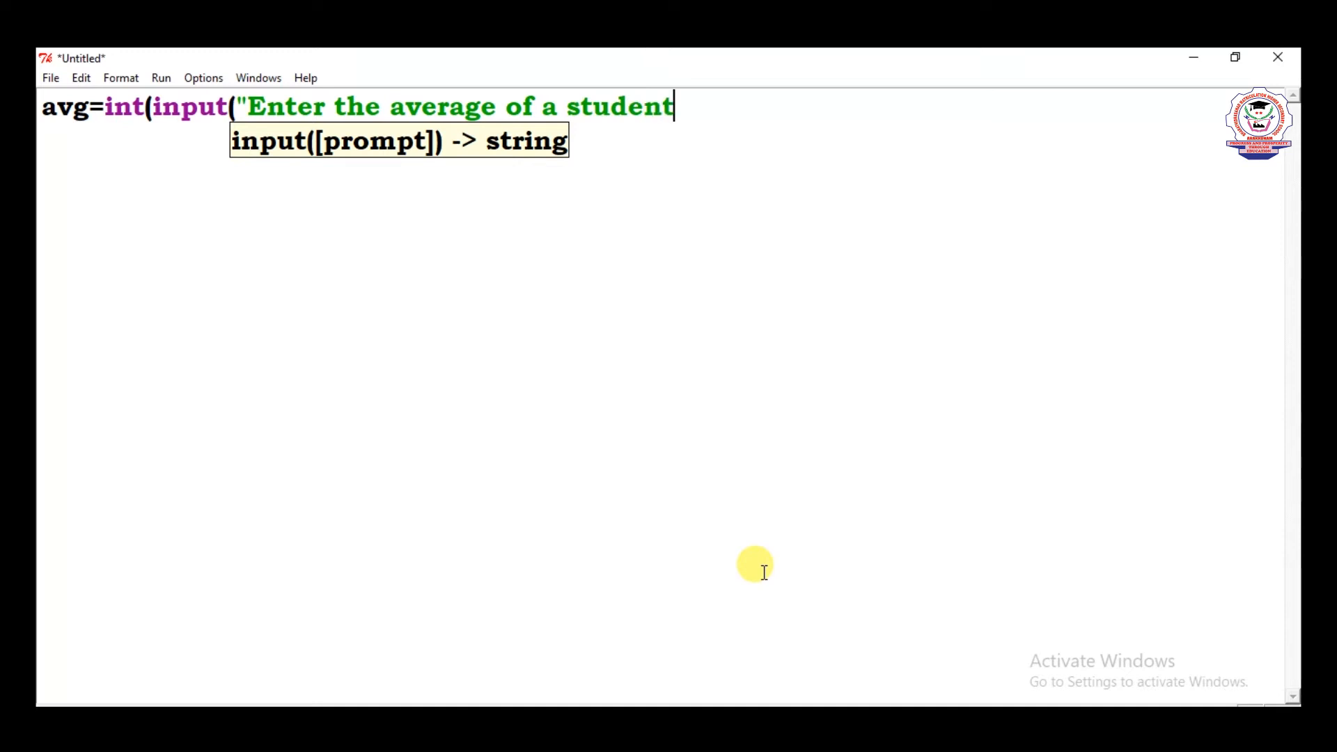
text(")
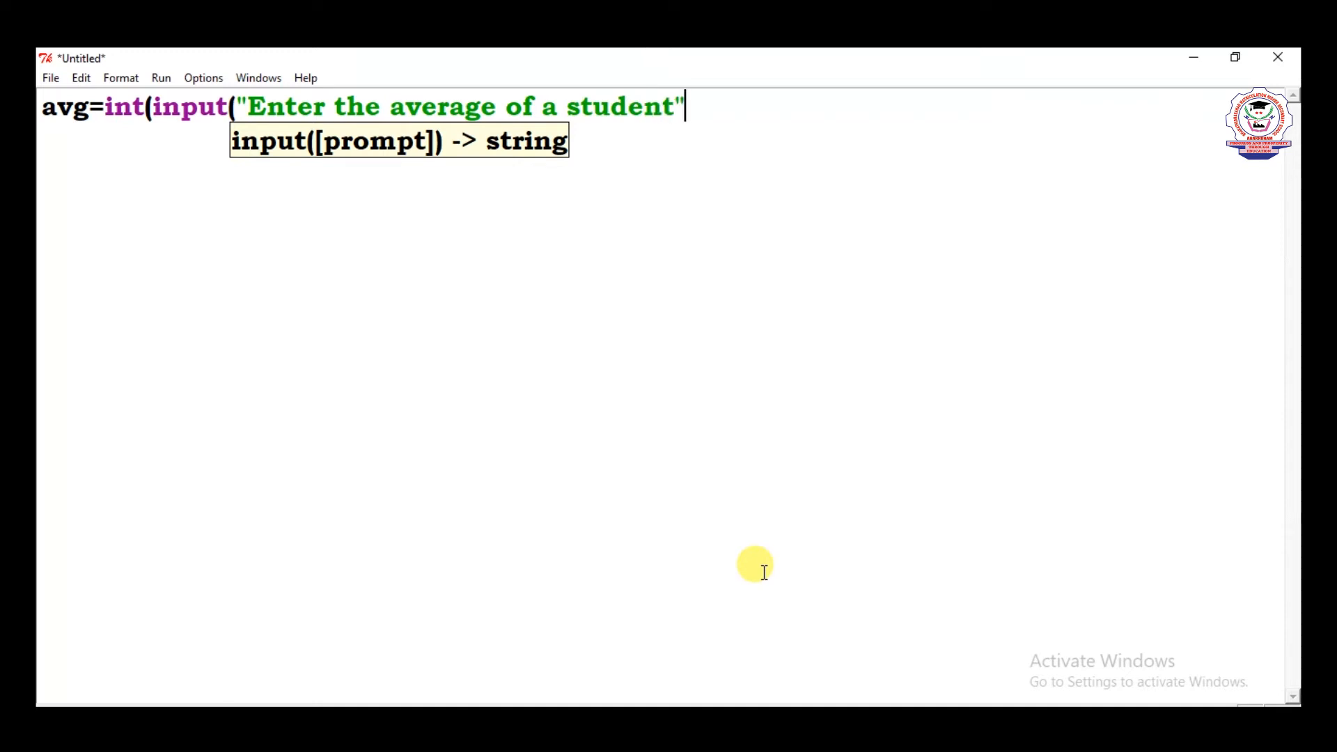
text()))
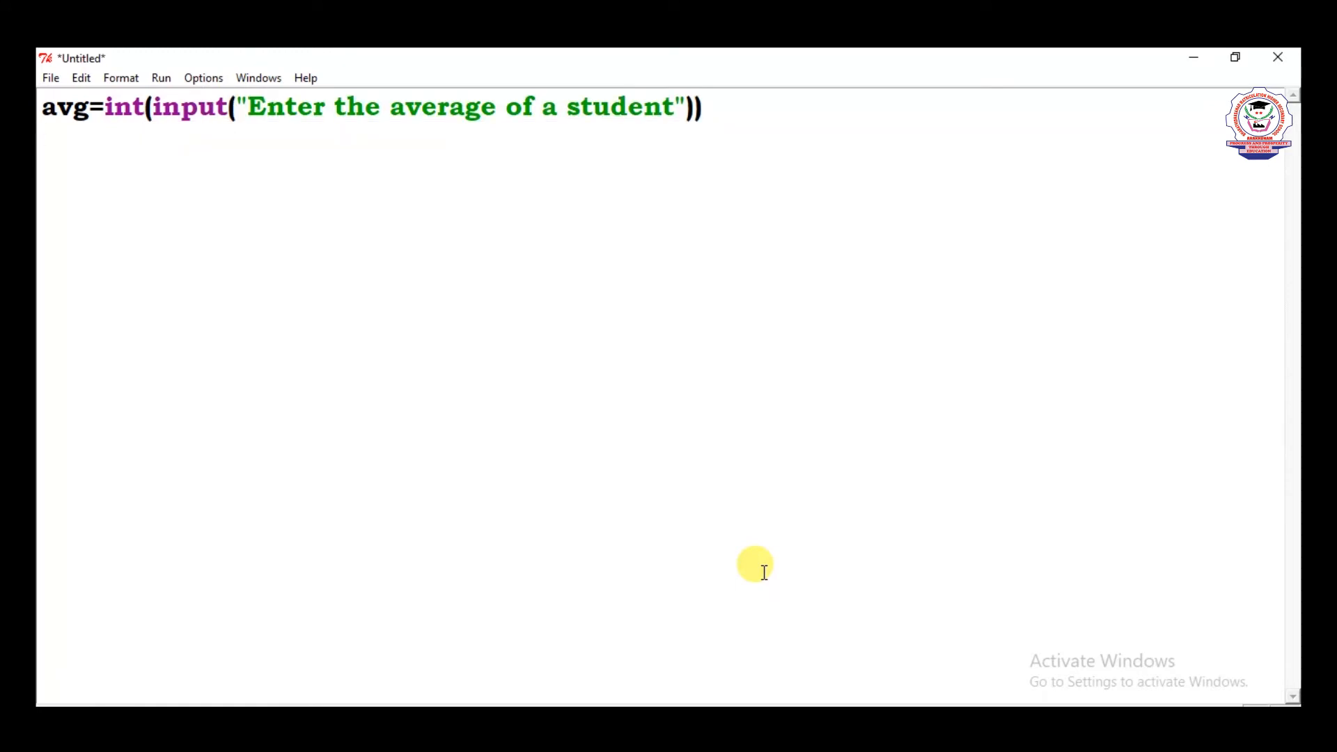
Add an if avg>=80 branch that prints "Distinction"
text(if a)
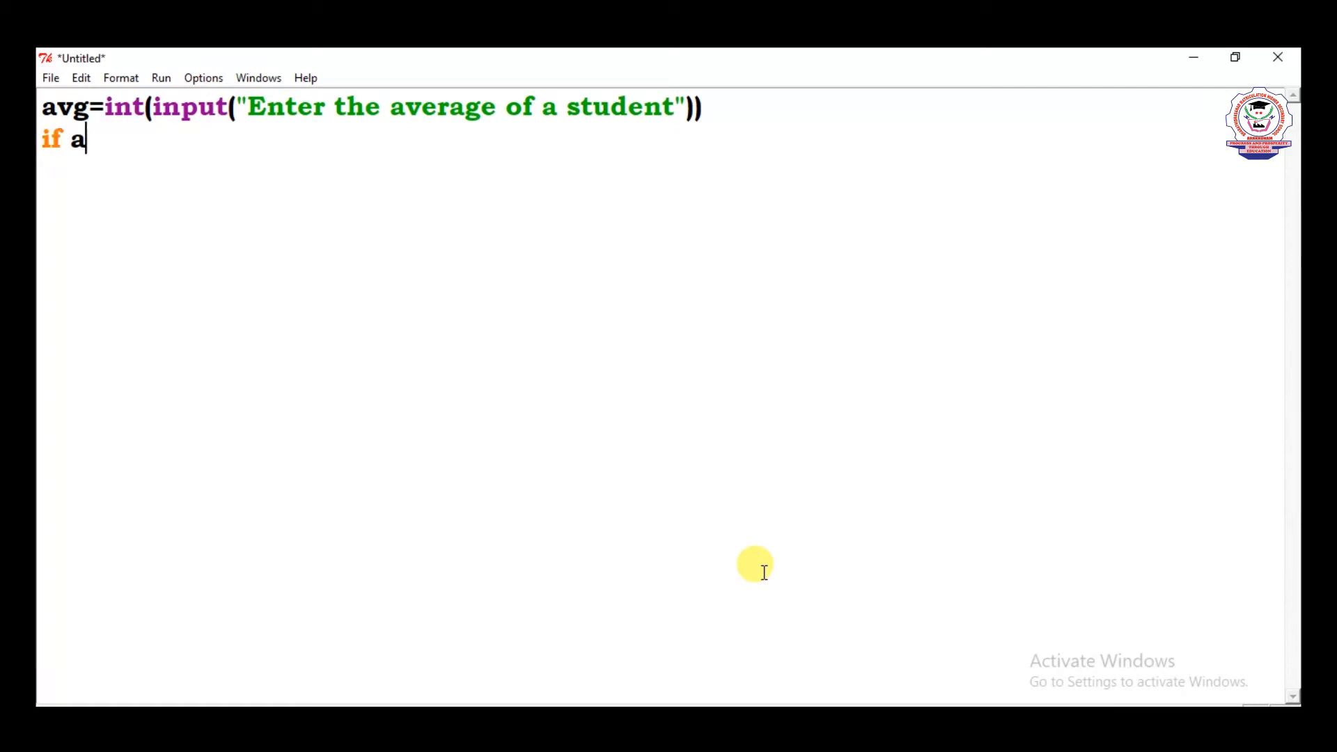
text(vg)
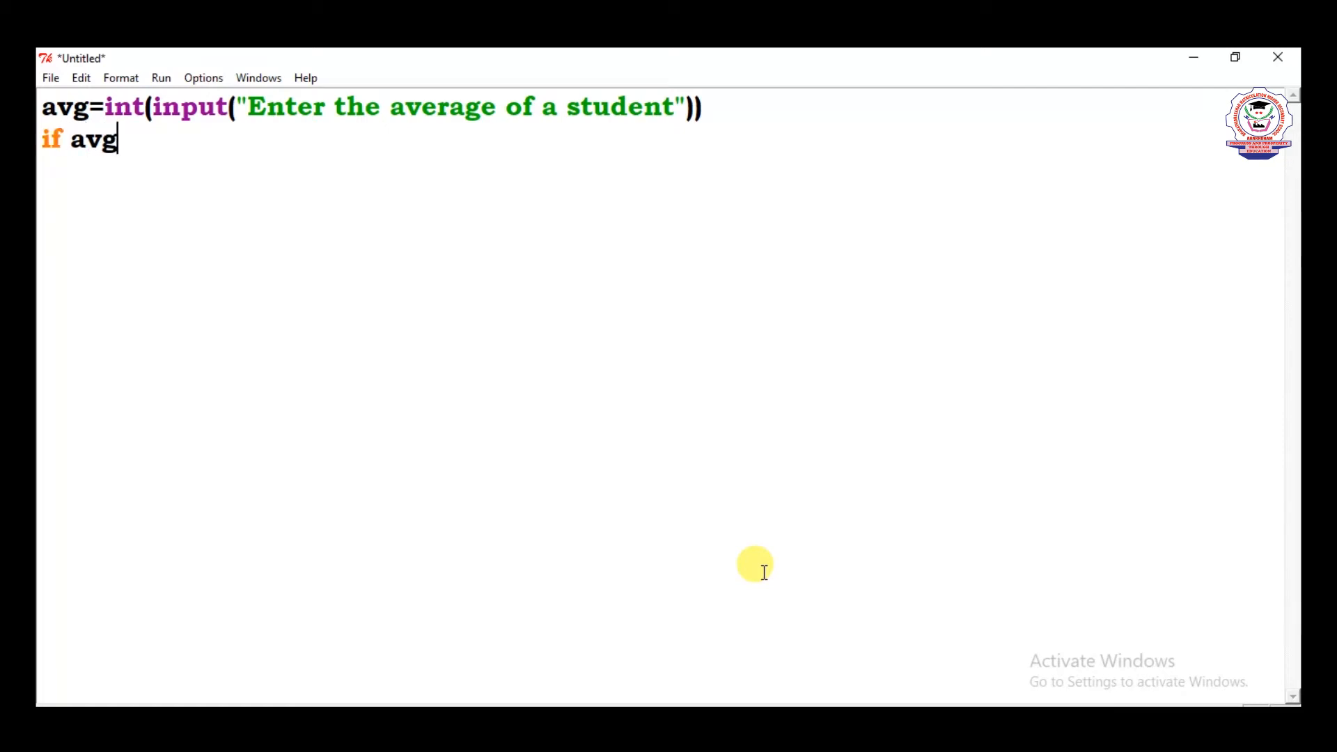
text(>)
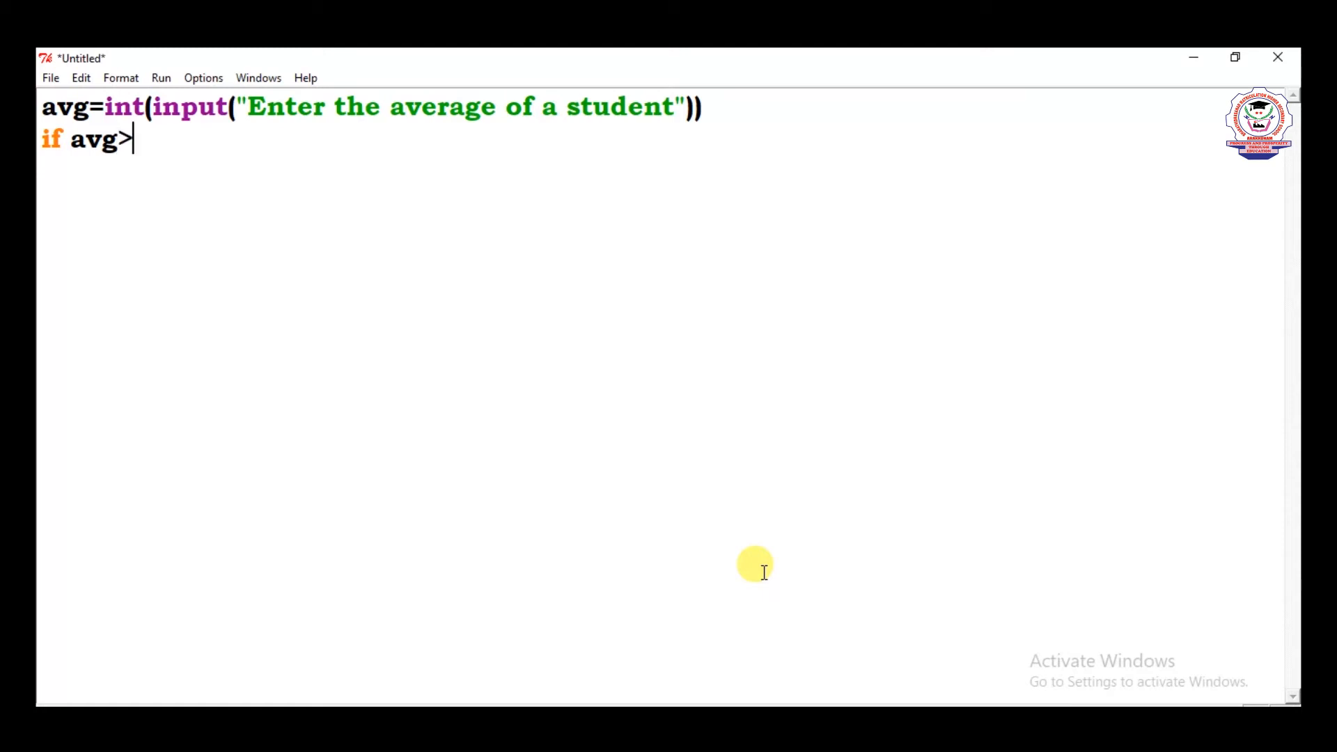
text(=)
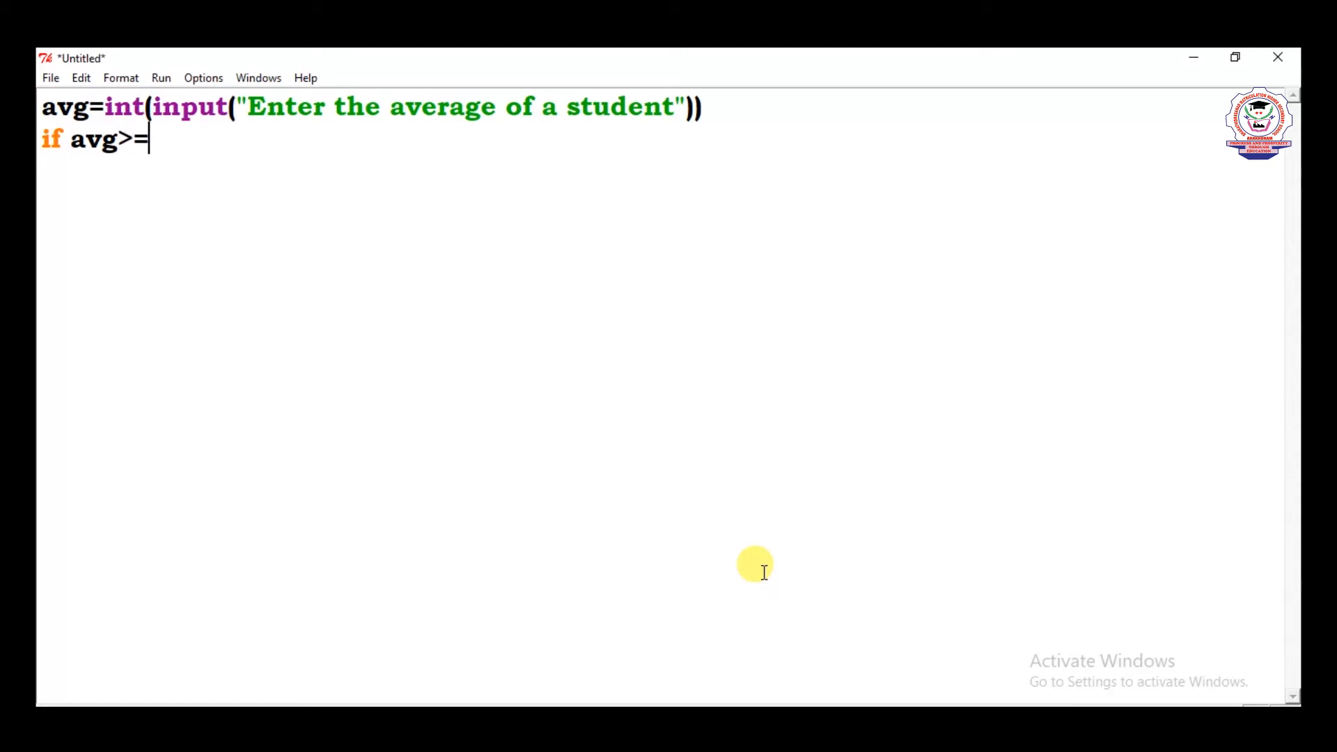
text(80)
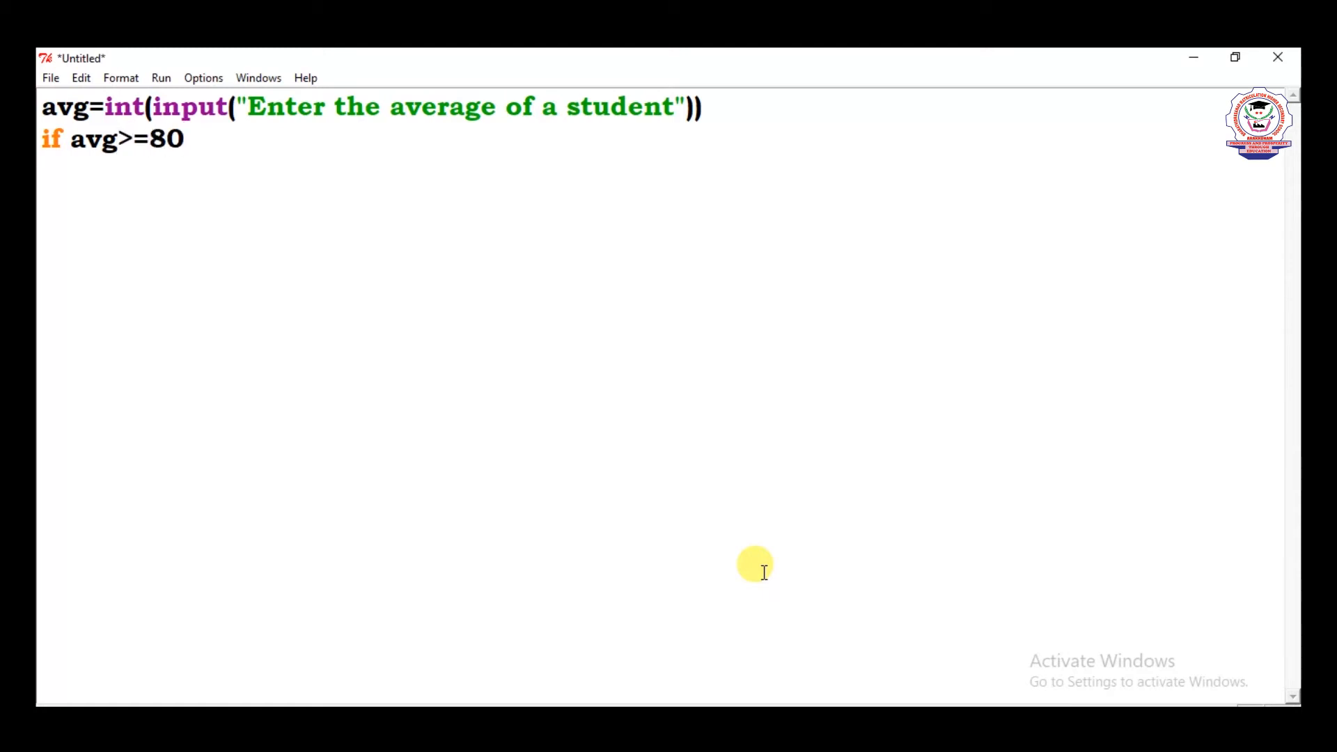
text(:)
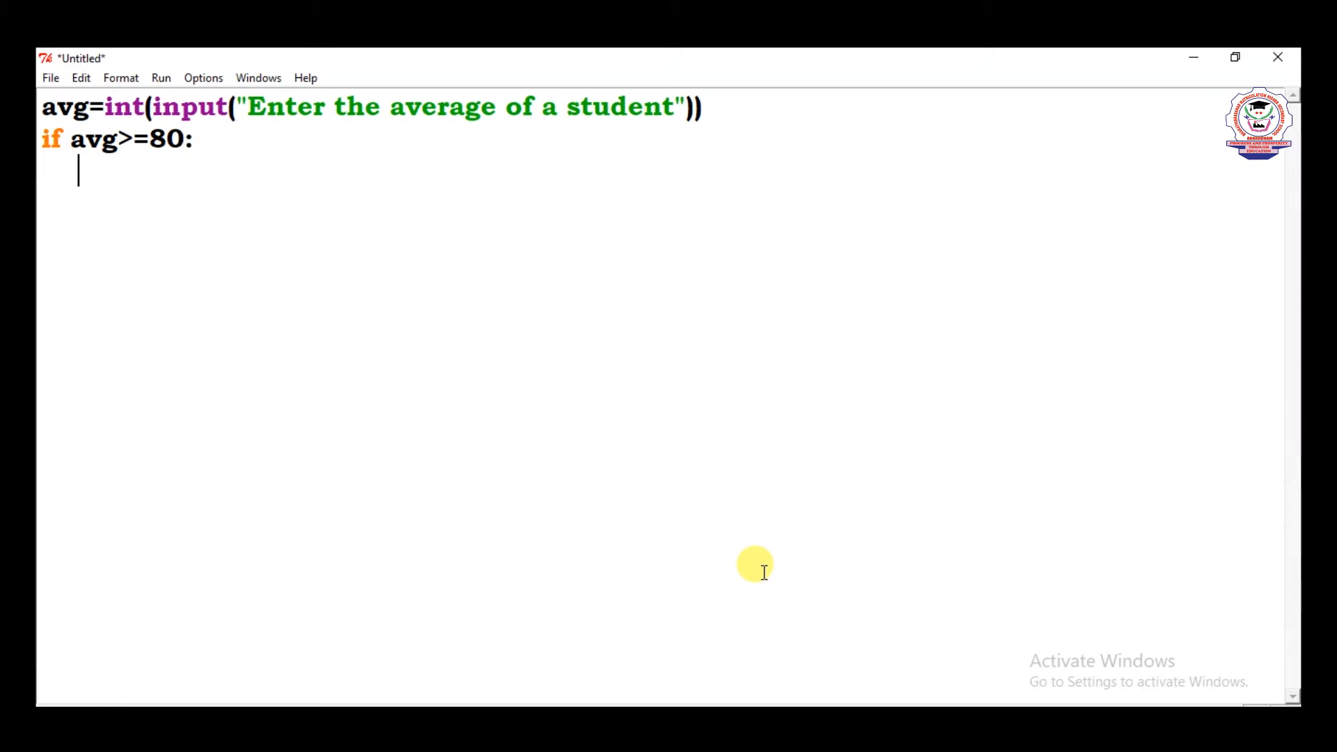
text(print)
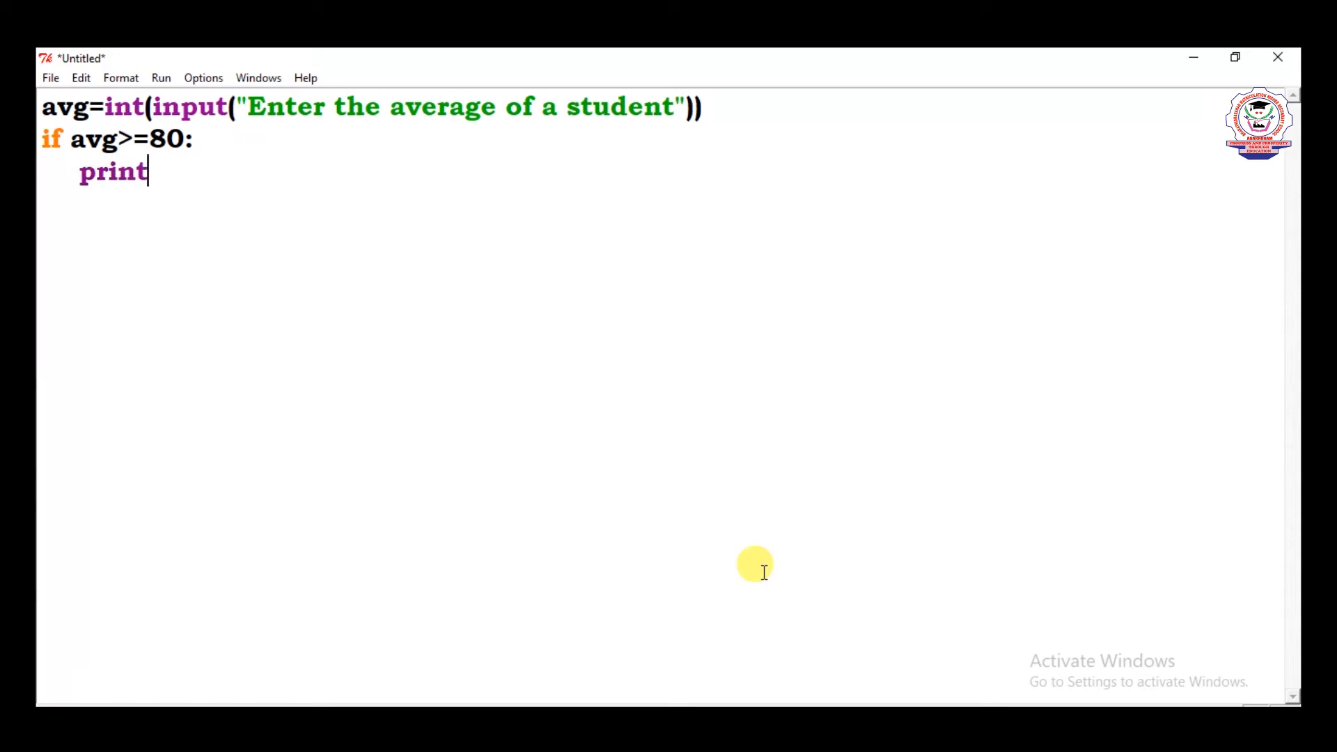
text(()
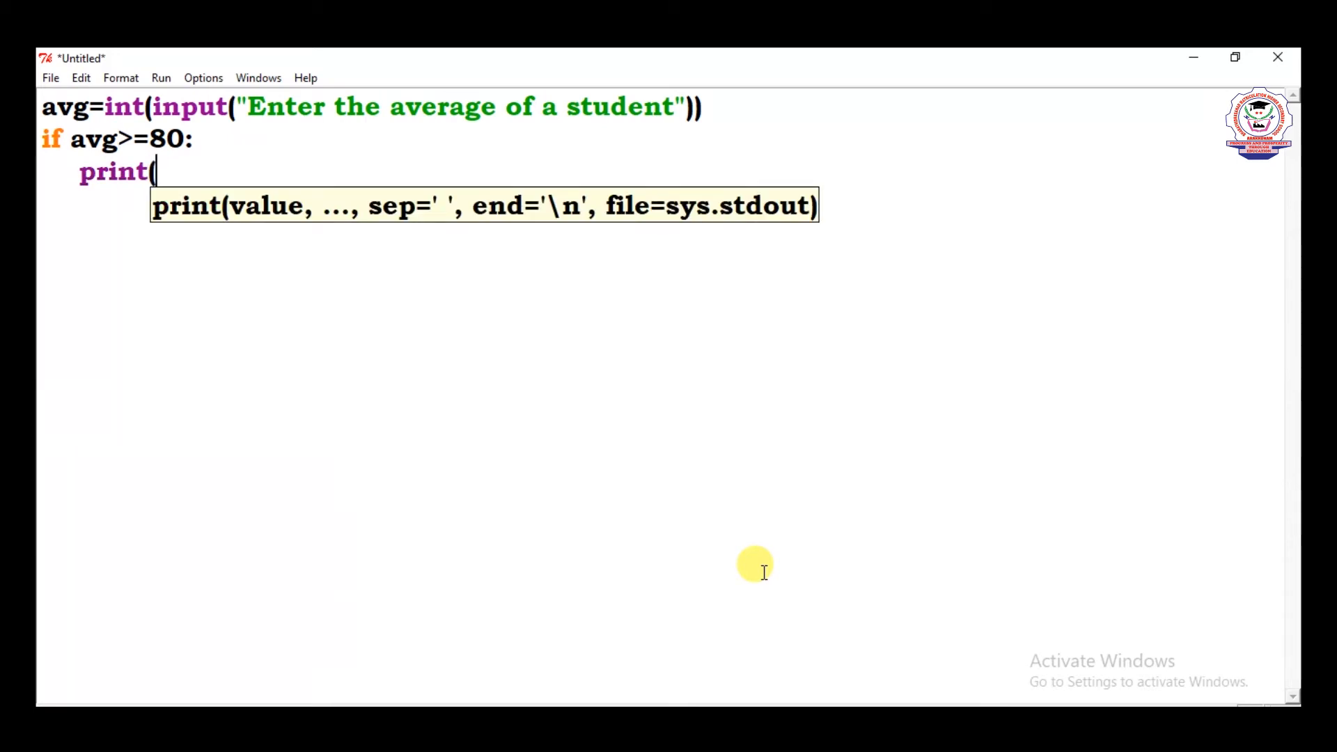
text(")
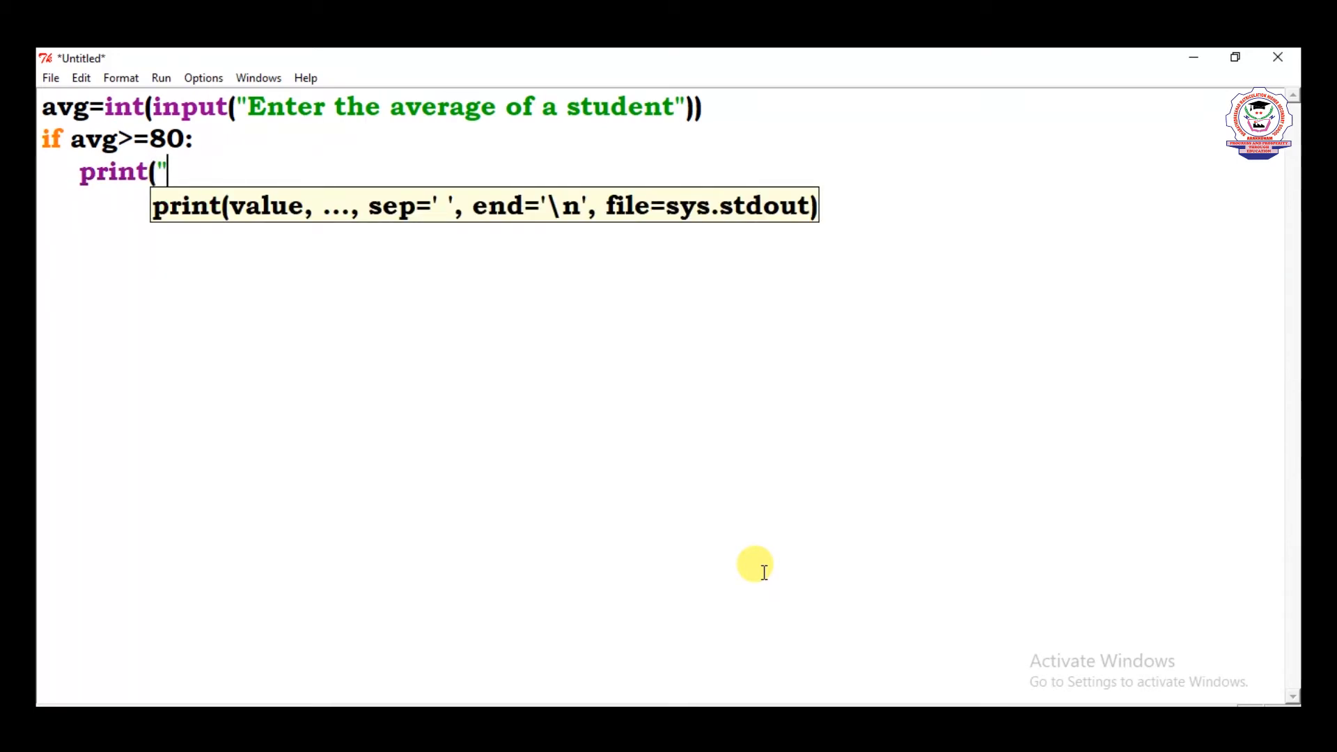
text(Disti)
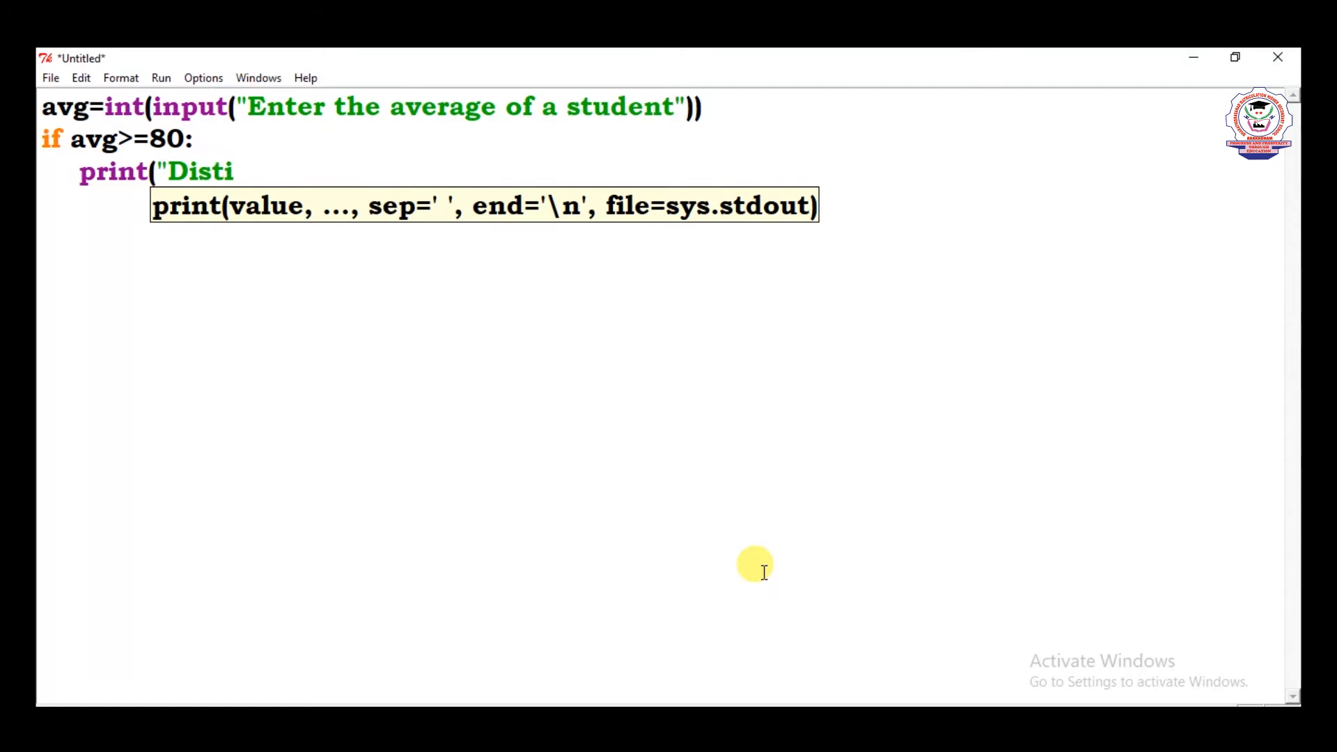
text(nction)
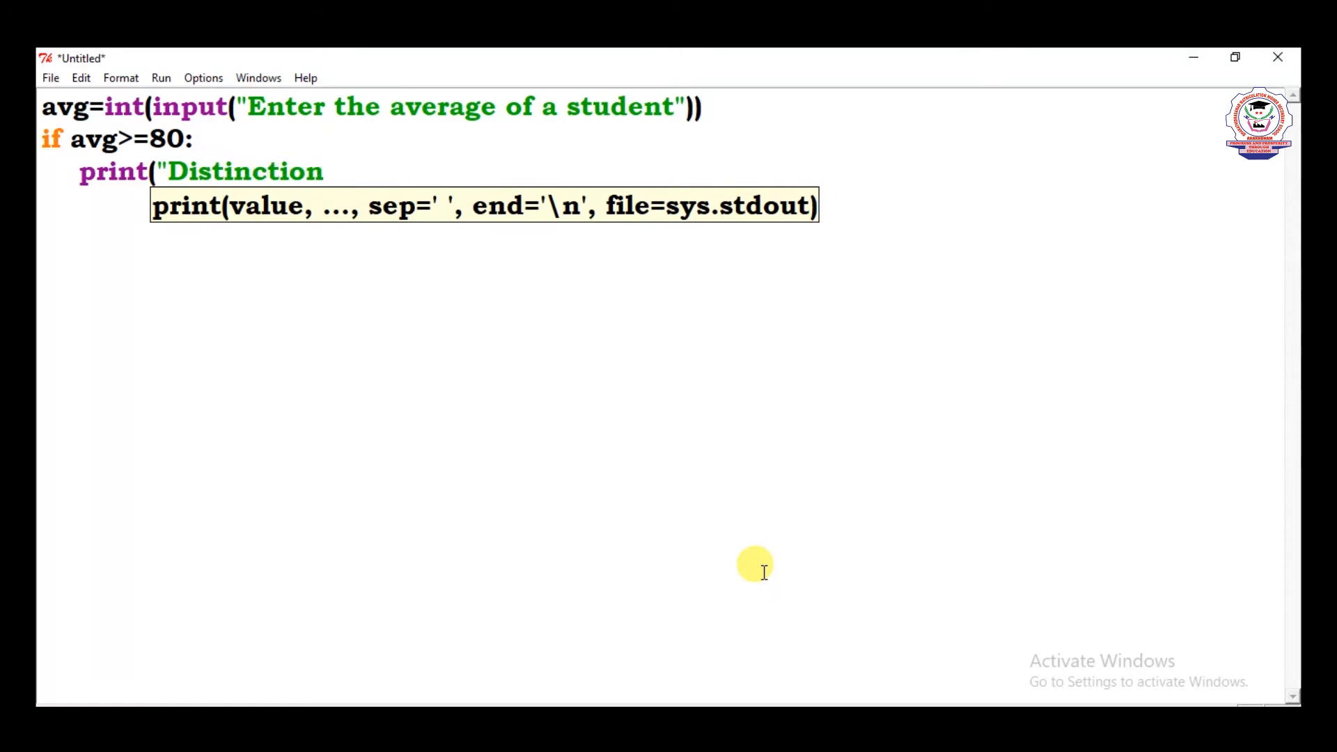
text(")
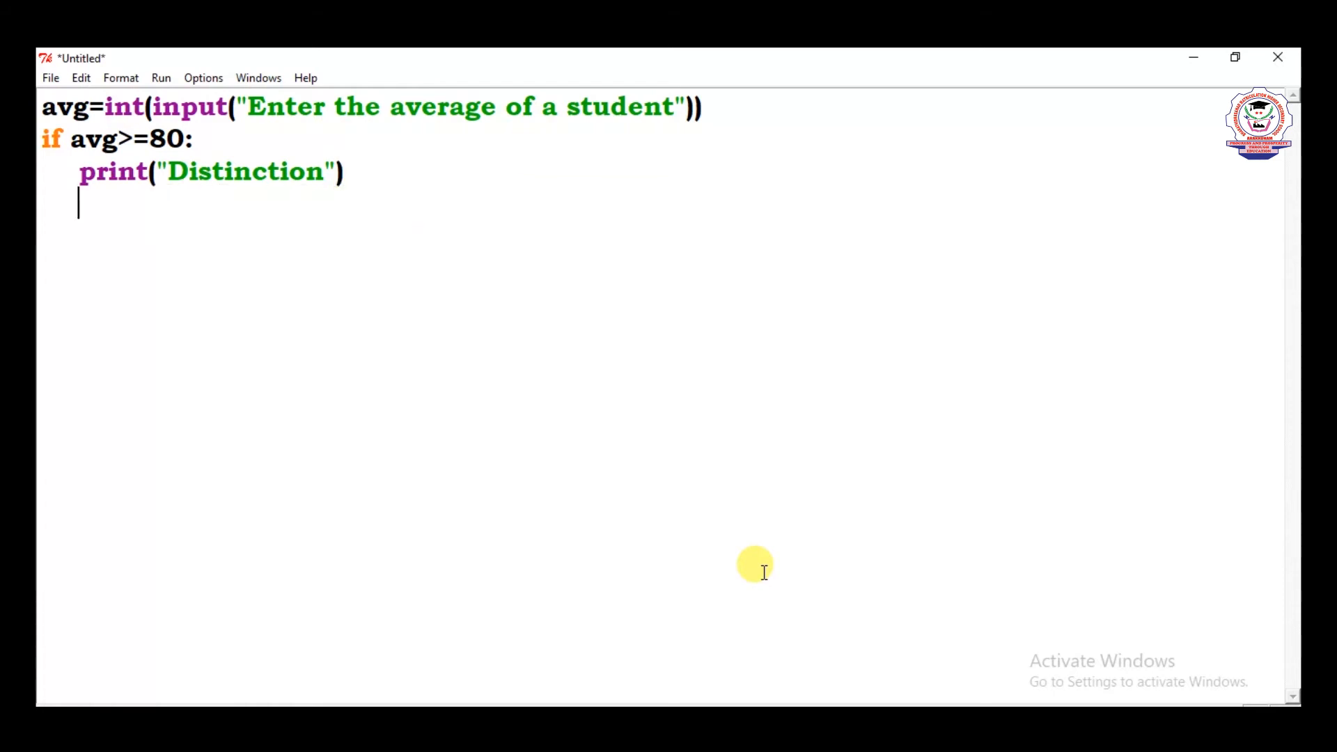
Add an elif avg>=70 and avg<80 branch that prints "First class"
text(el)
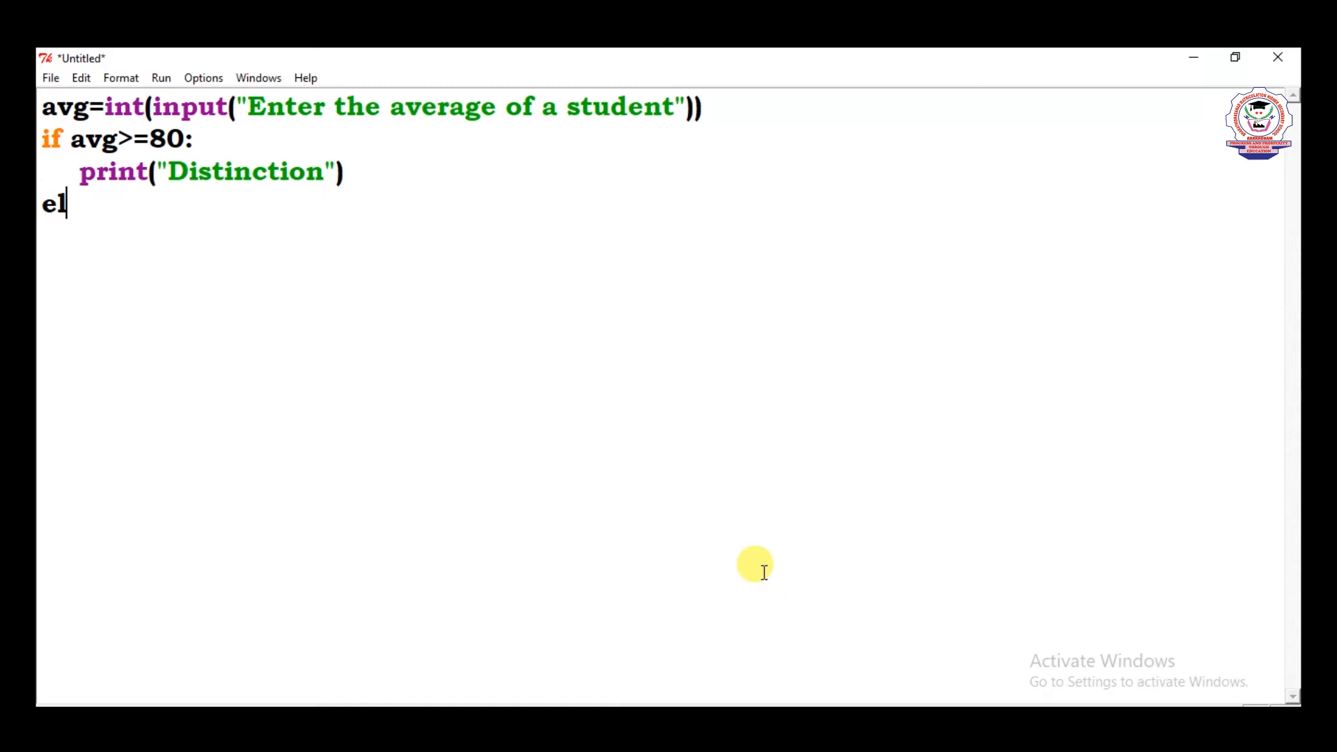
text(i)
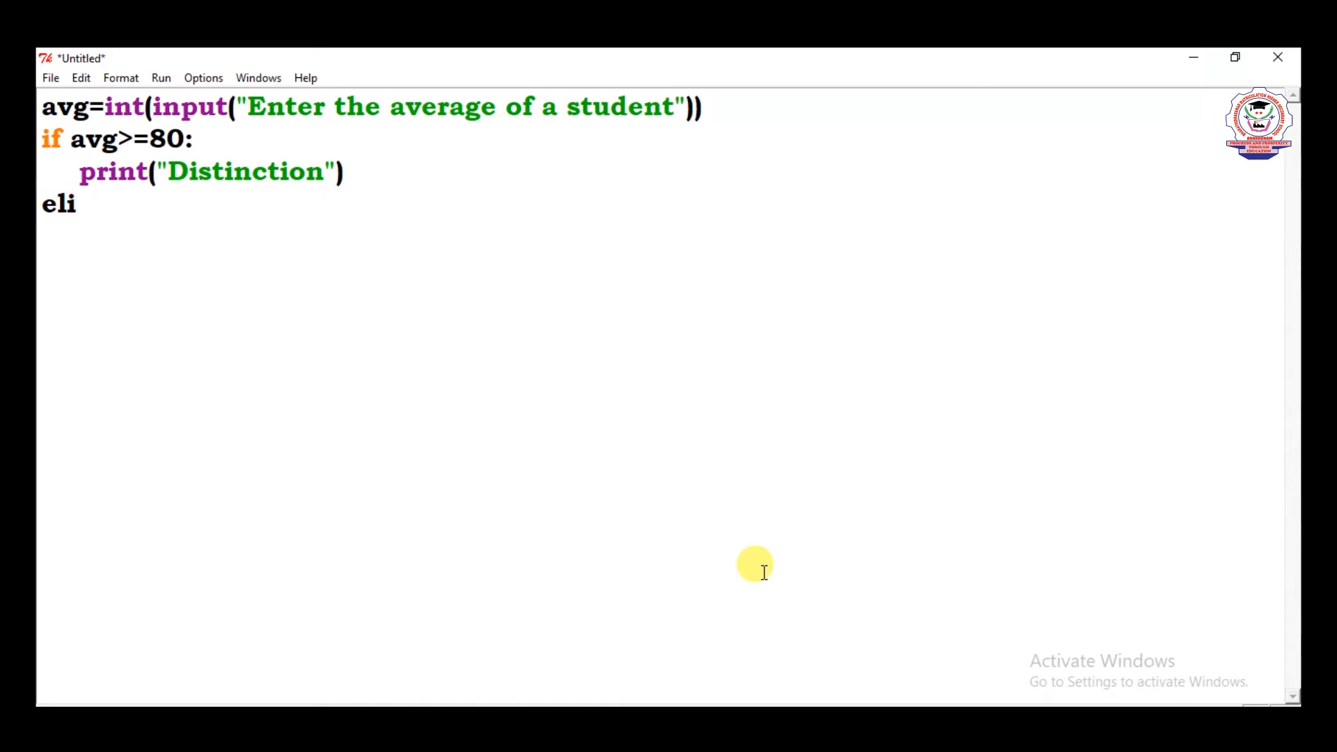
text(f a)
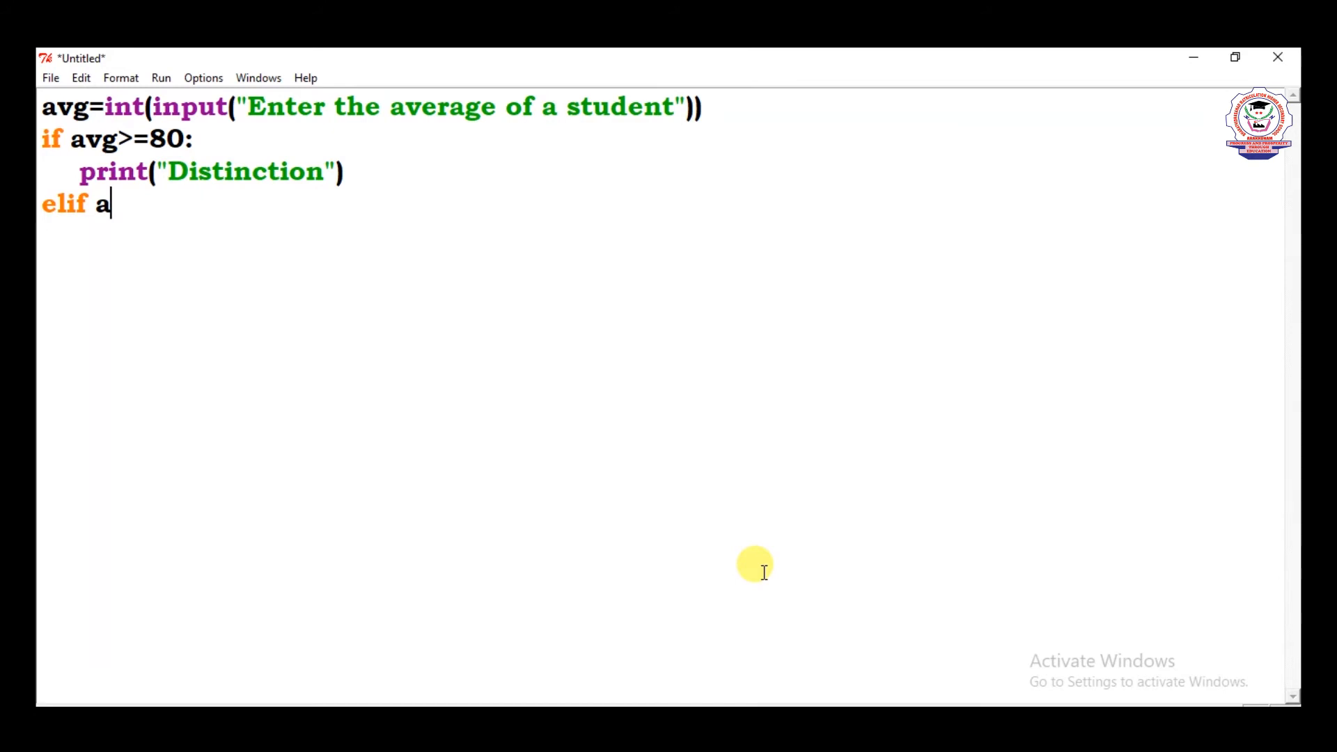
text(vg)
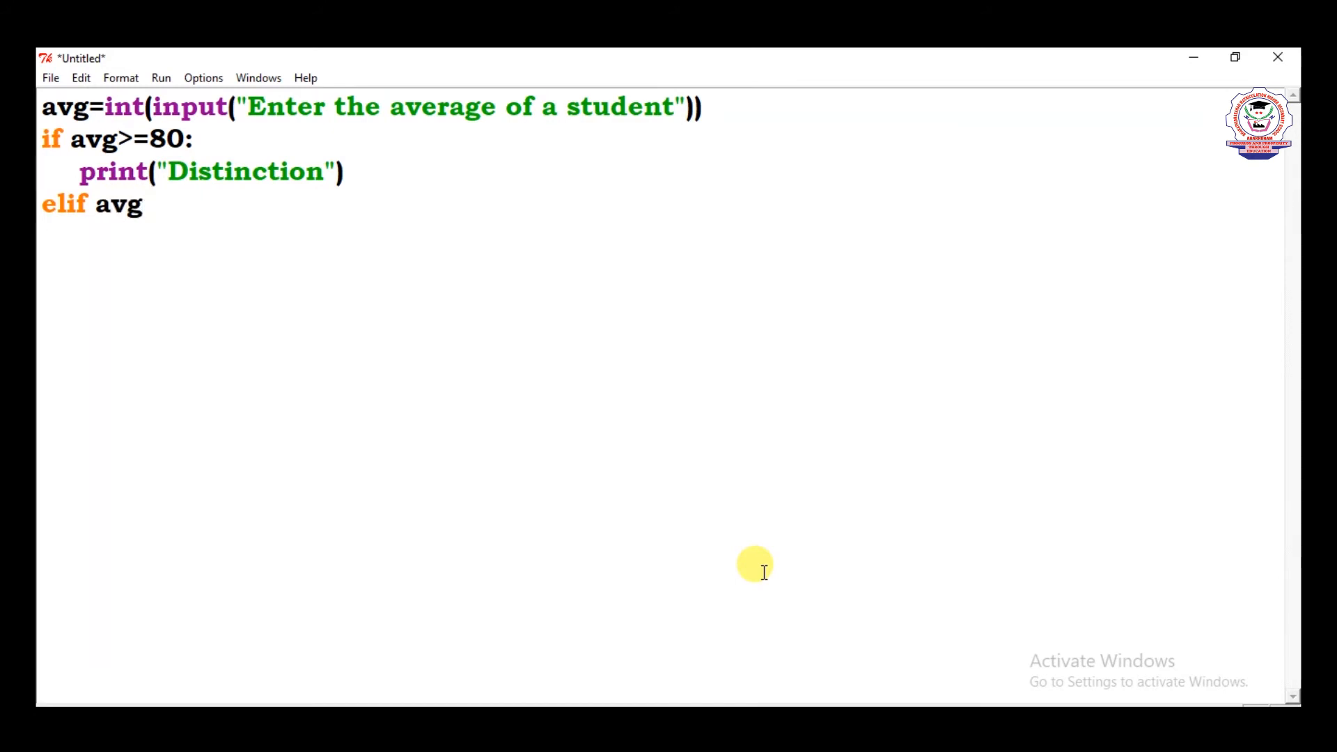
text(>)
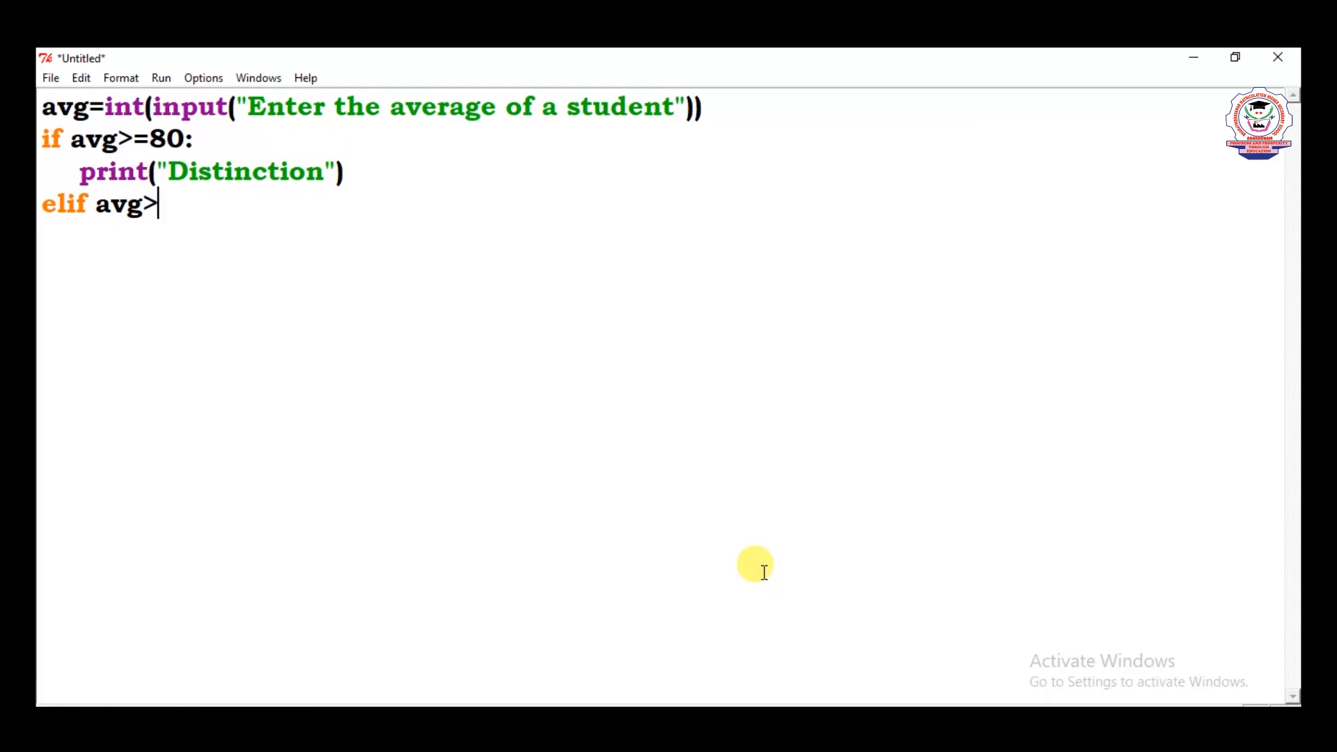
text(=7)
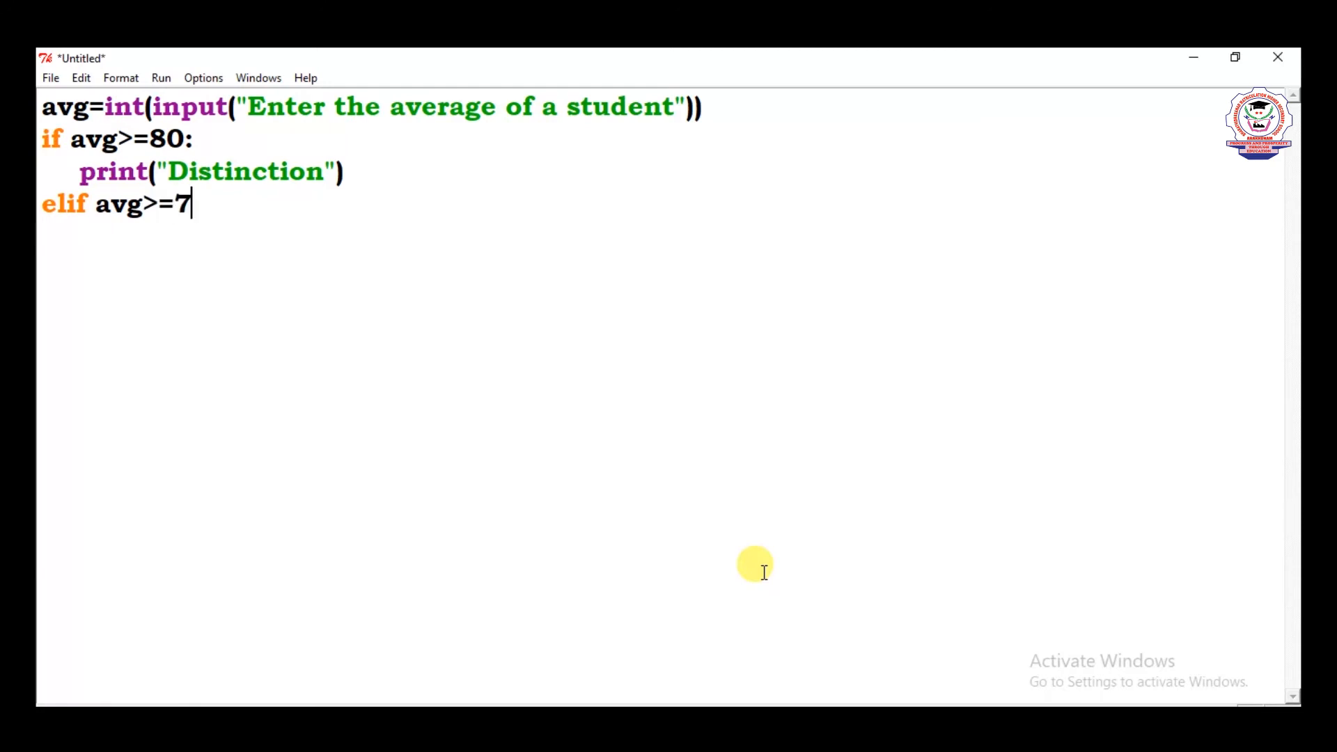
text(0)
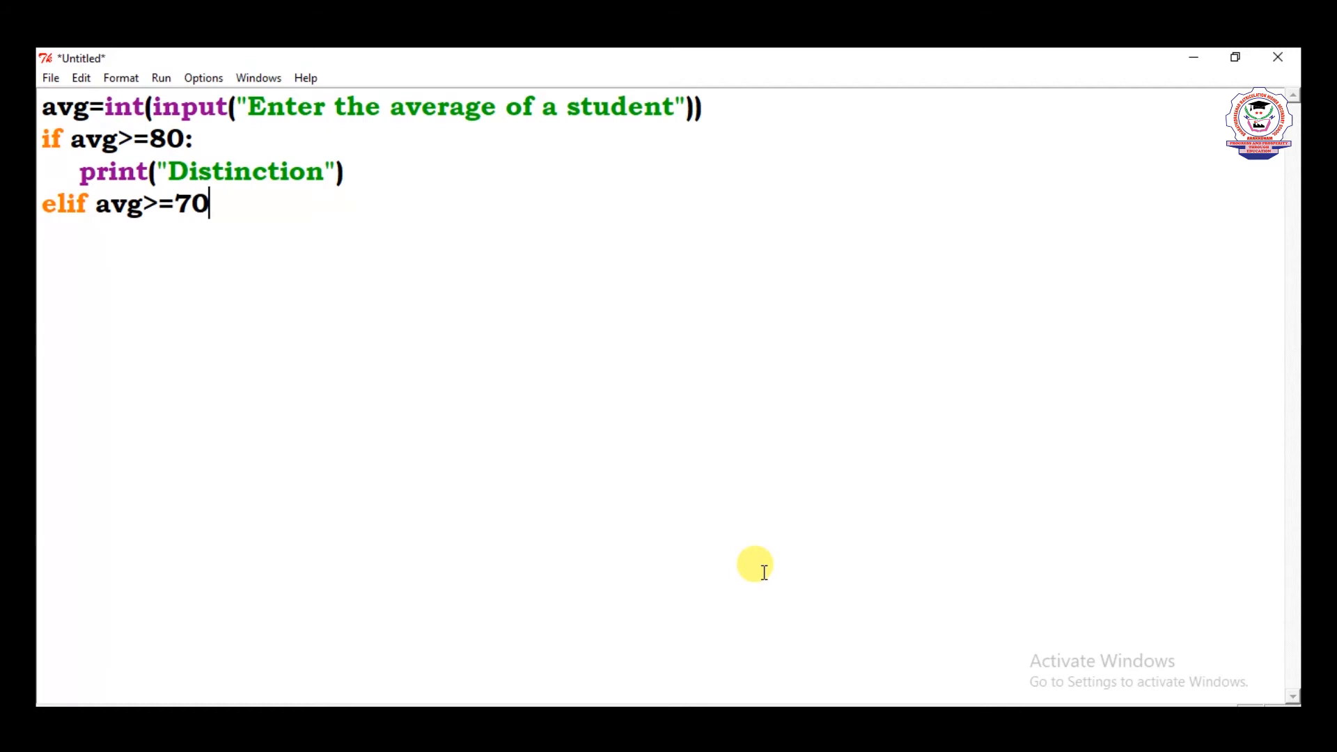
text(and)
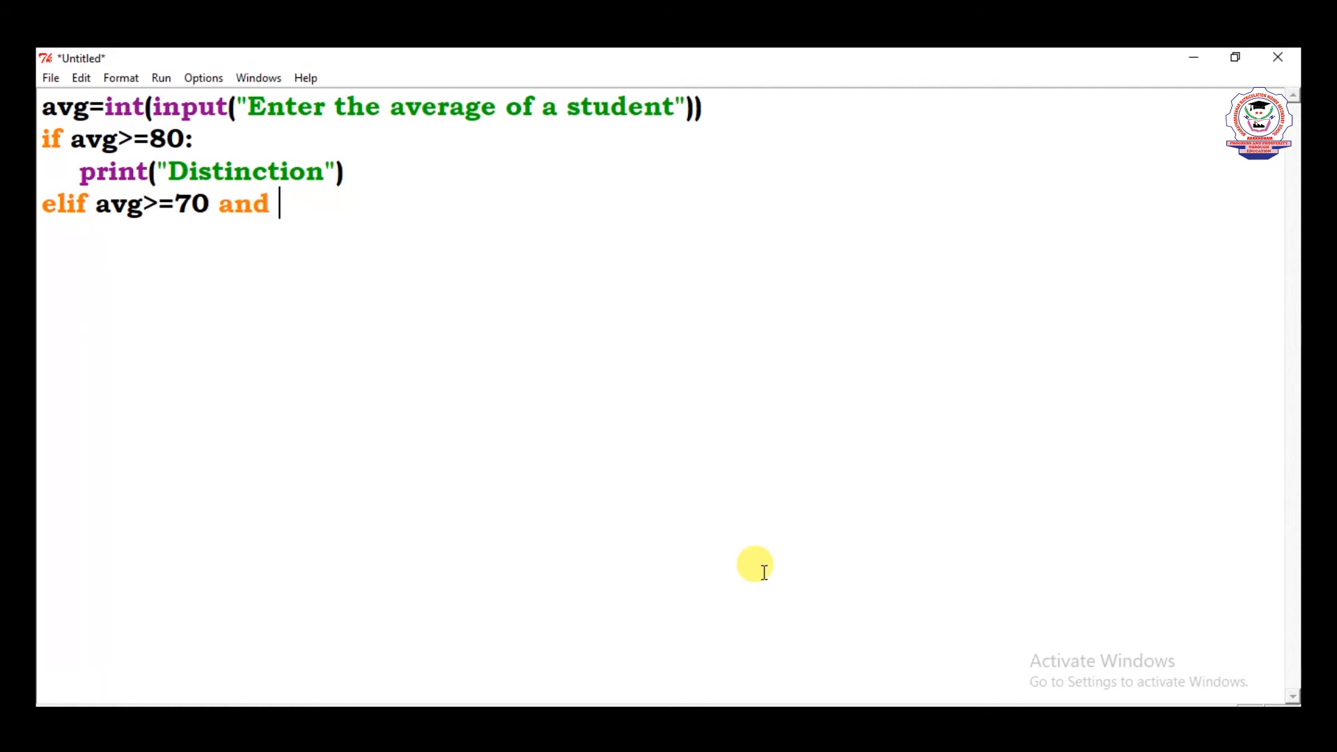
text(av)
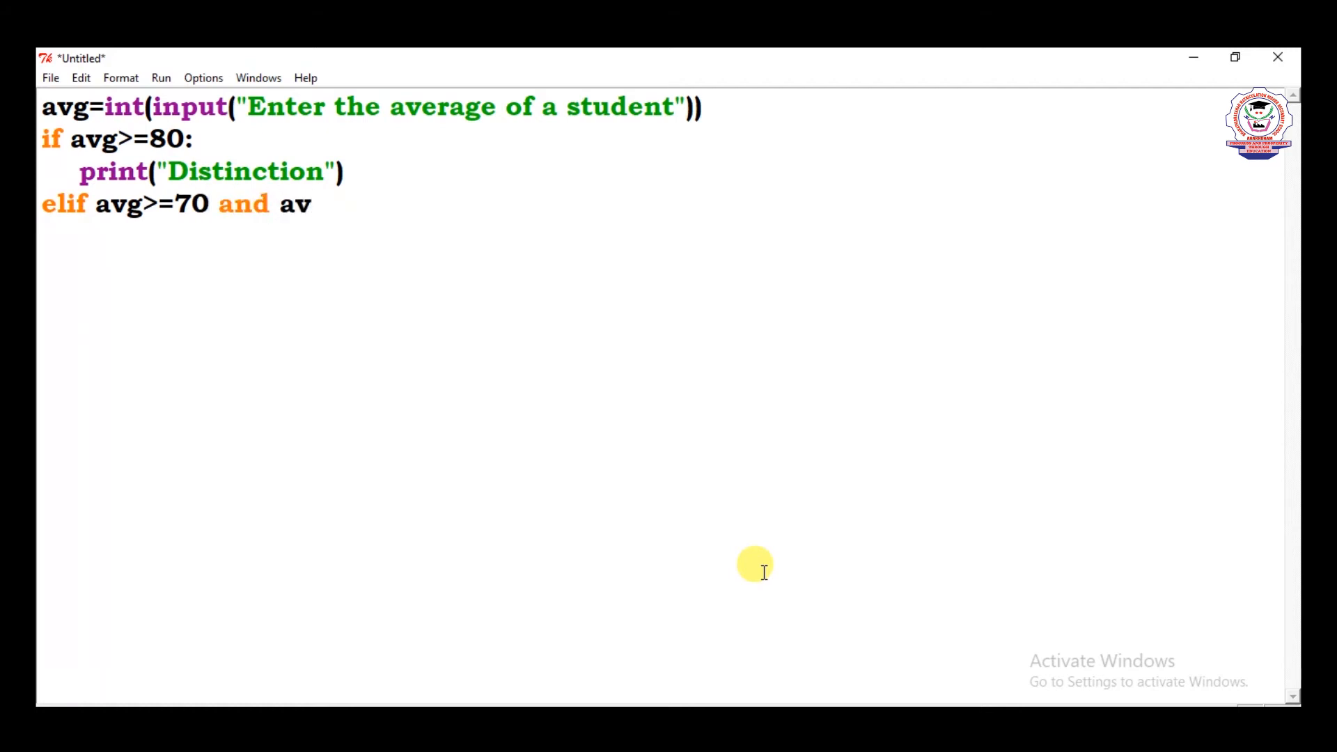
text(g)
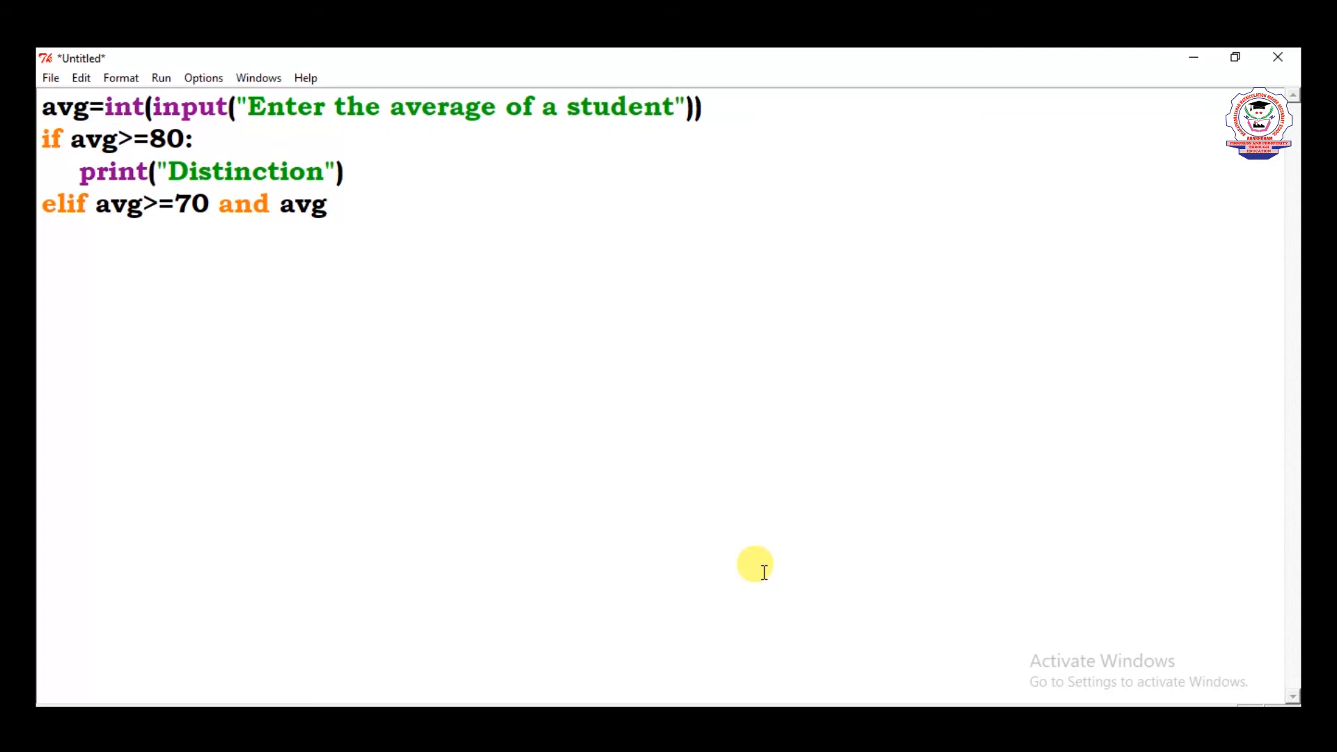
text(<)
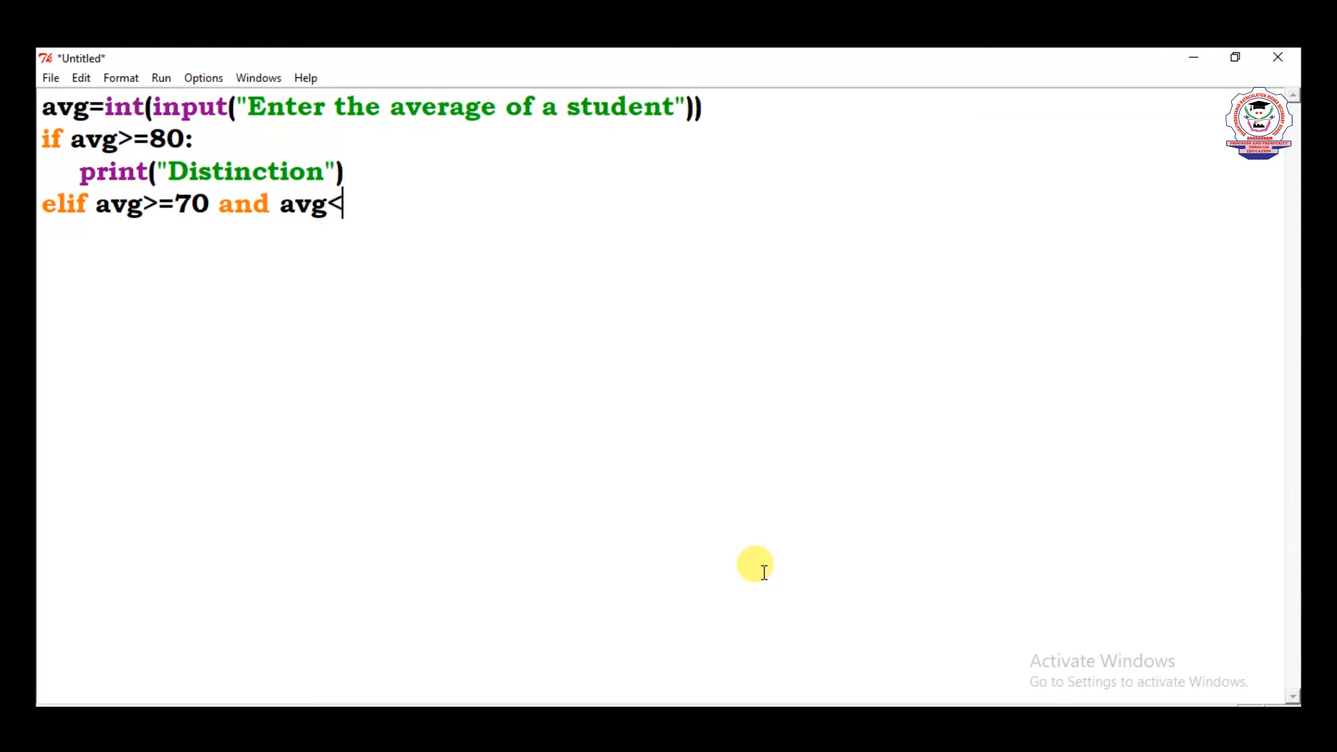
text(80)
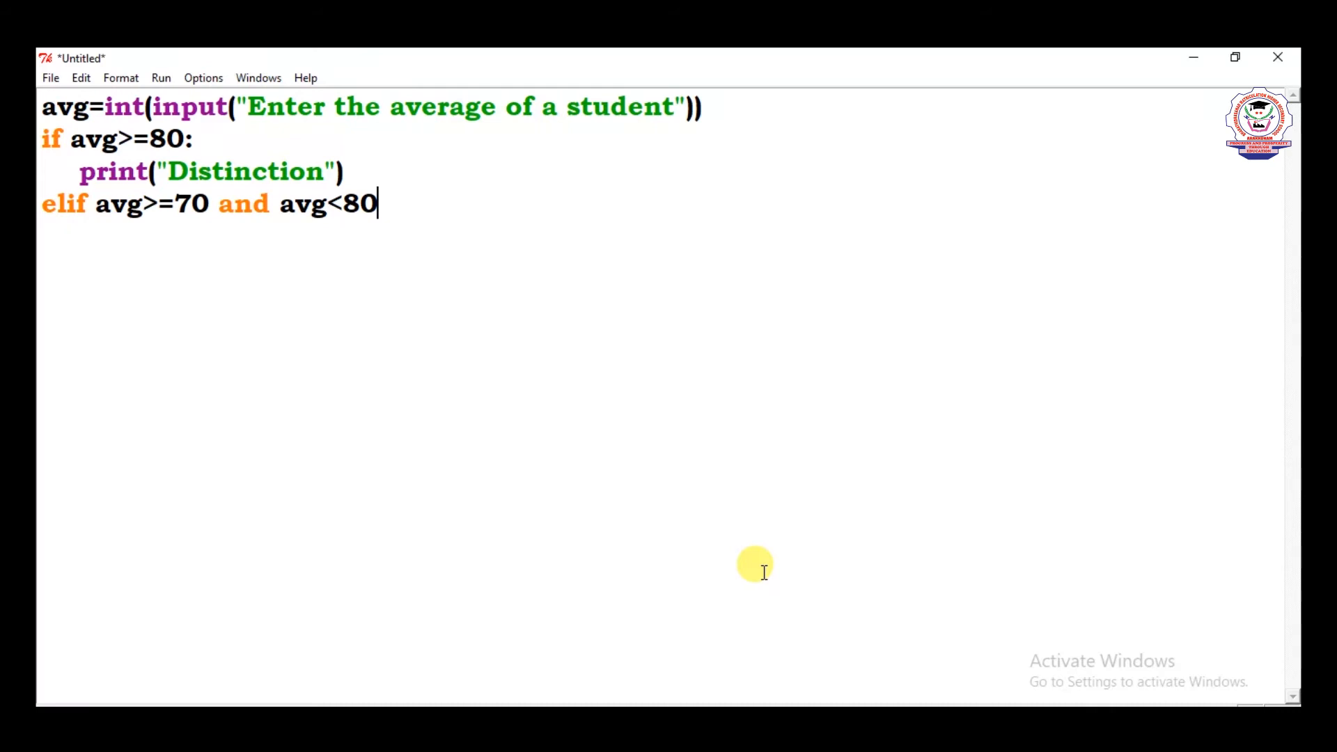
text(:)
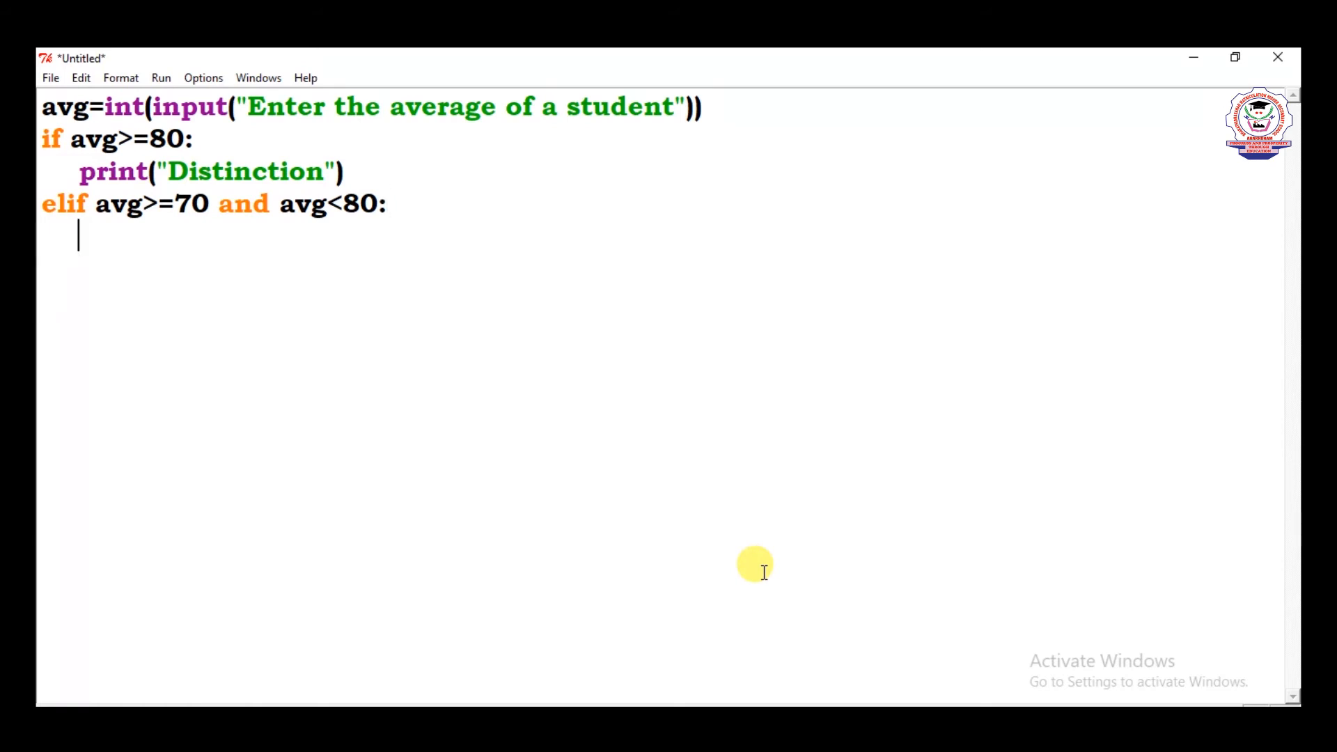
text(print)
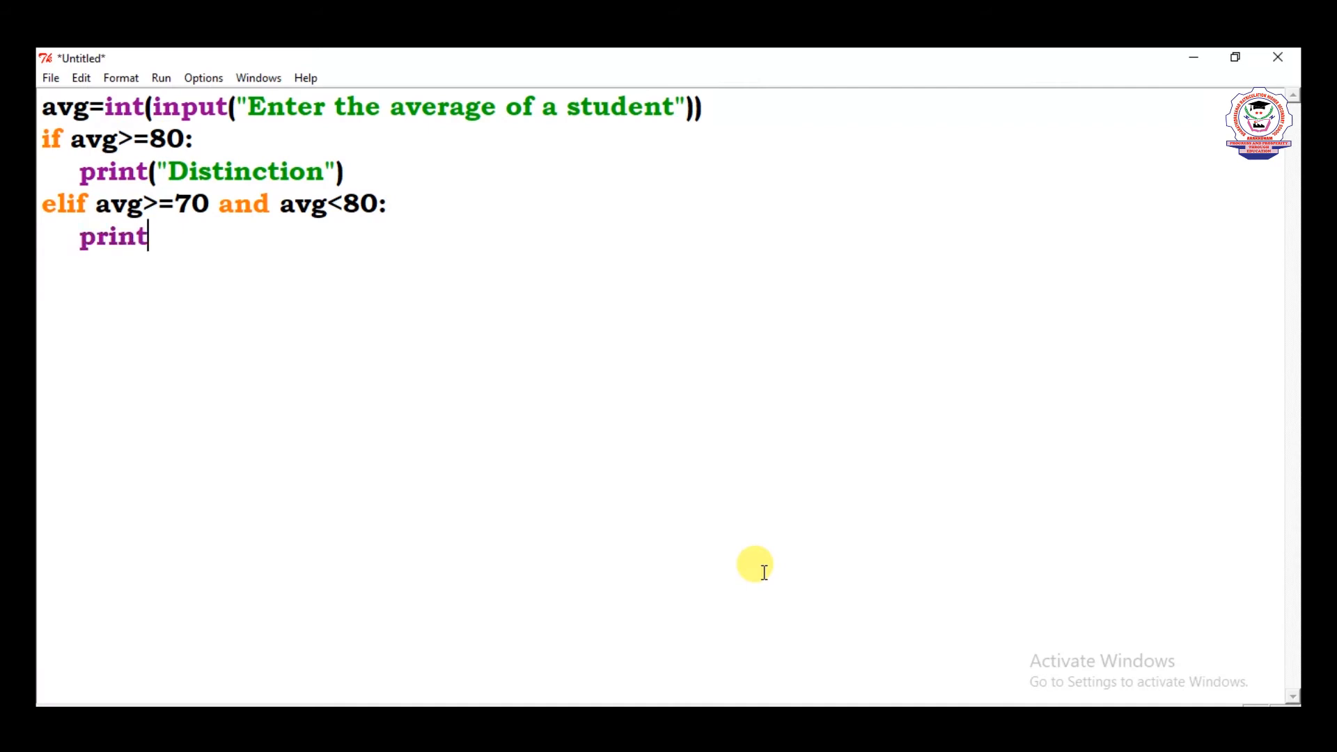
text(()
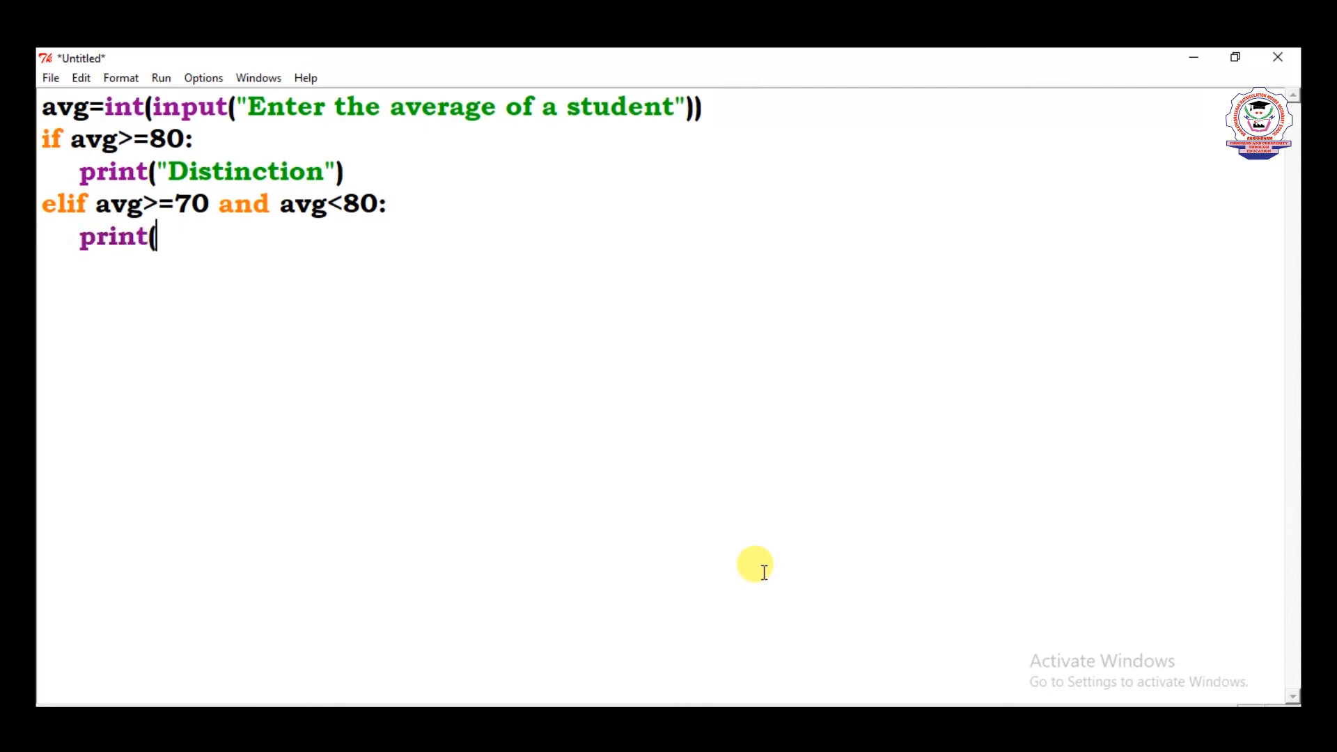
text(")
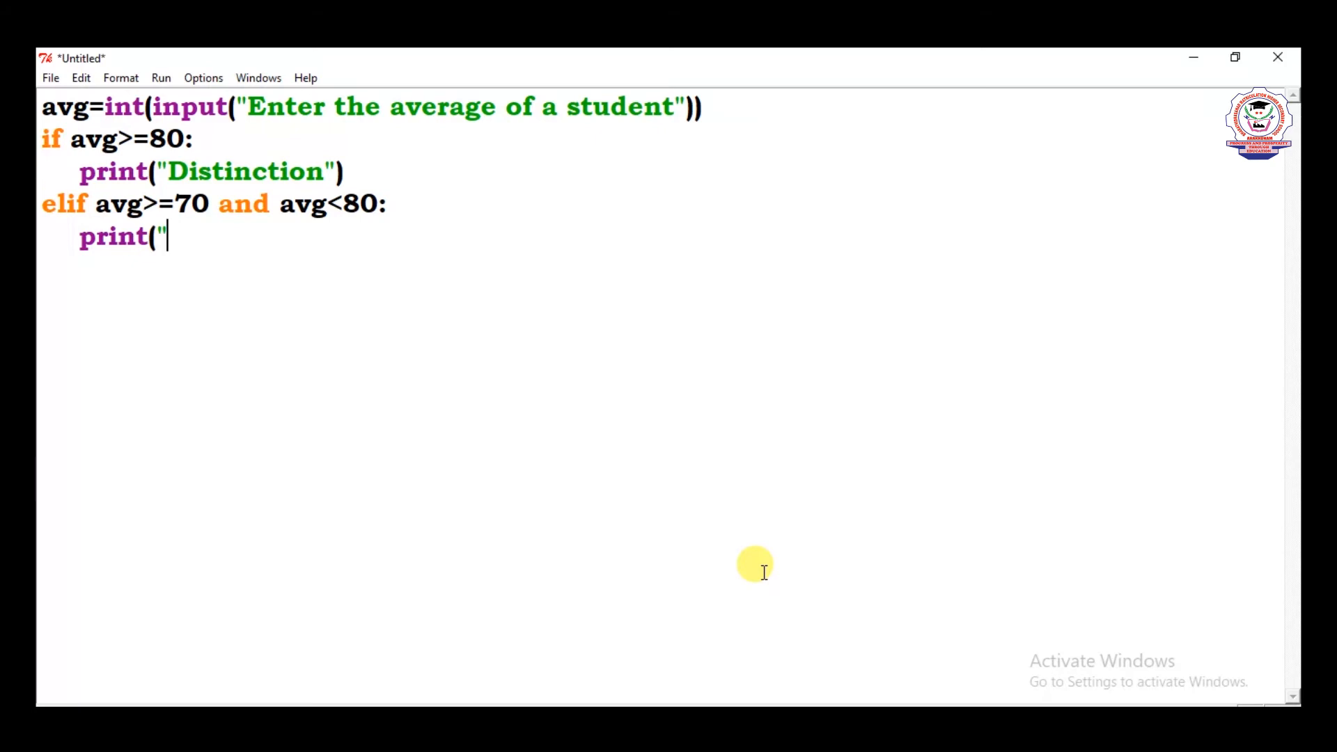
text(First)
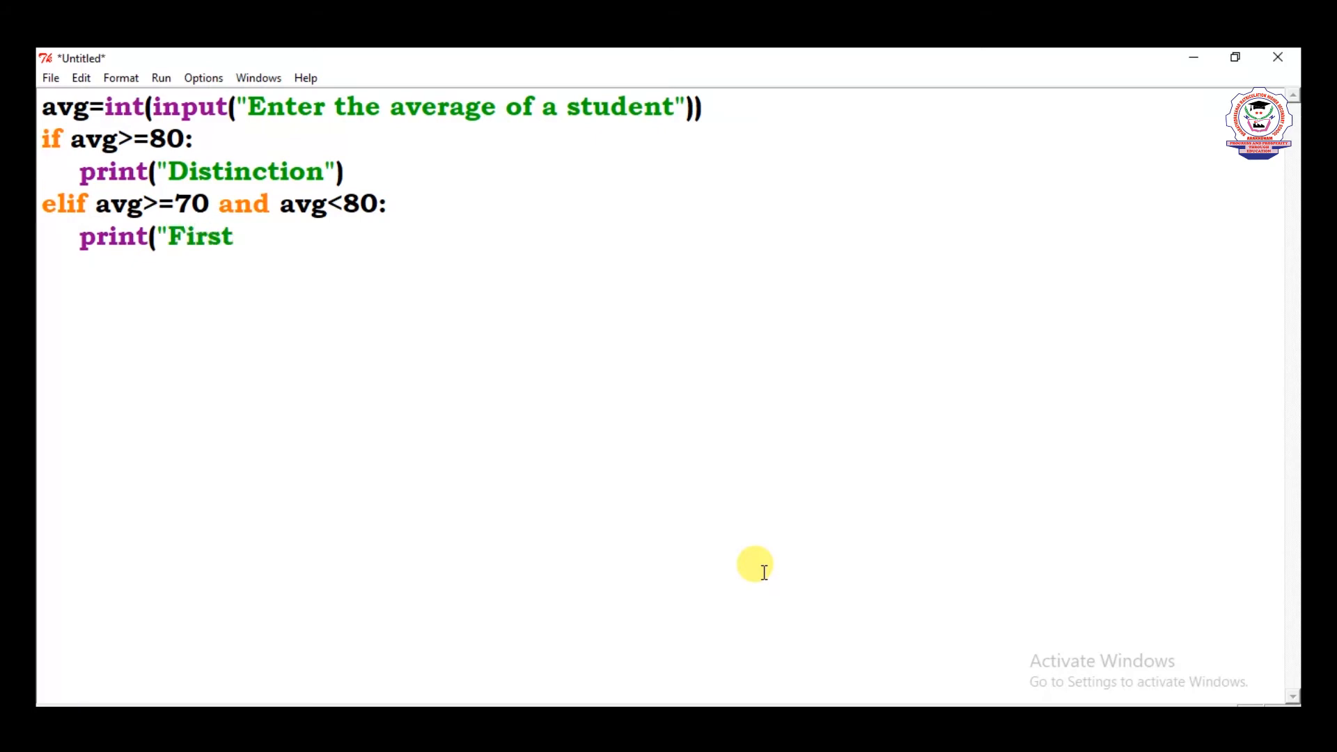
text(class)
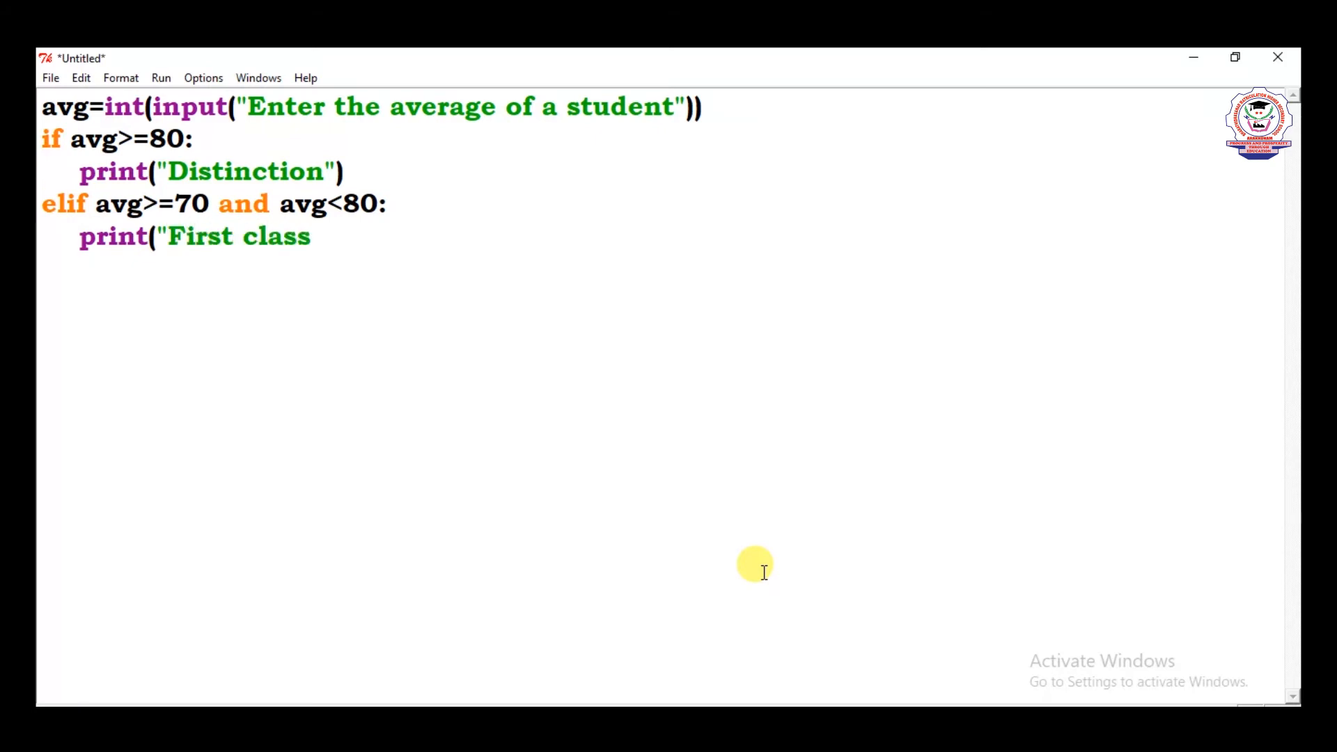
text(")
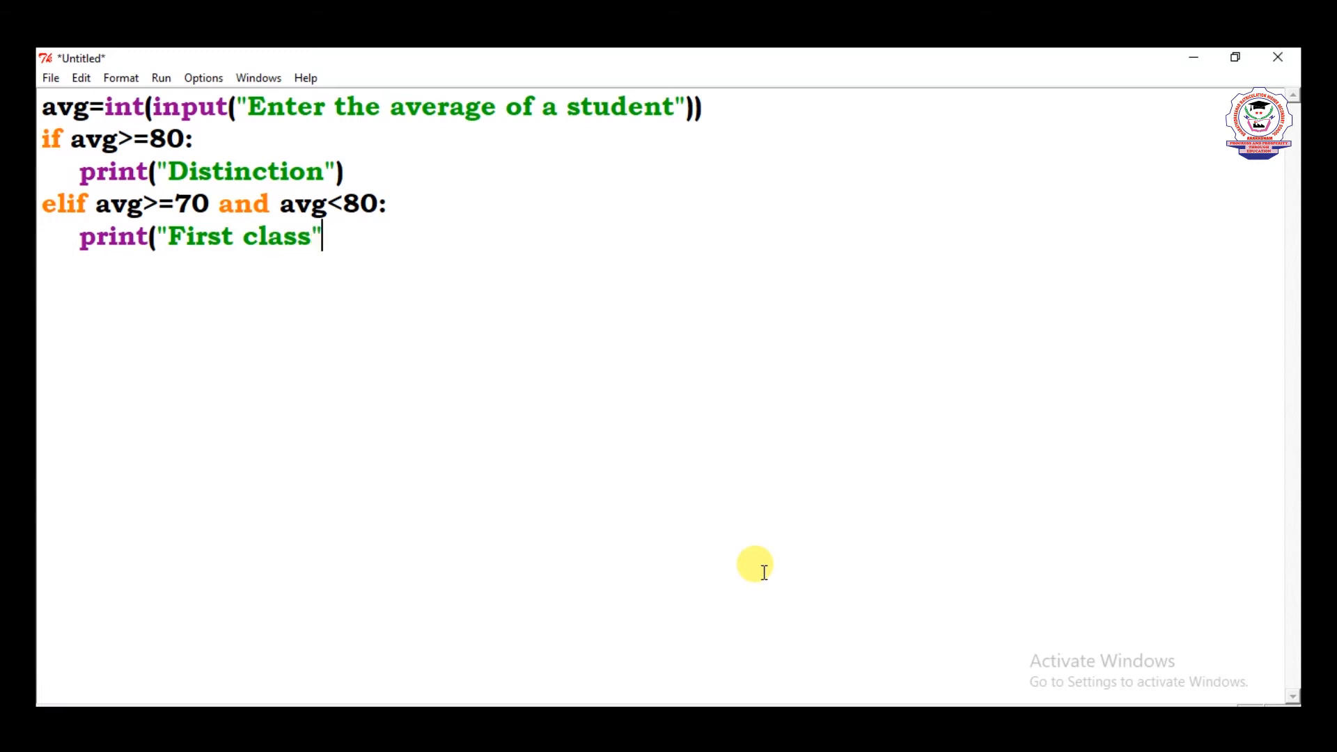
text())
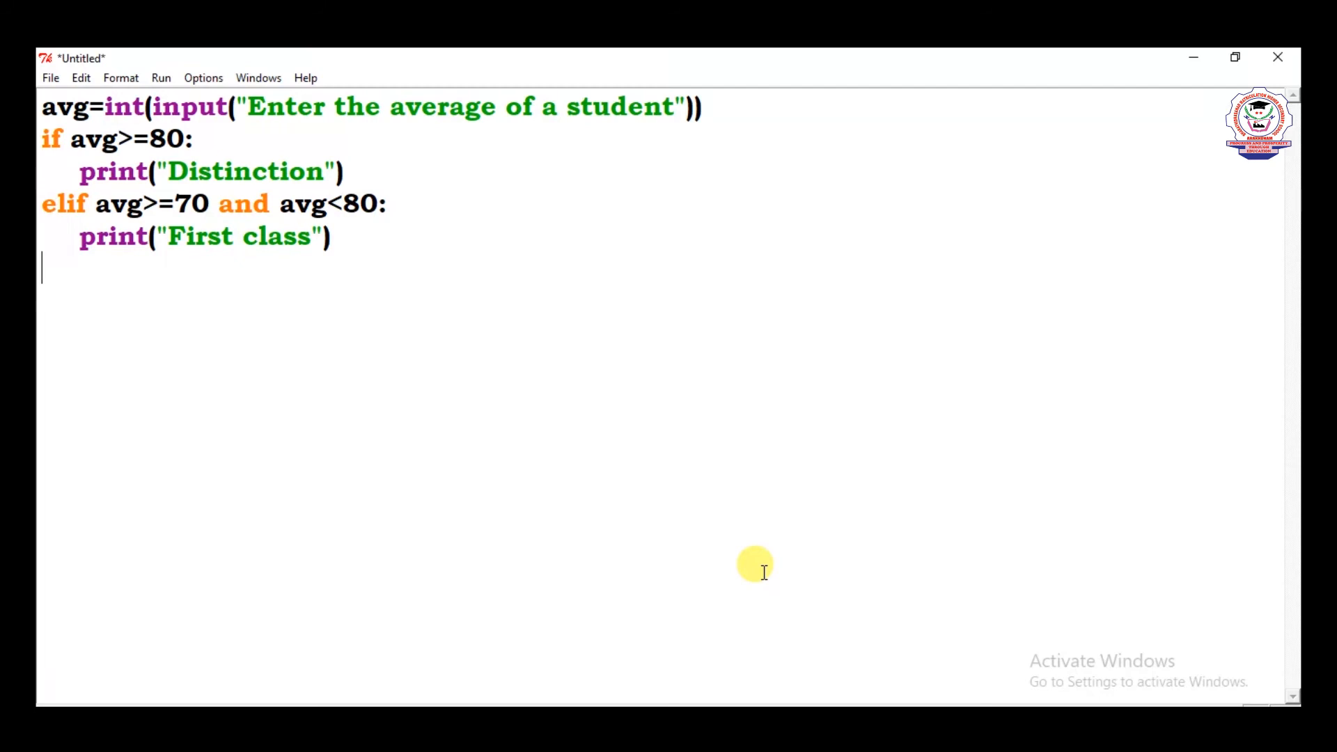
Add an elif avg>=60 and avg<70 branch printing "Second class", then start a new line
text(elif)
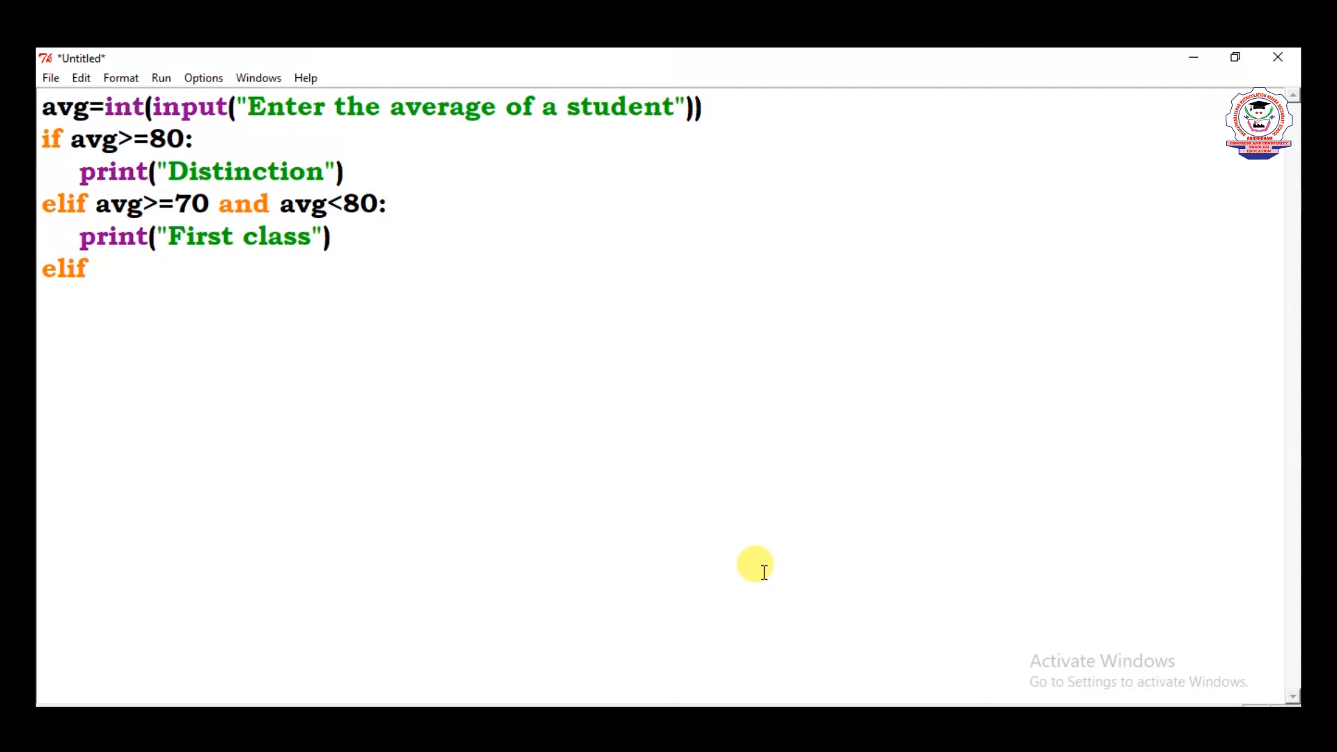
text(avg)
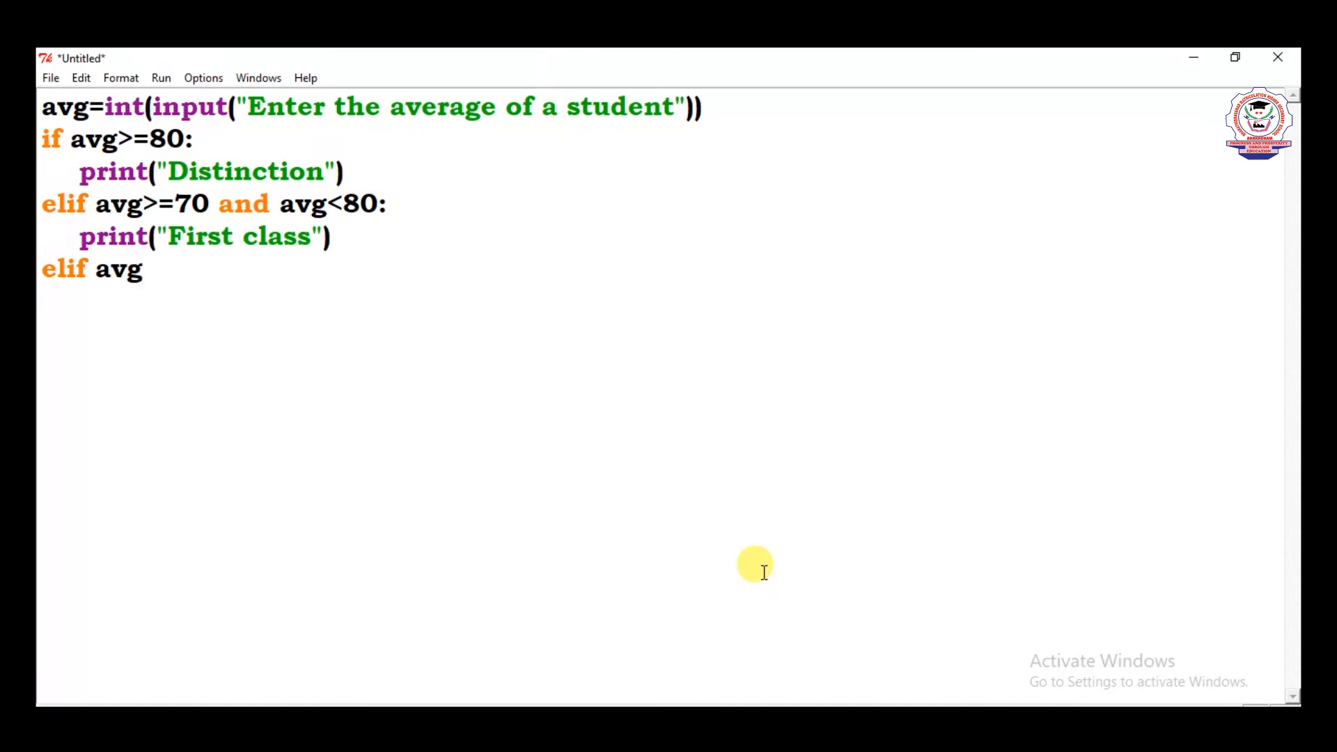
text(>)
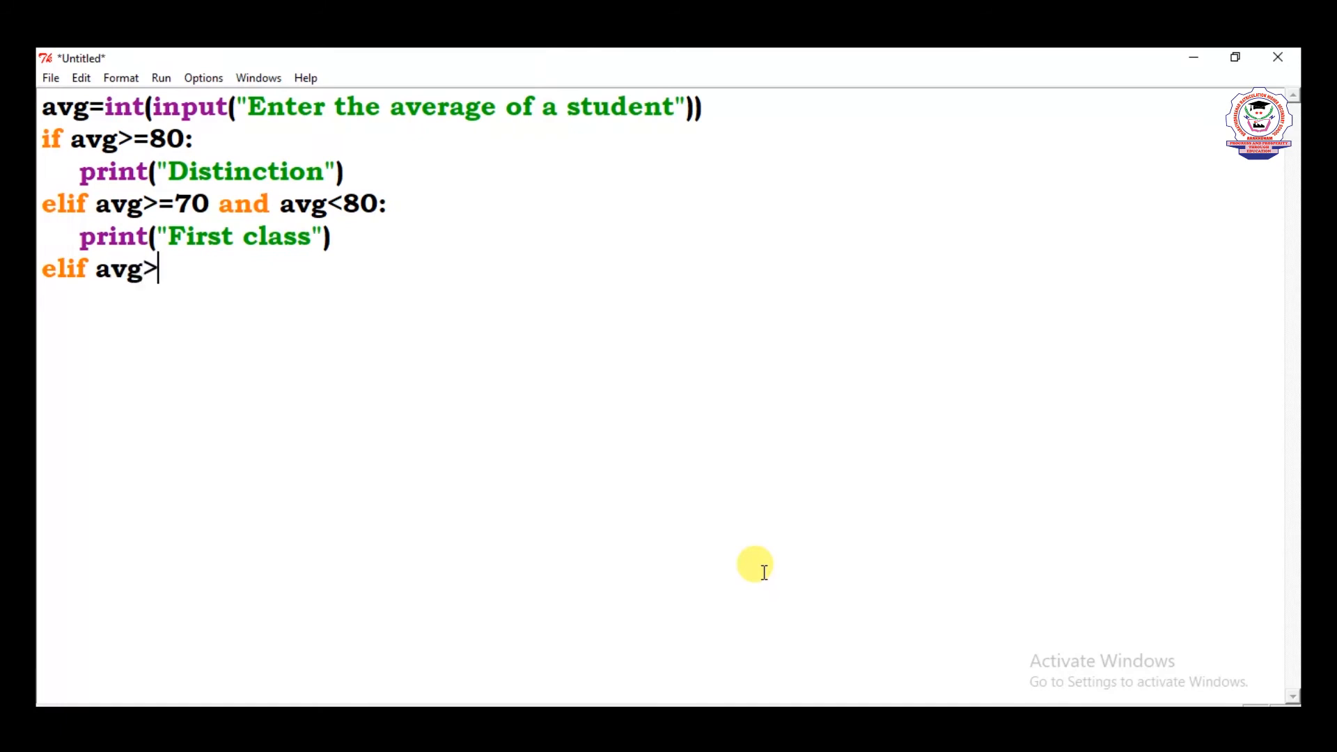
text(=)
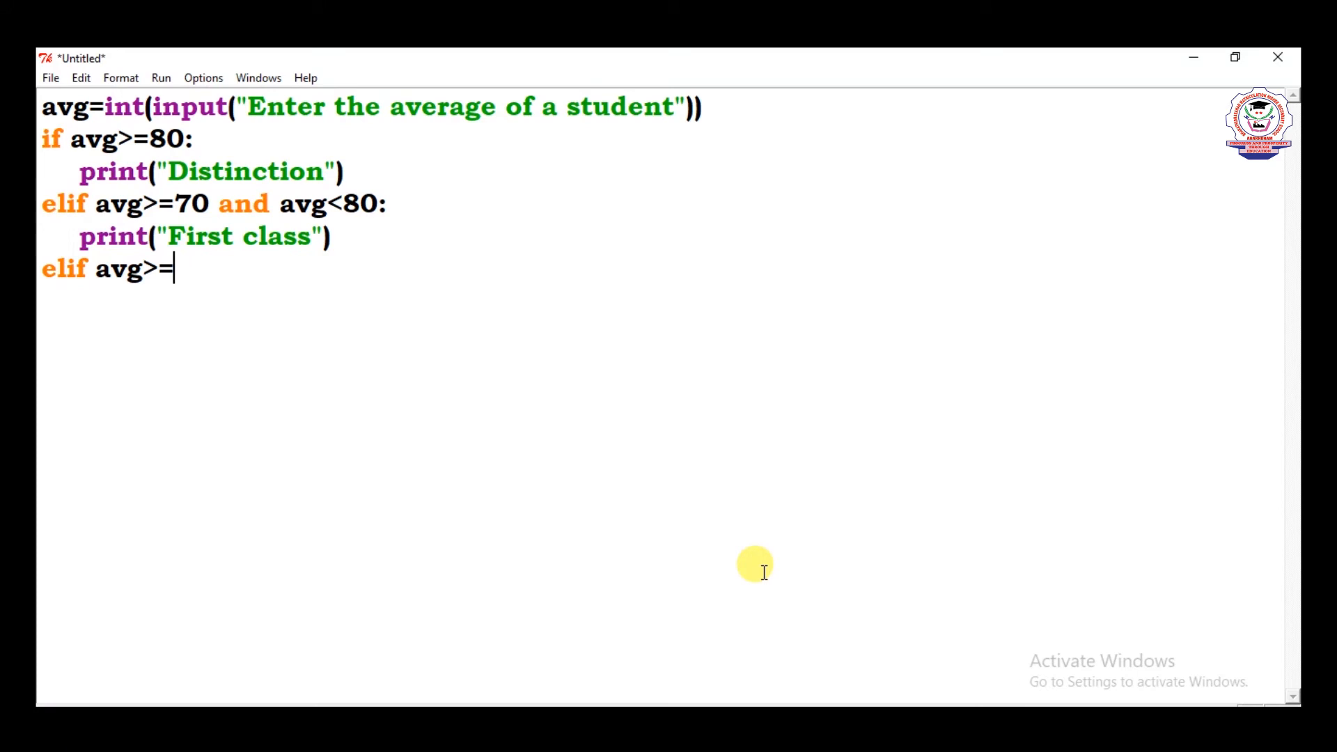
text(6)
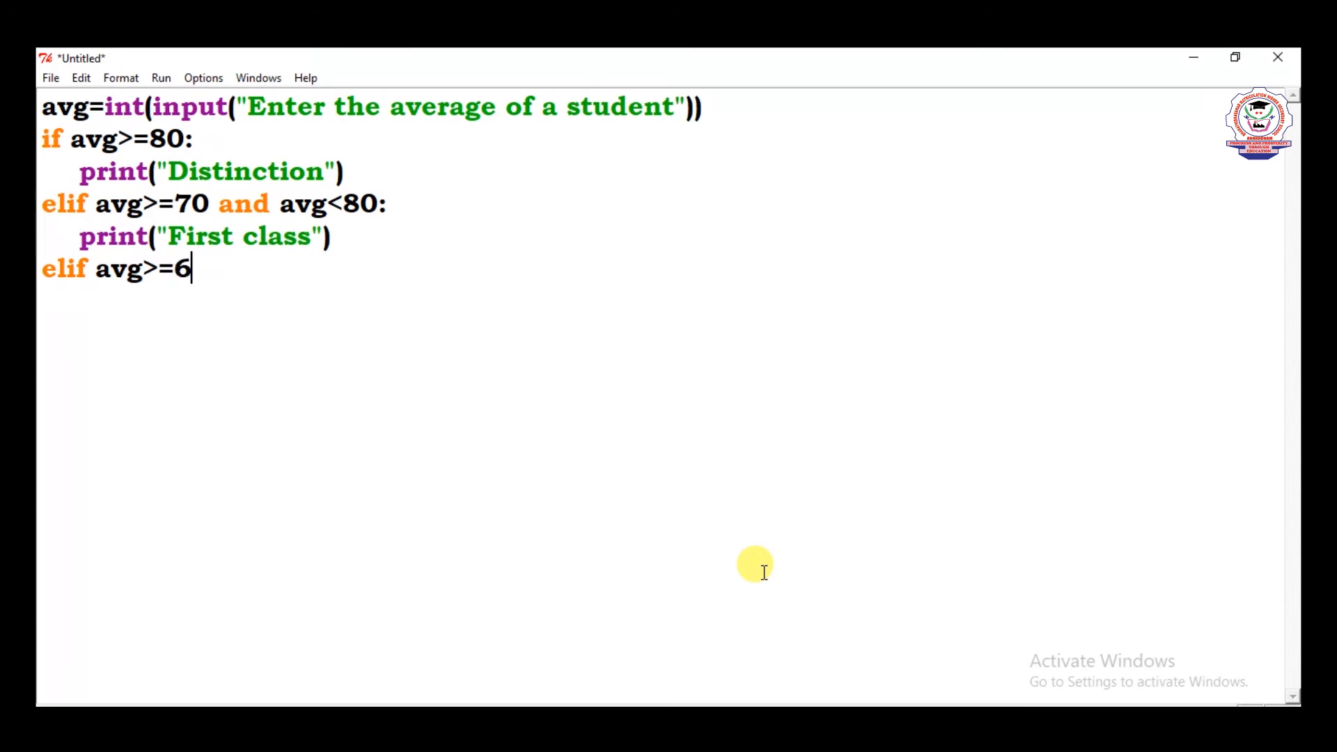
text(0)
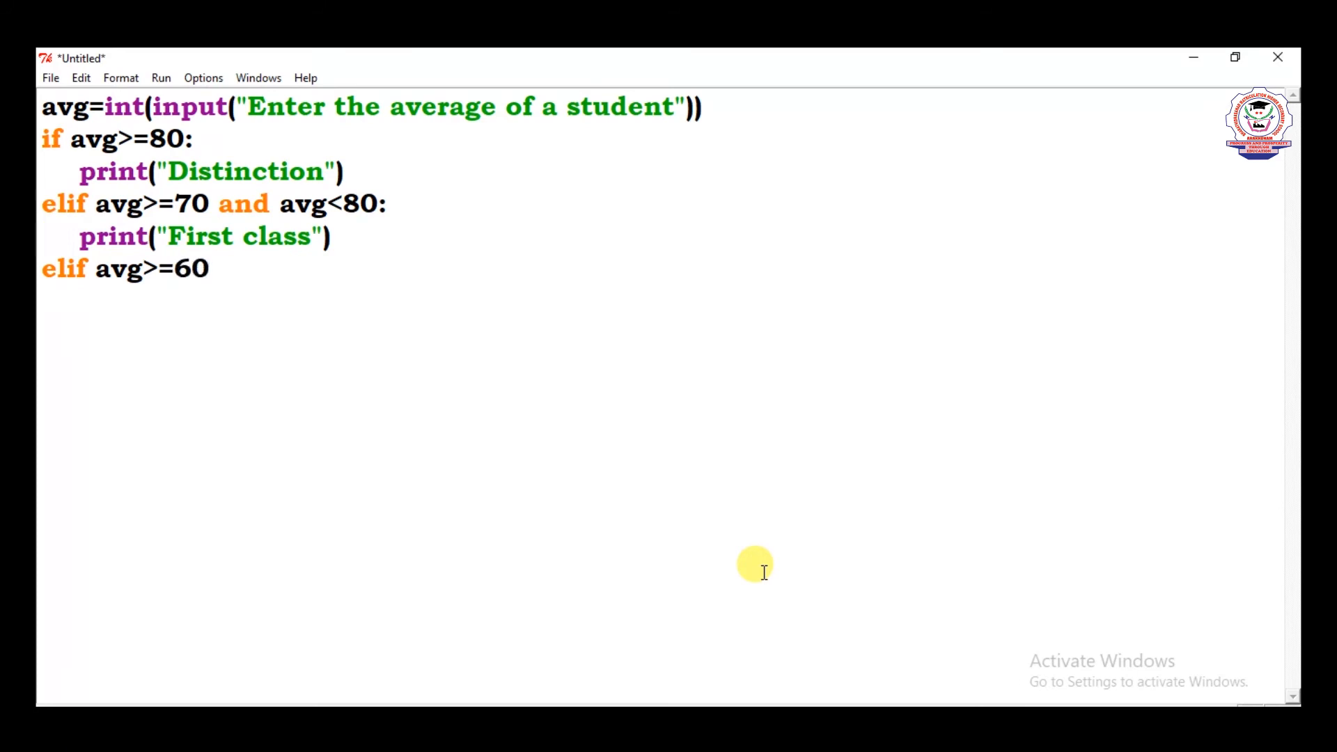
text(a)
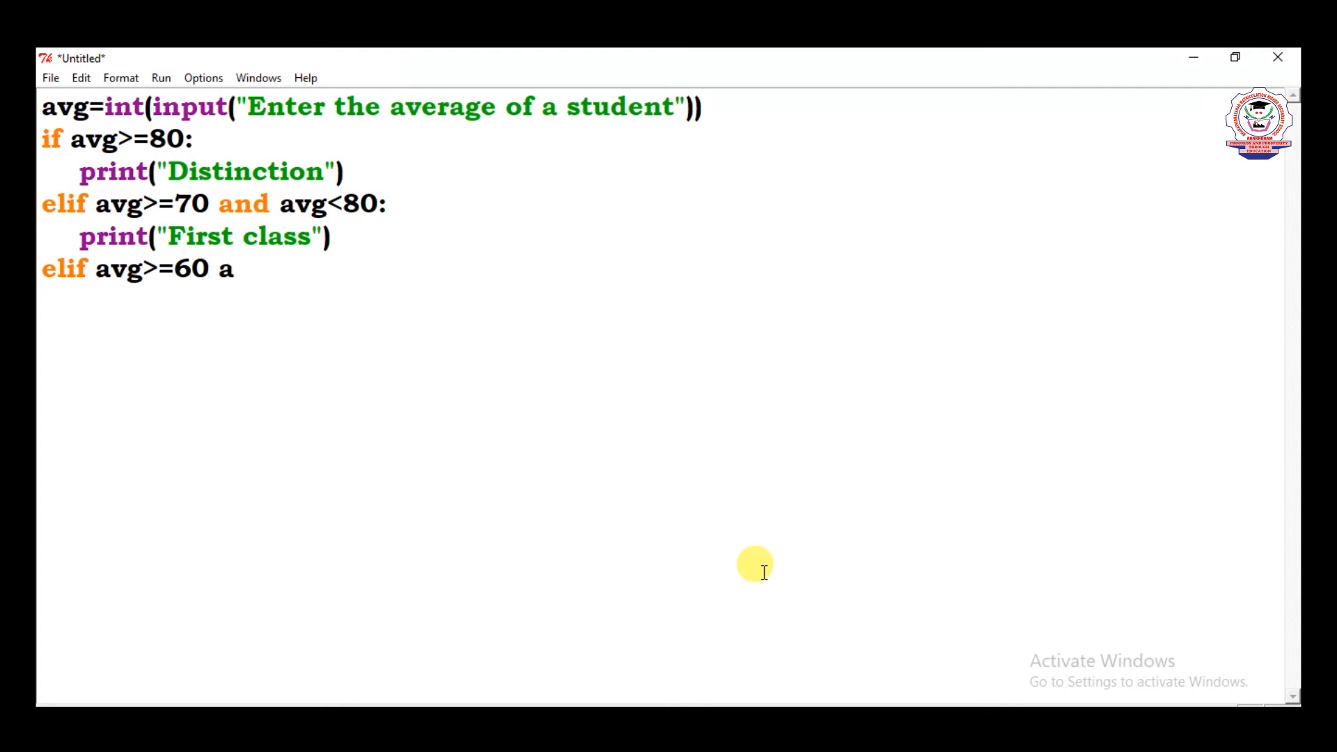
text(n)
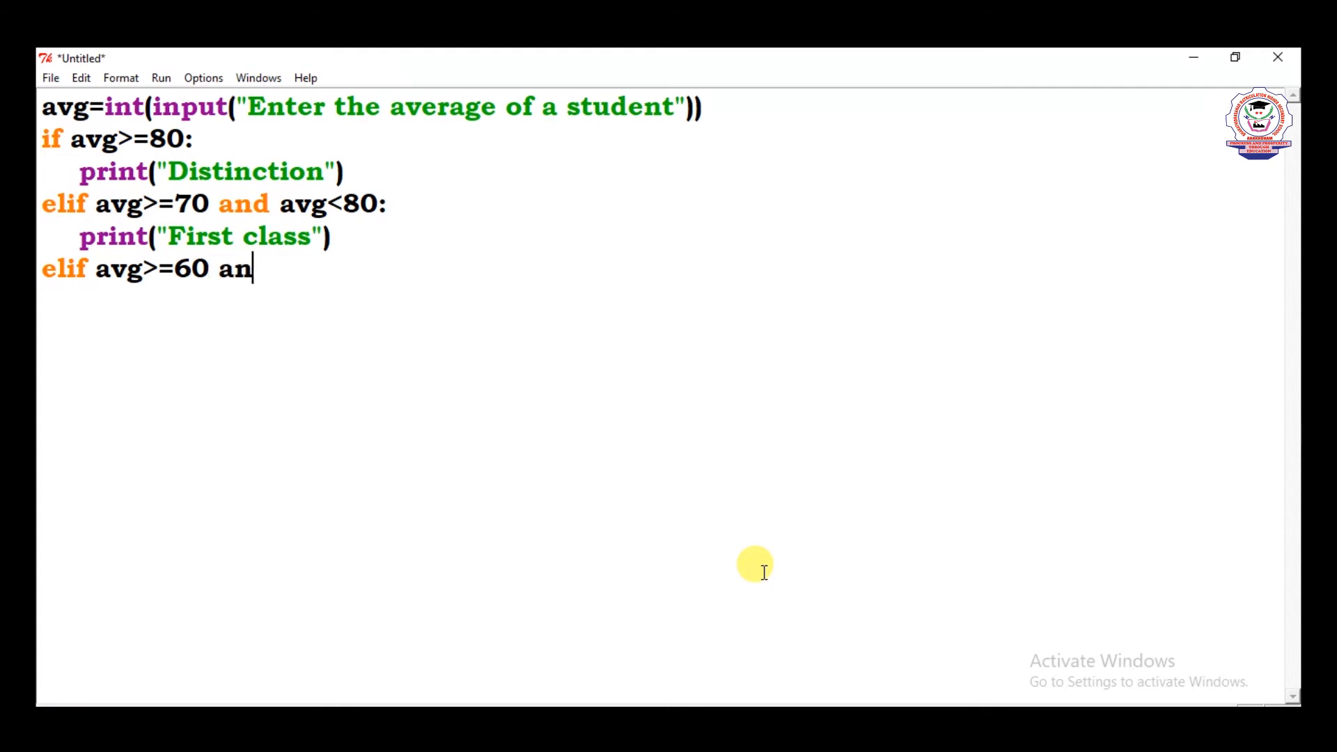
text(d av)
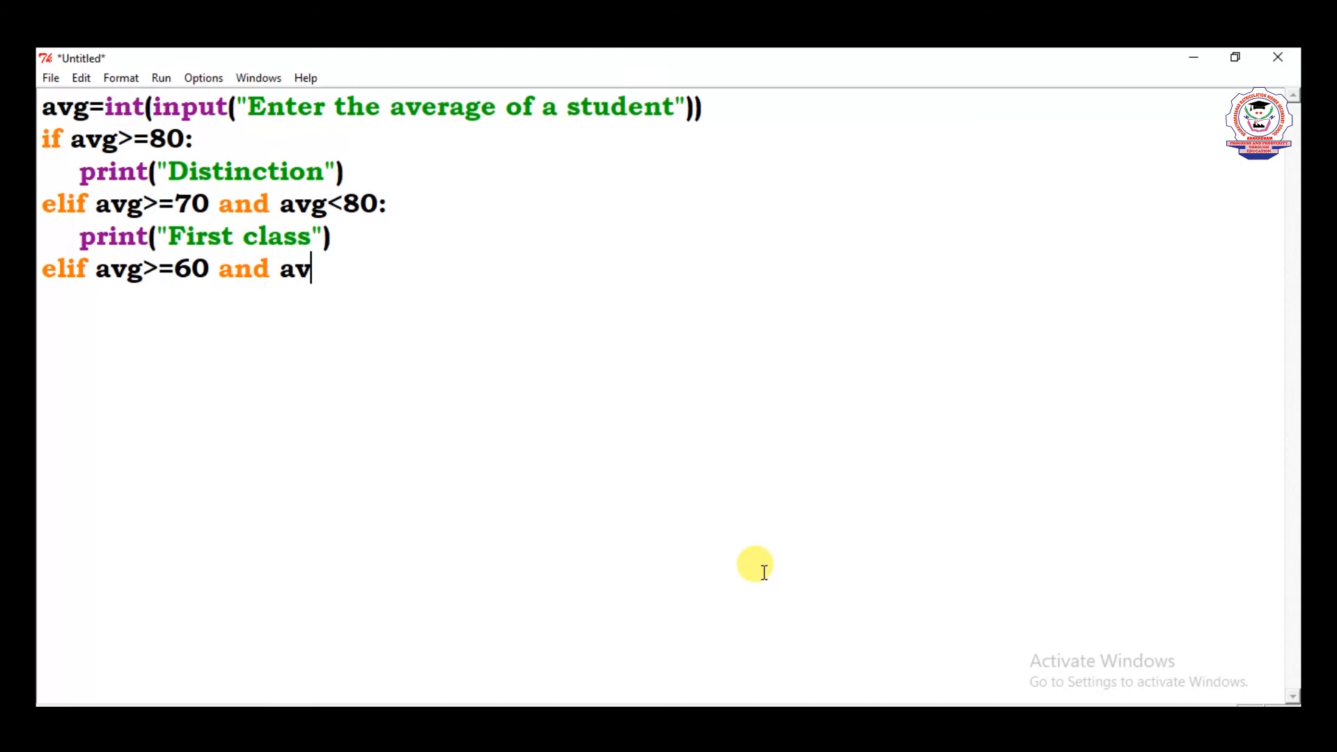
text(g)
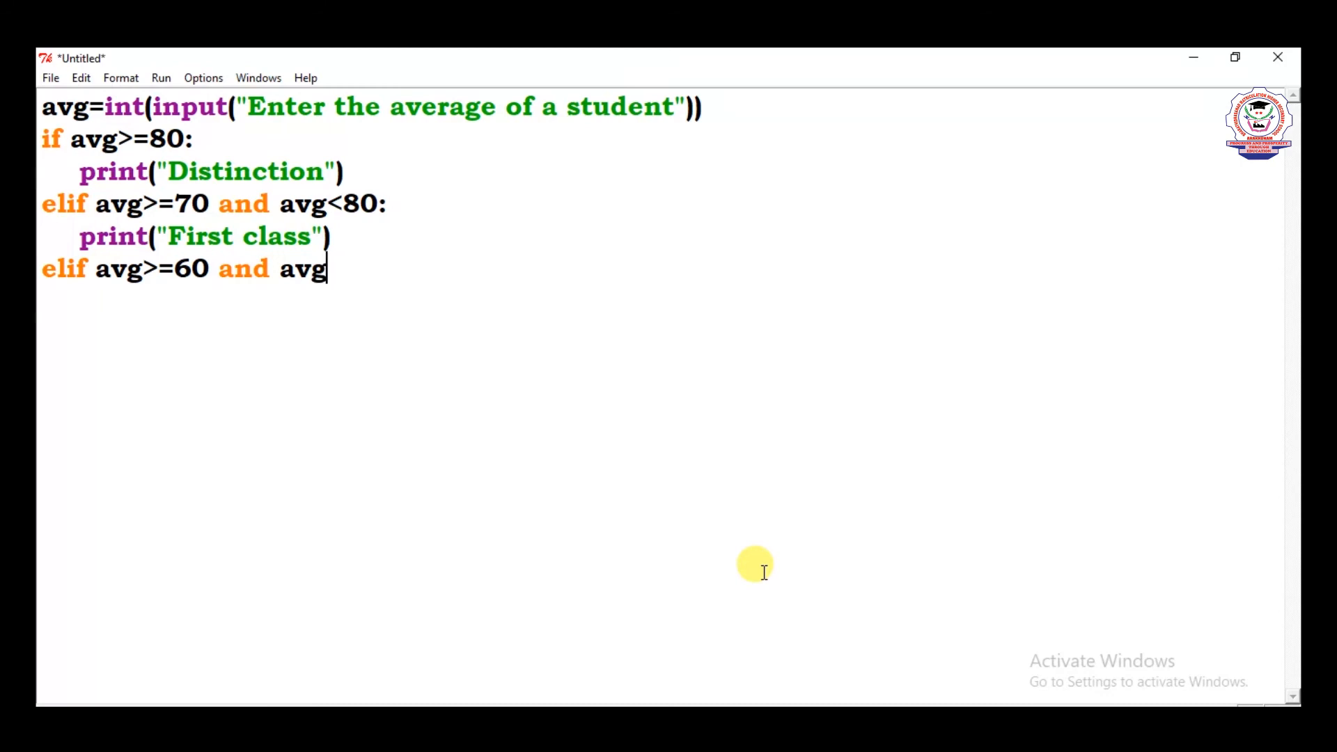
text(<70)
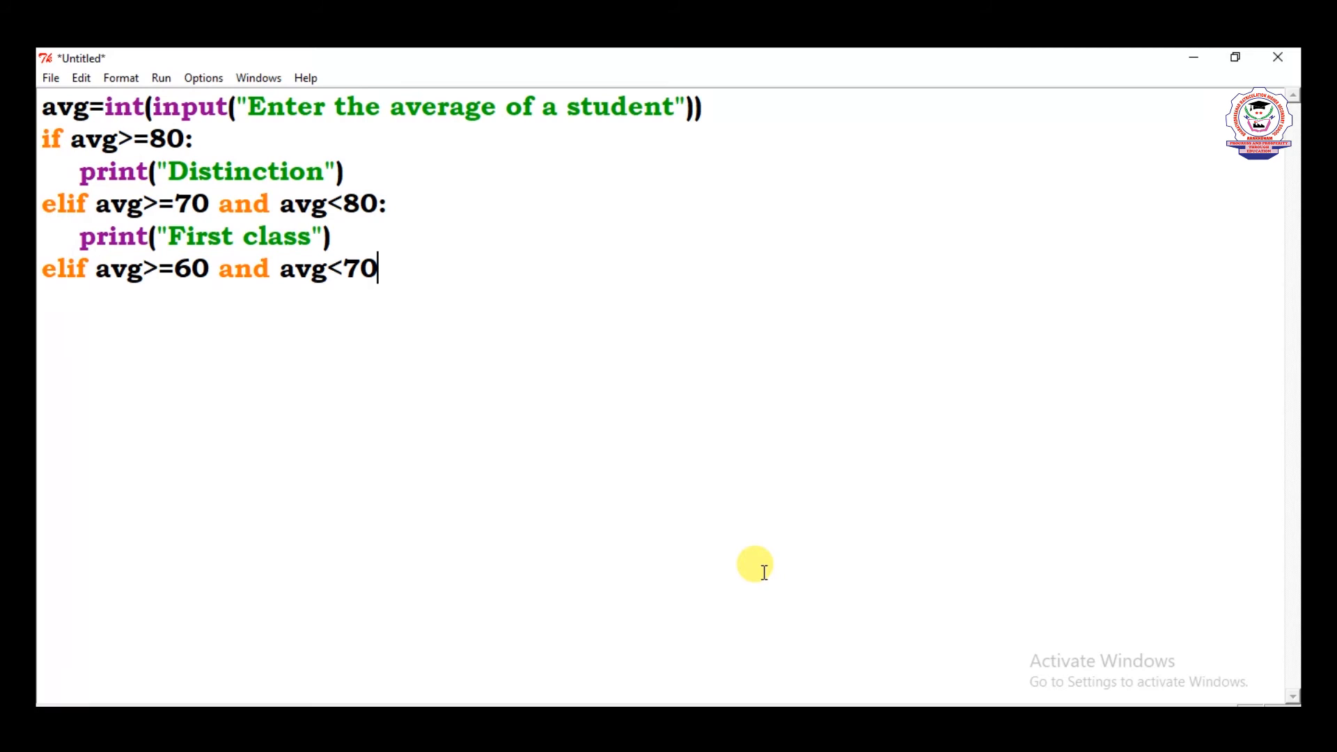
text(:)
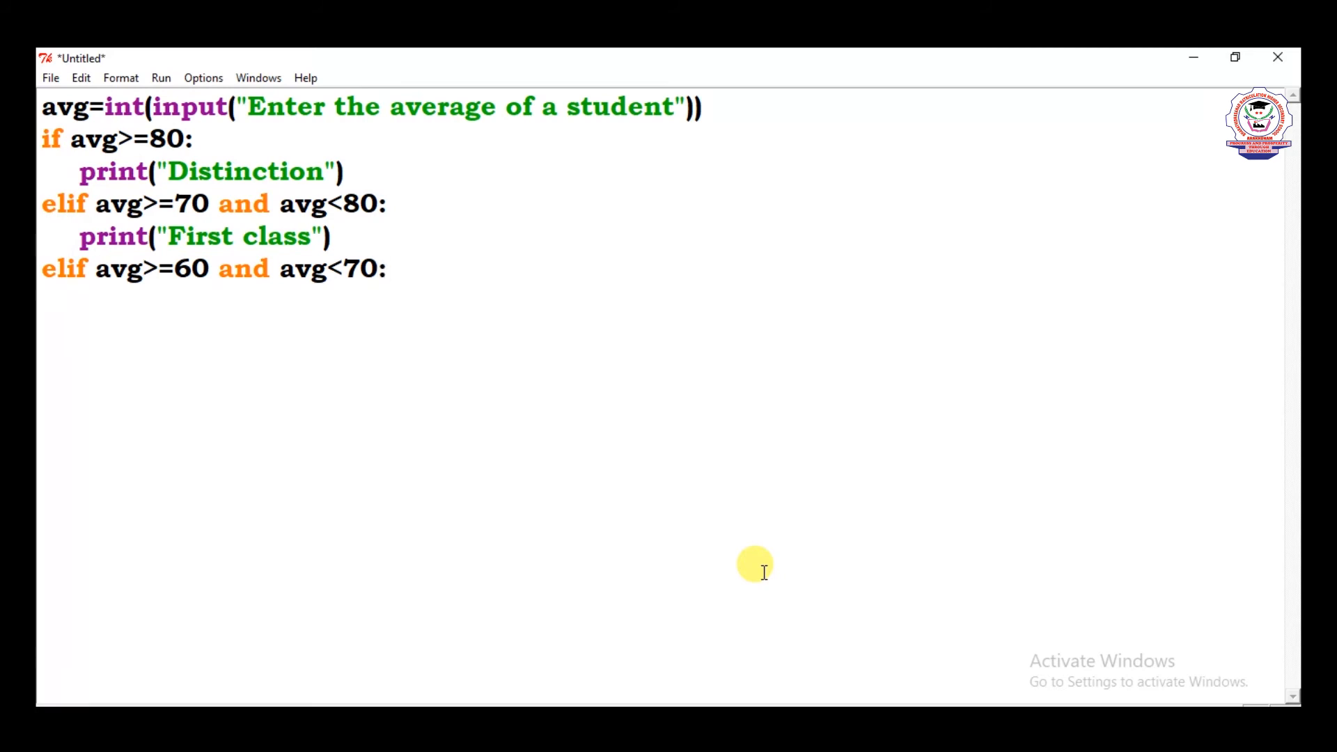
text(print)
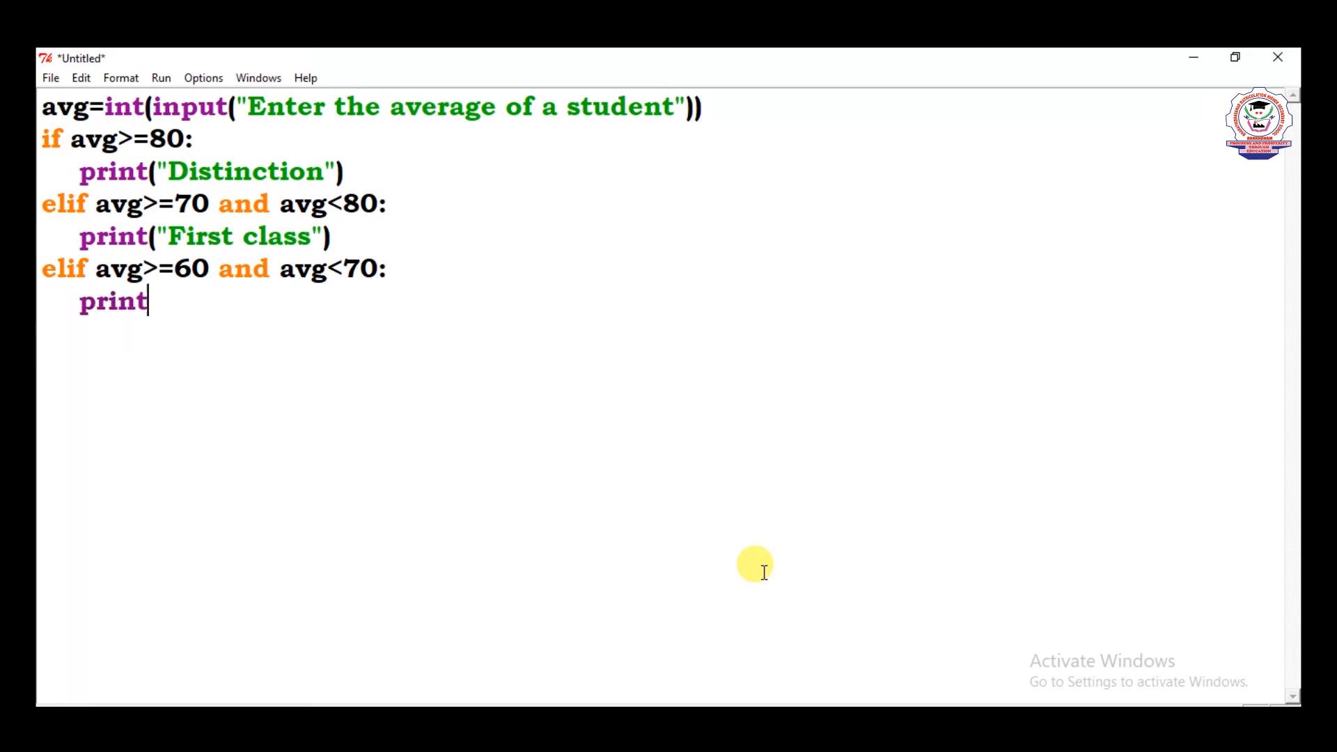
text(()
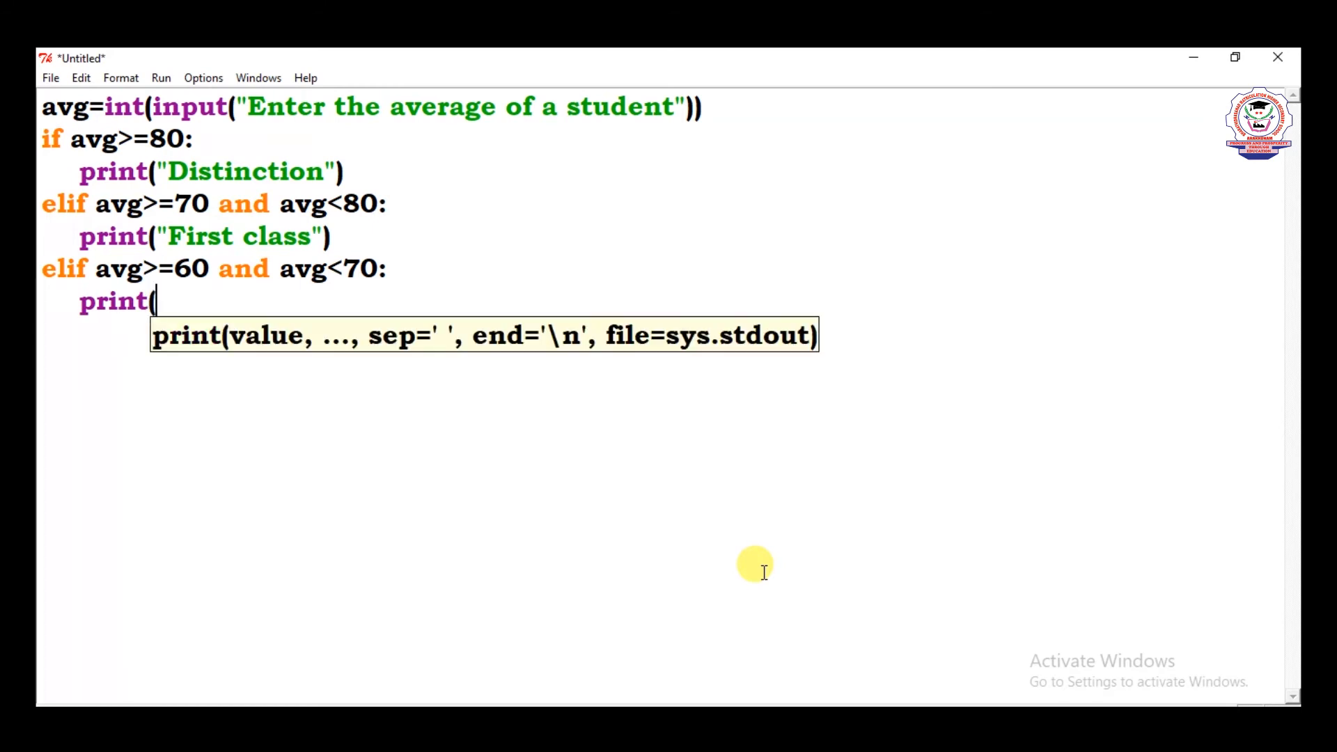
text(")
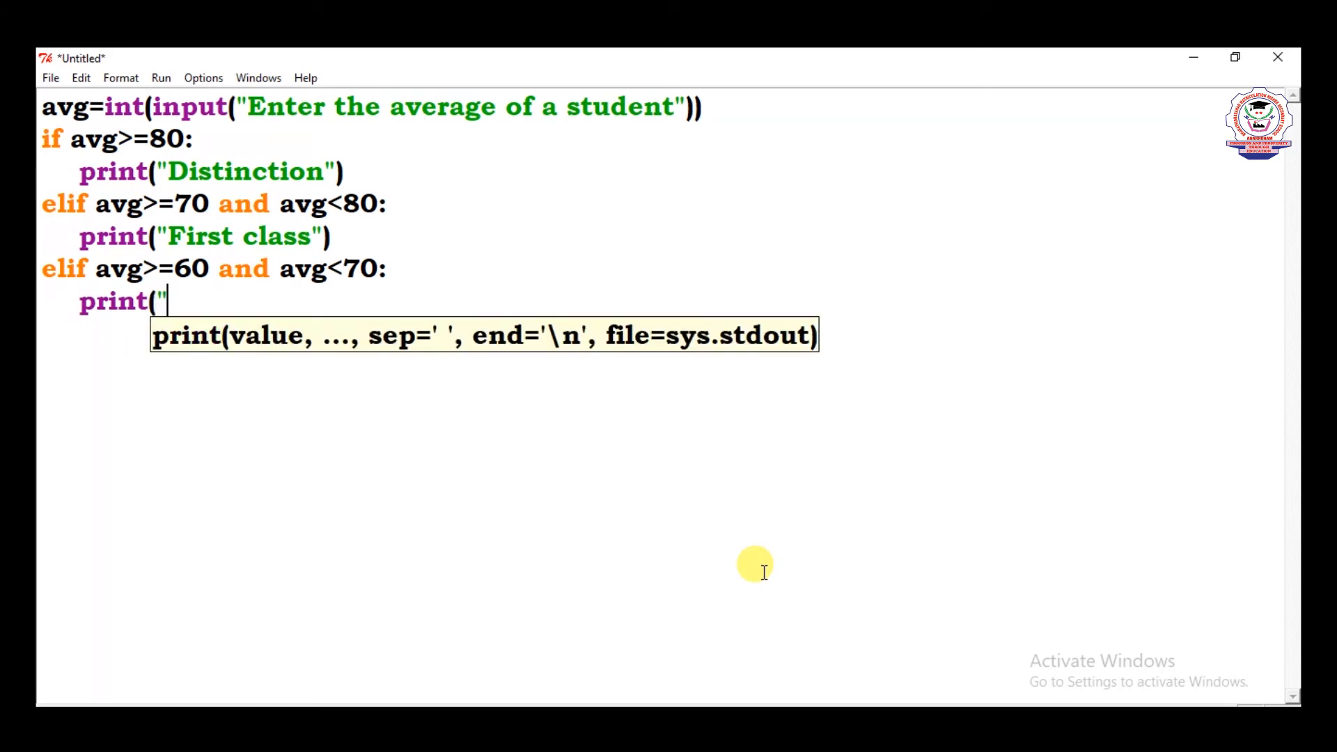
text(Seco)
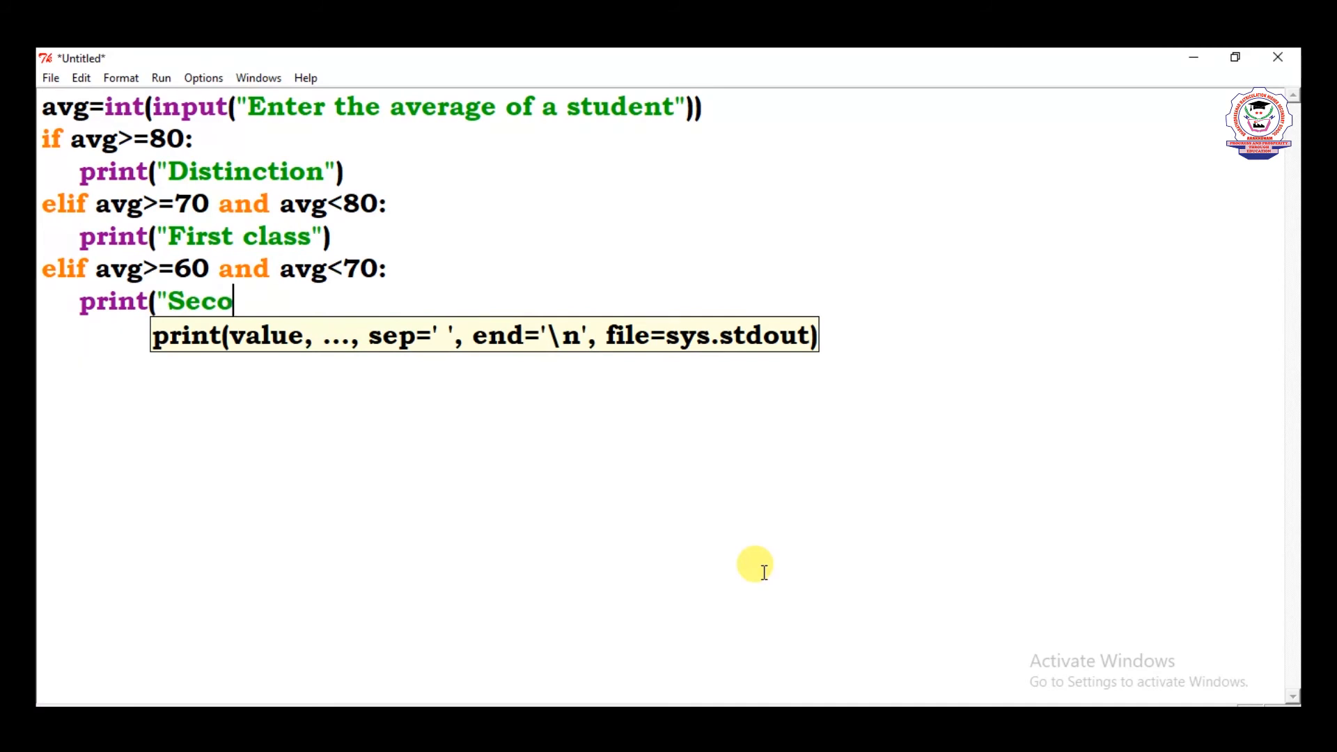
text(nd class)
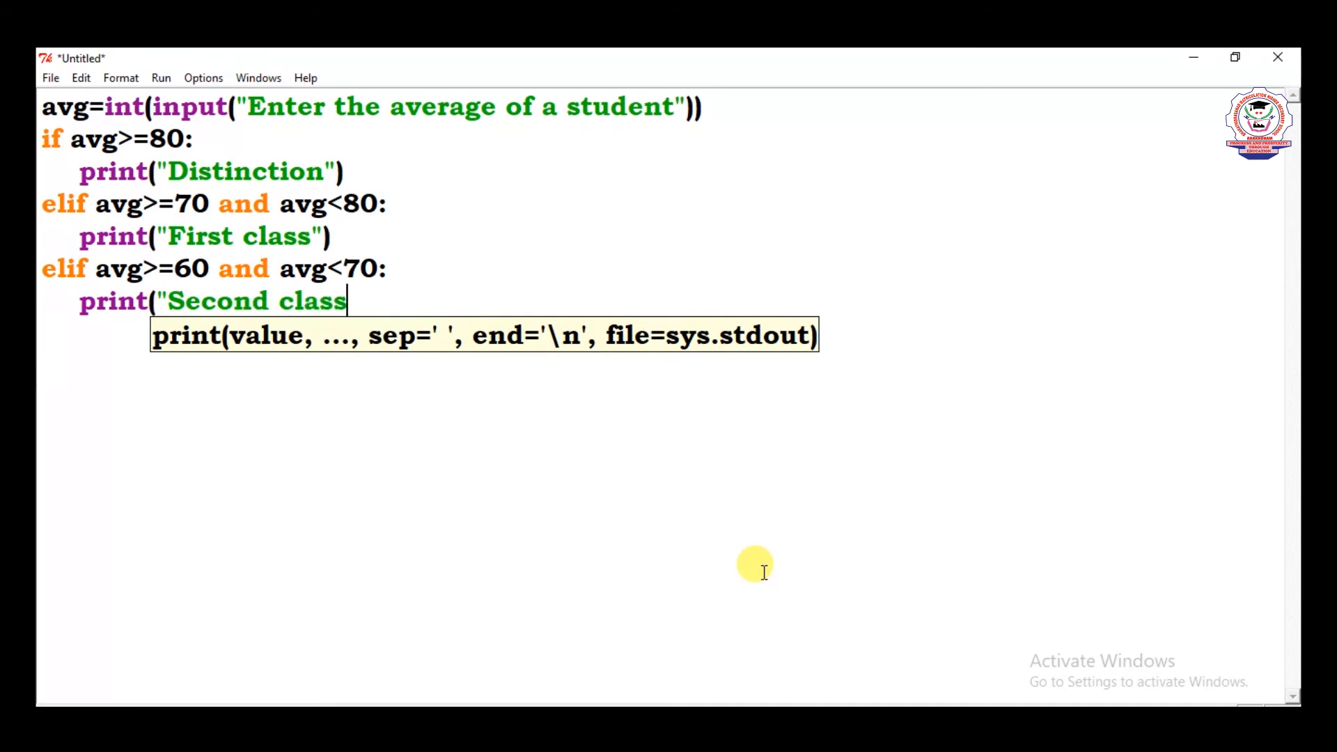
text(")
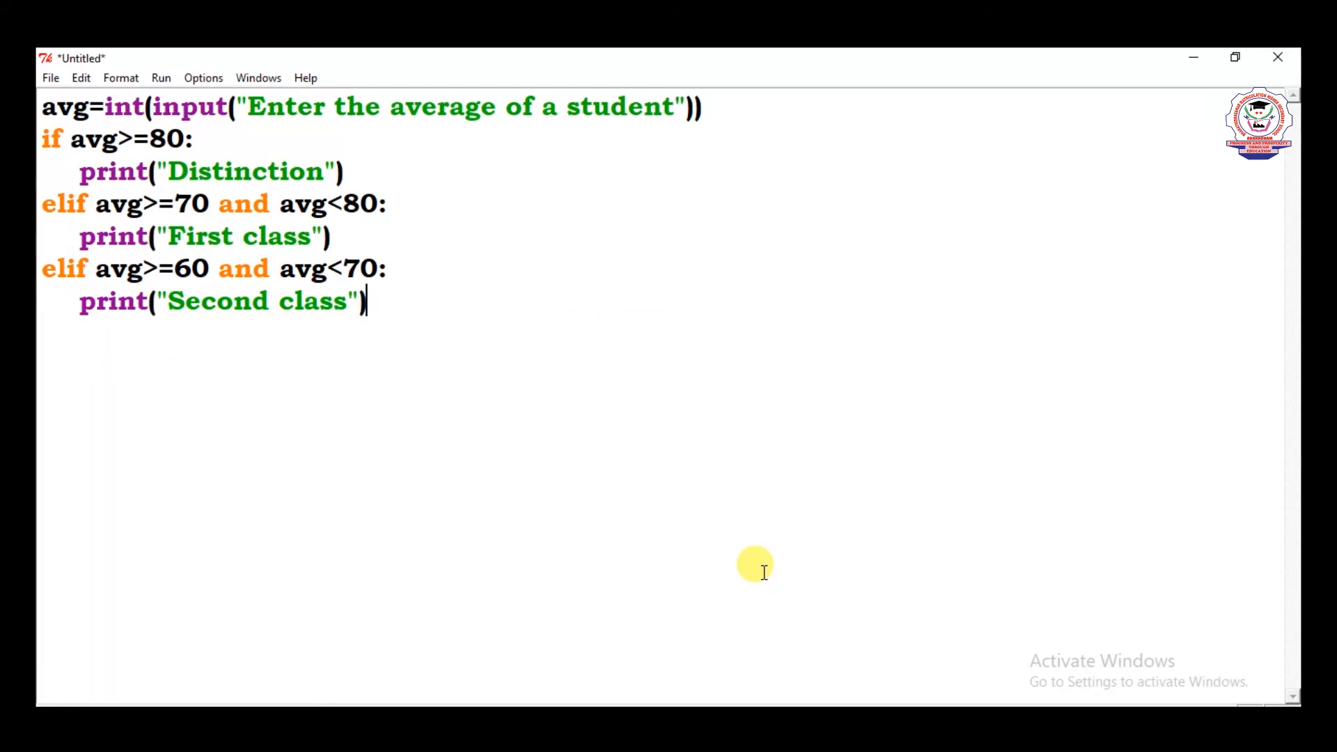
key(Return)
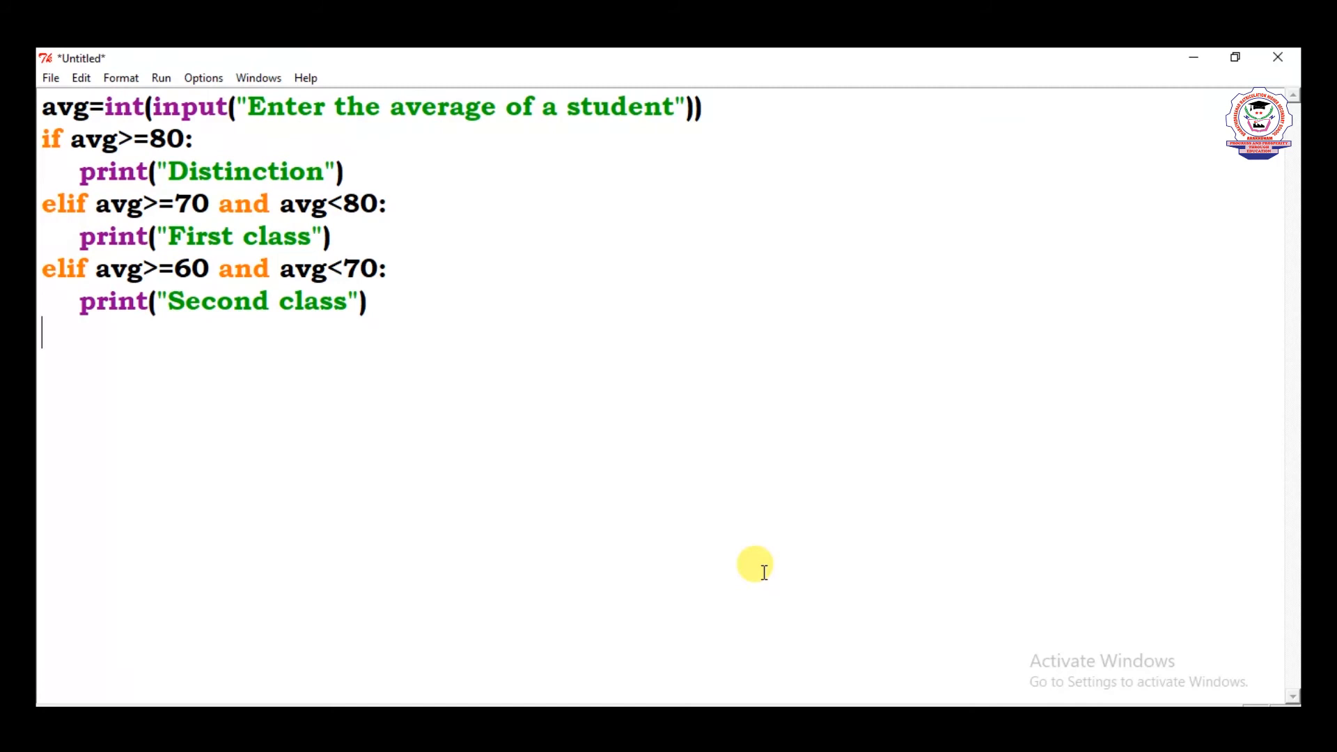
Add an else branch that prints "Third class"
text(else)
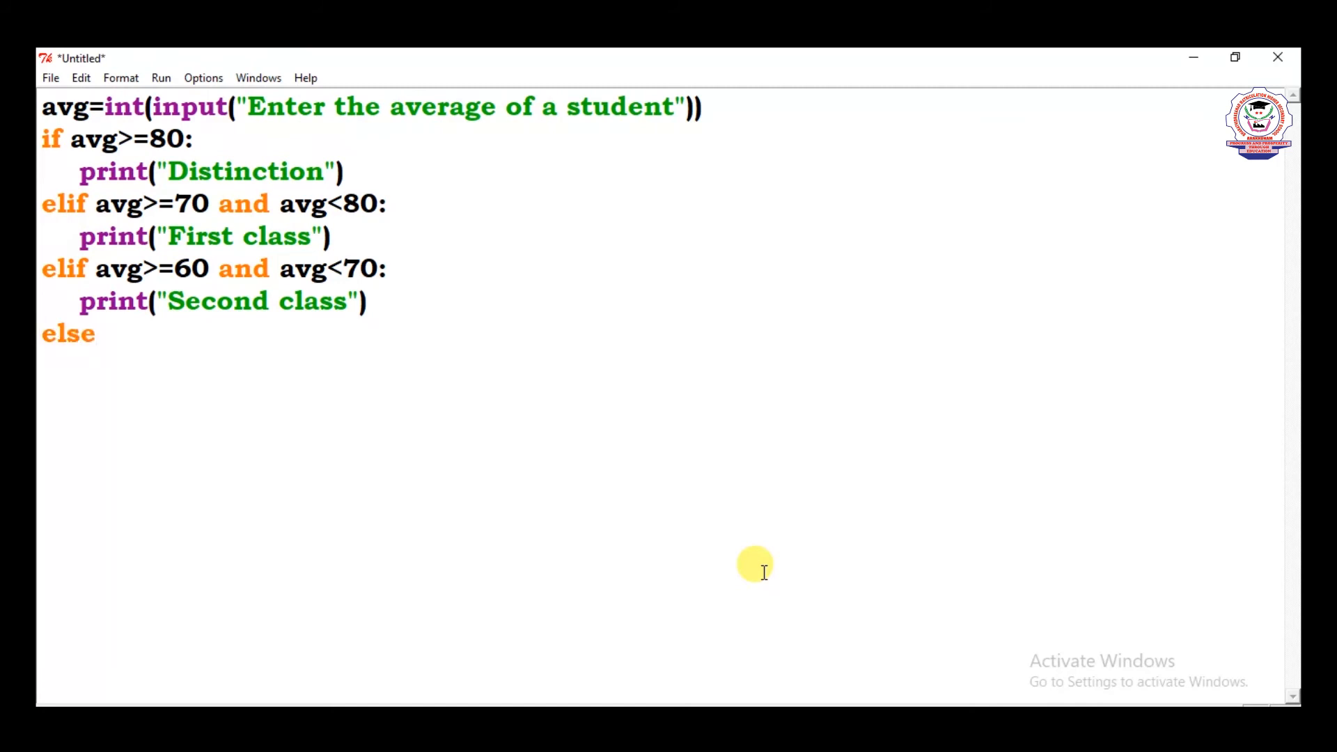
text(:)
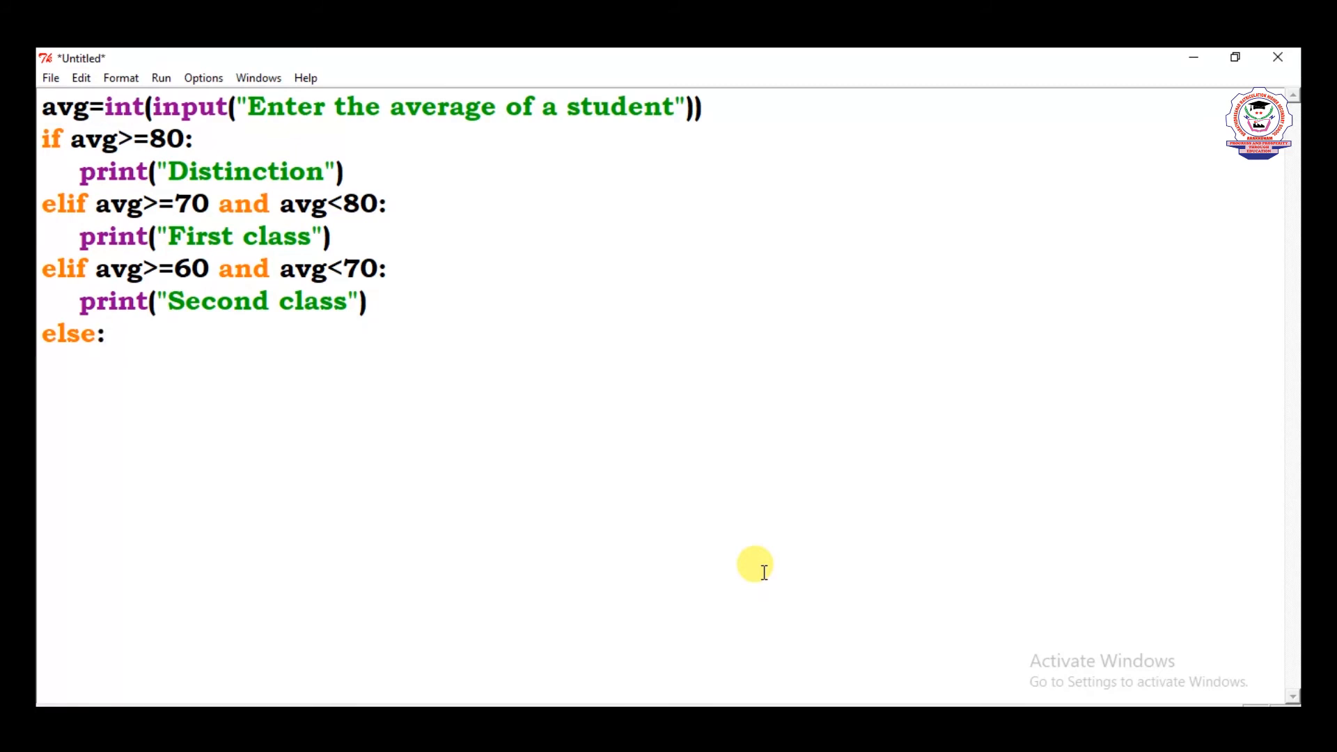
text(pr)
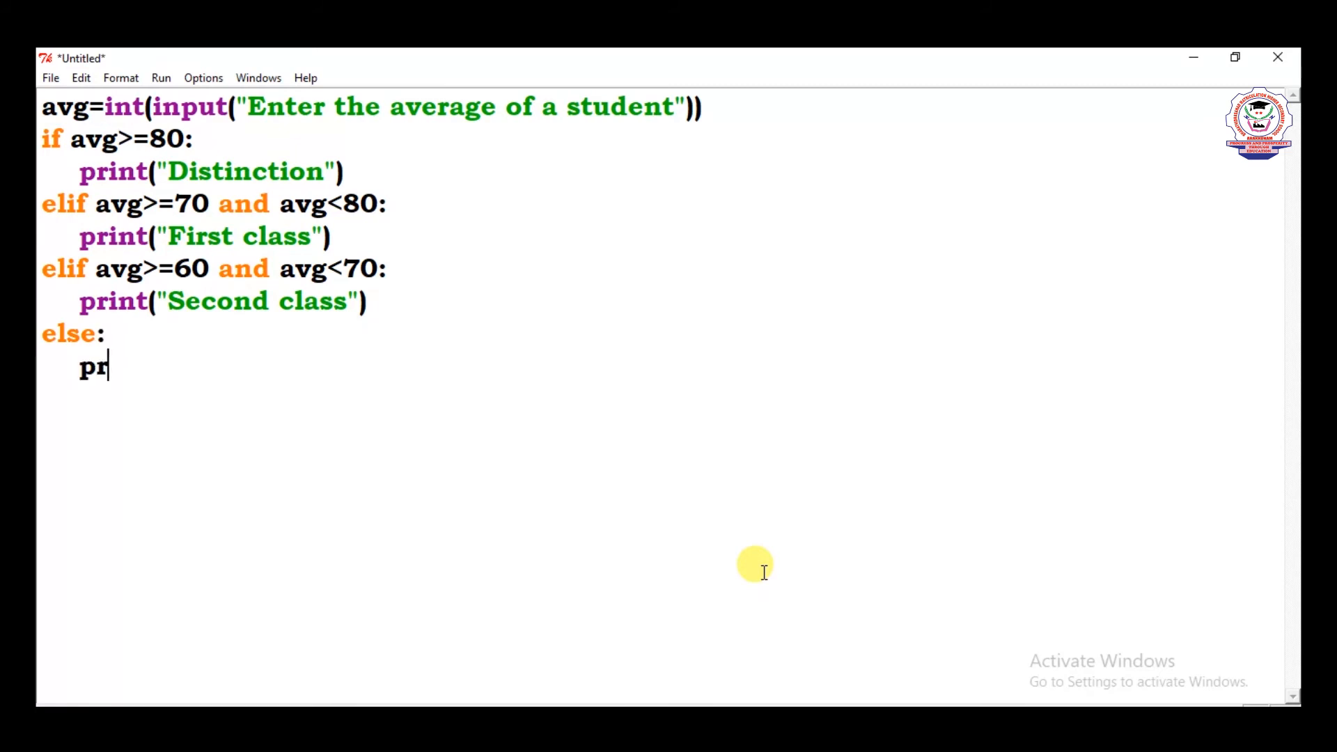
text(int)
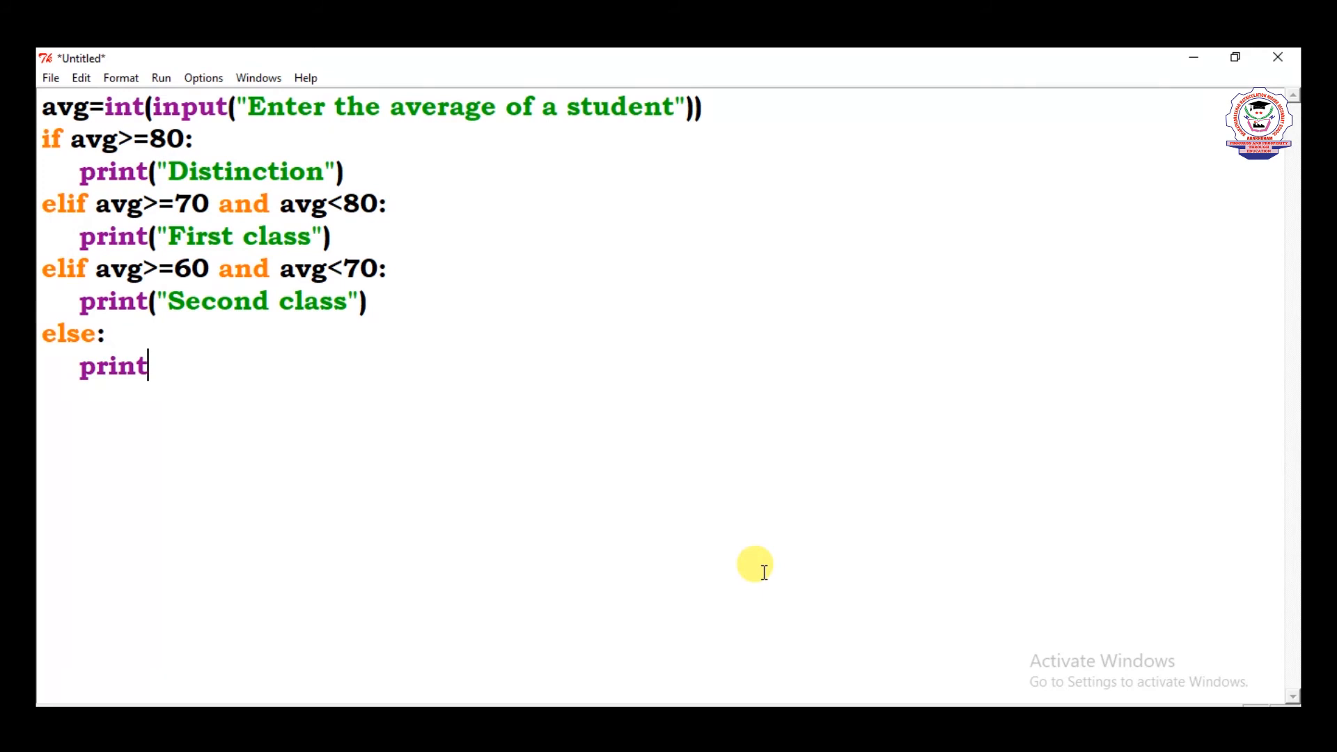
text(()
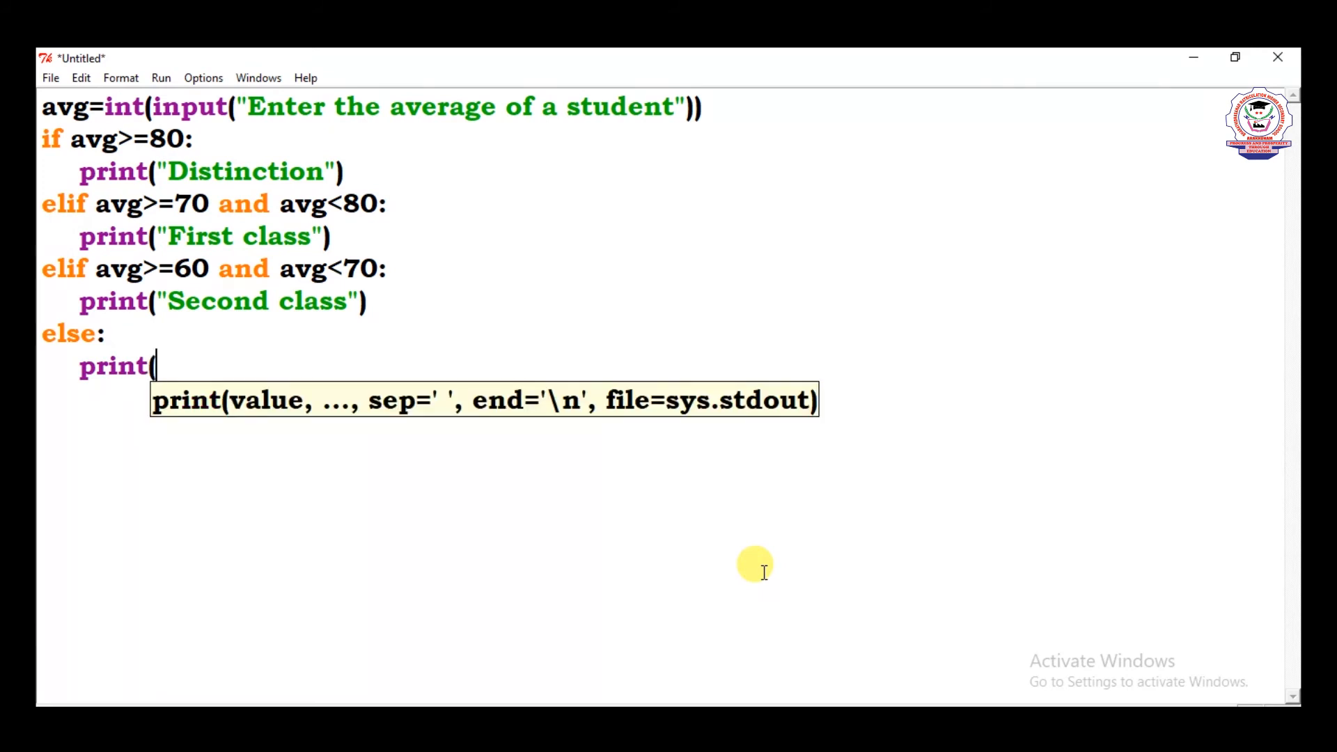
text("Th)
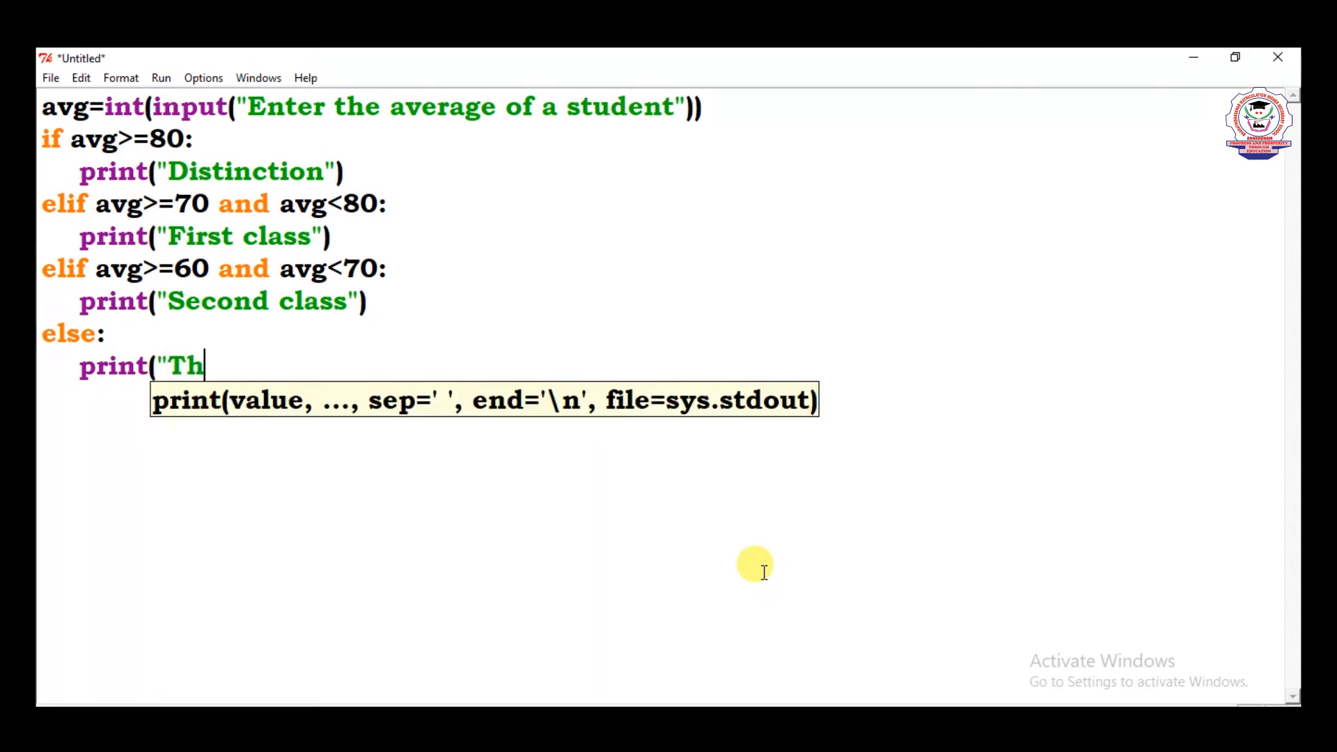
text(ird c)
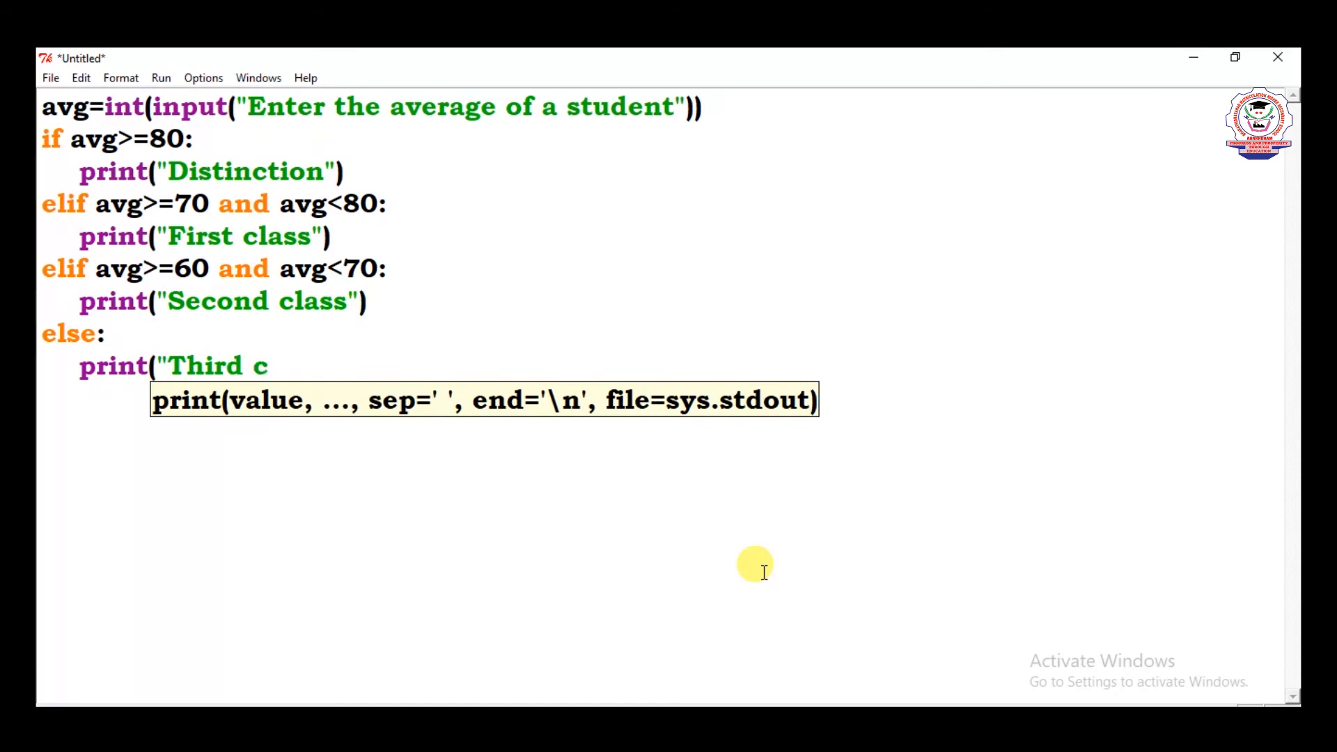
text(lass)
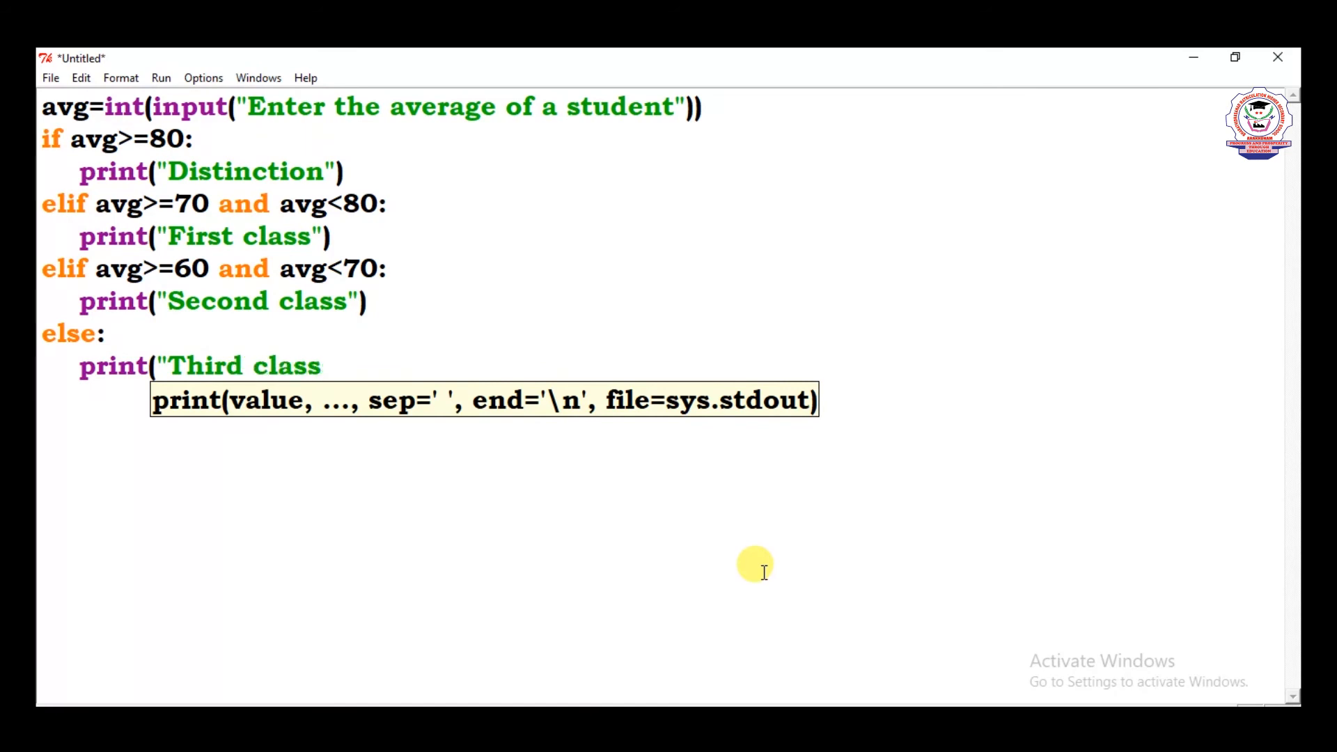
text(")
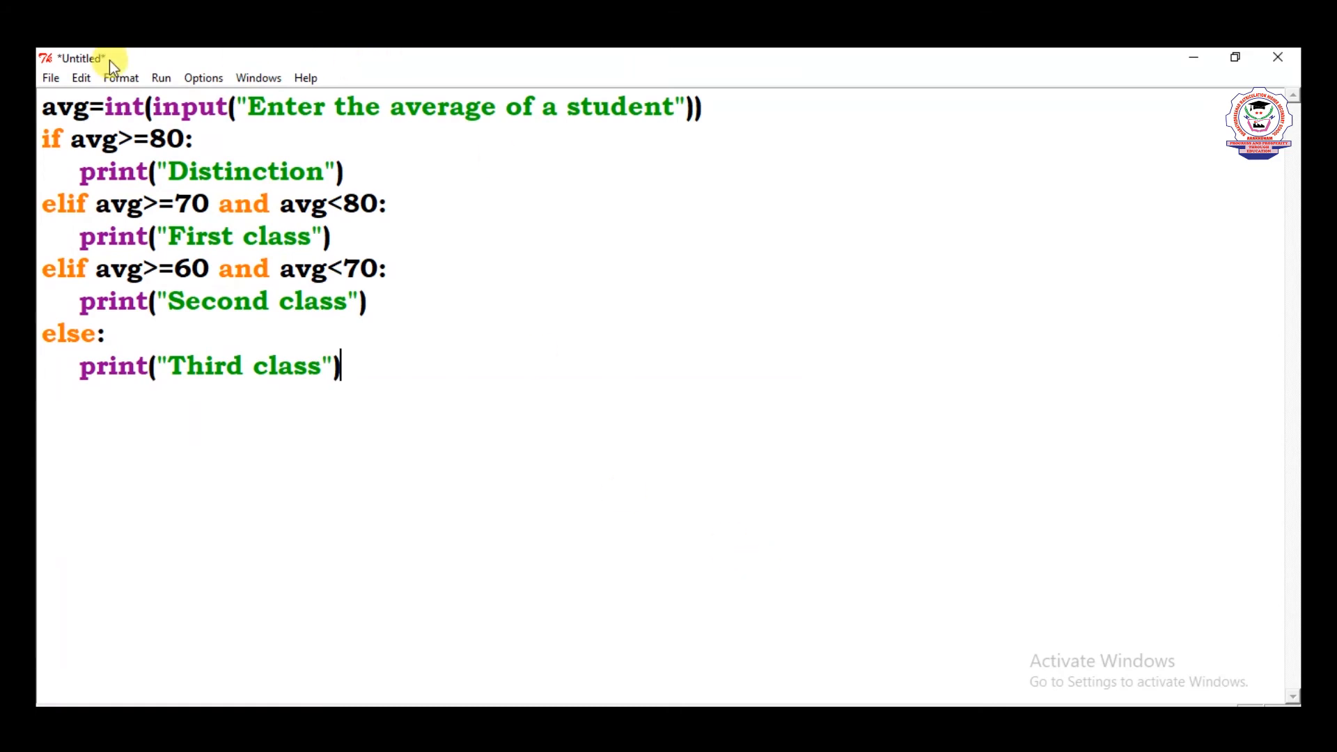
Save the script as Nest.py
click(50, 77)
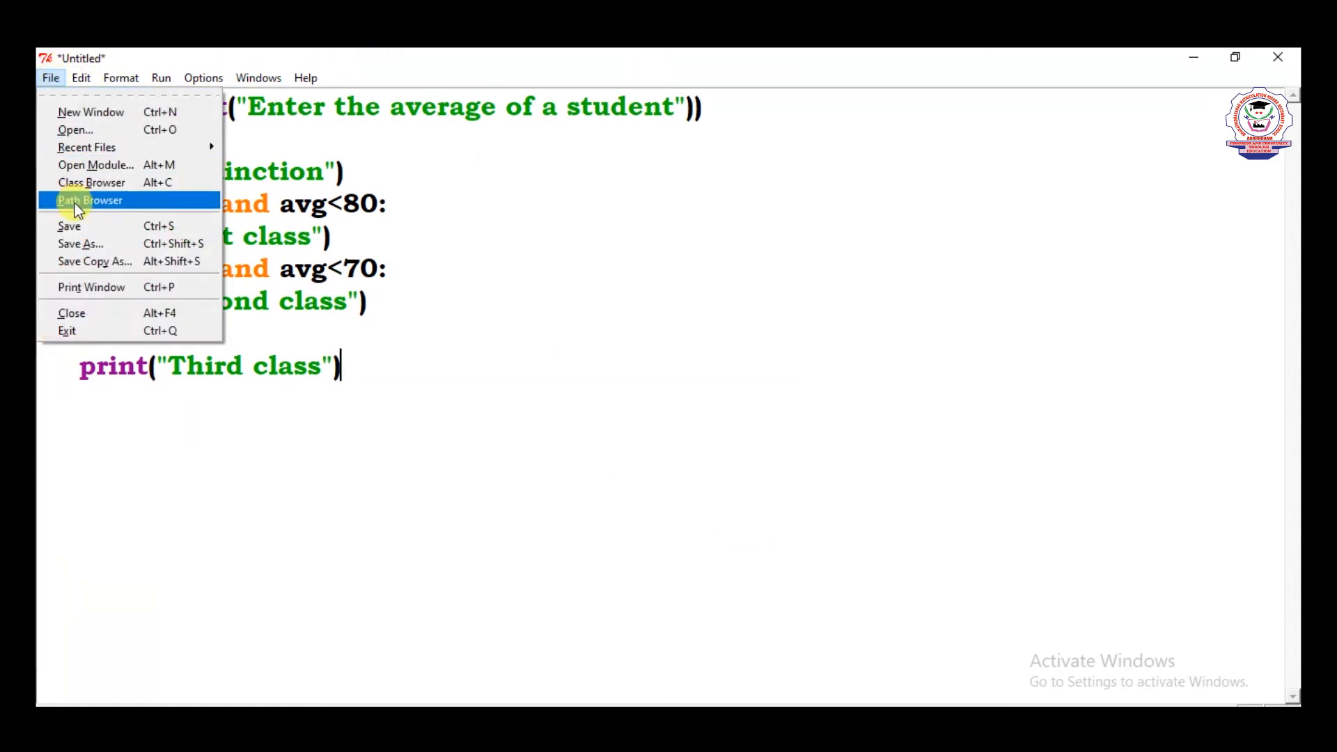
click(80, 243)
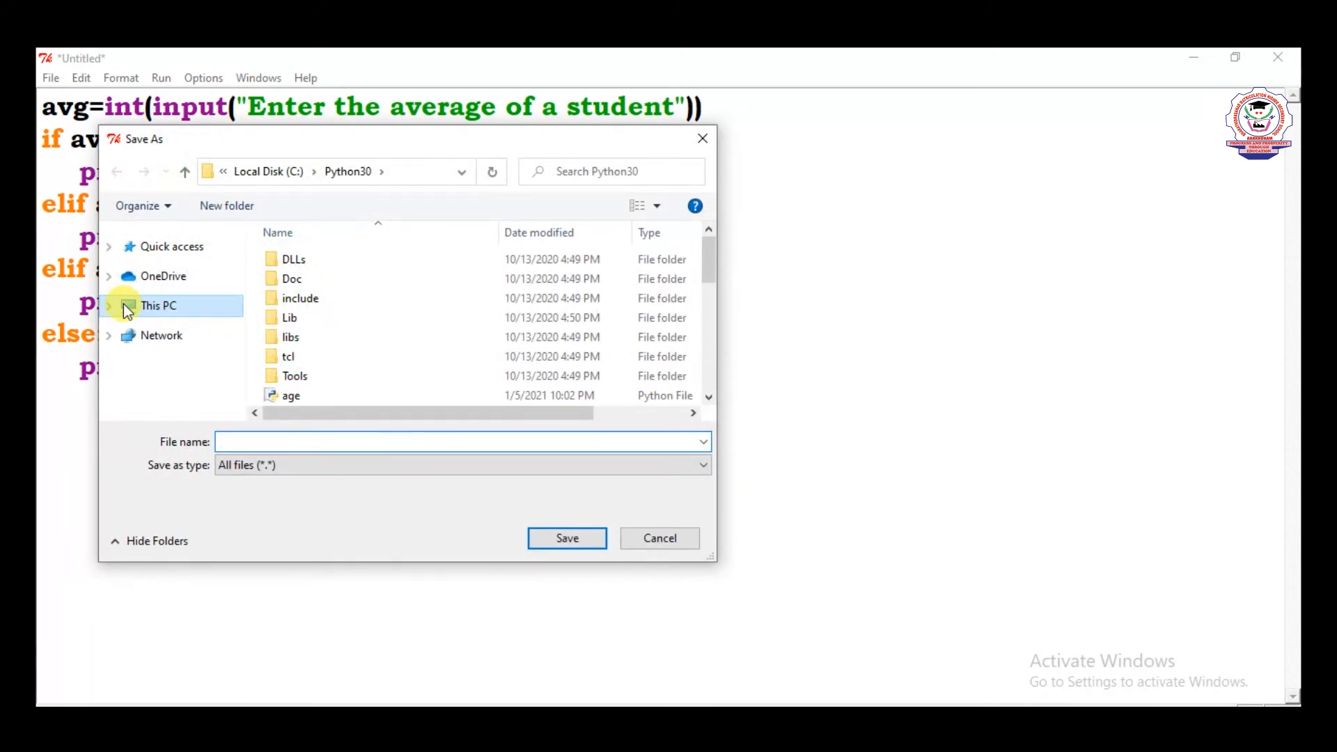
text(Nest)
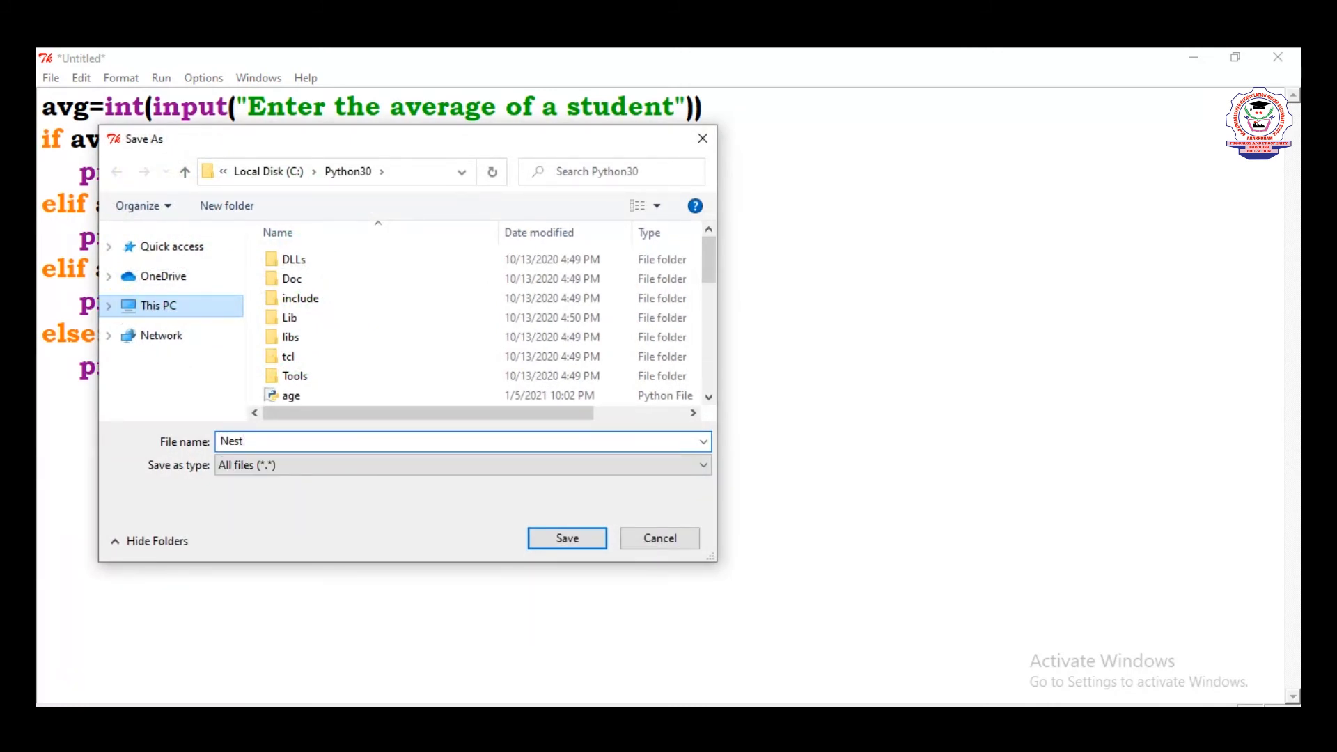
text(.py)
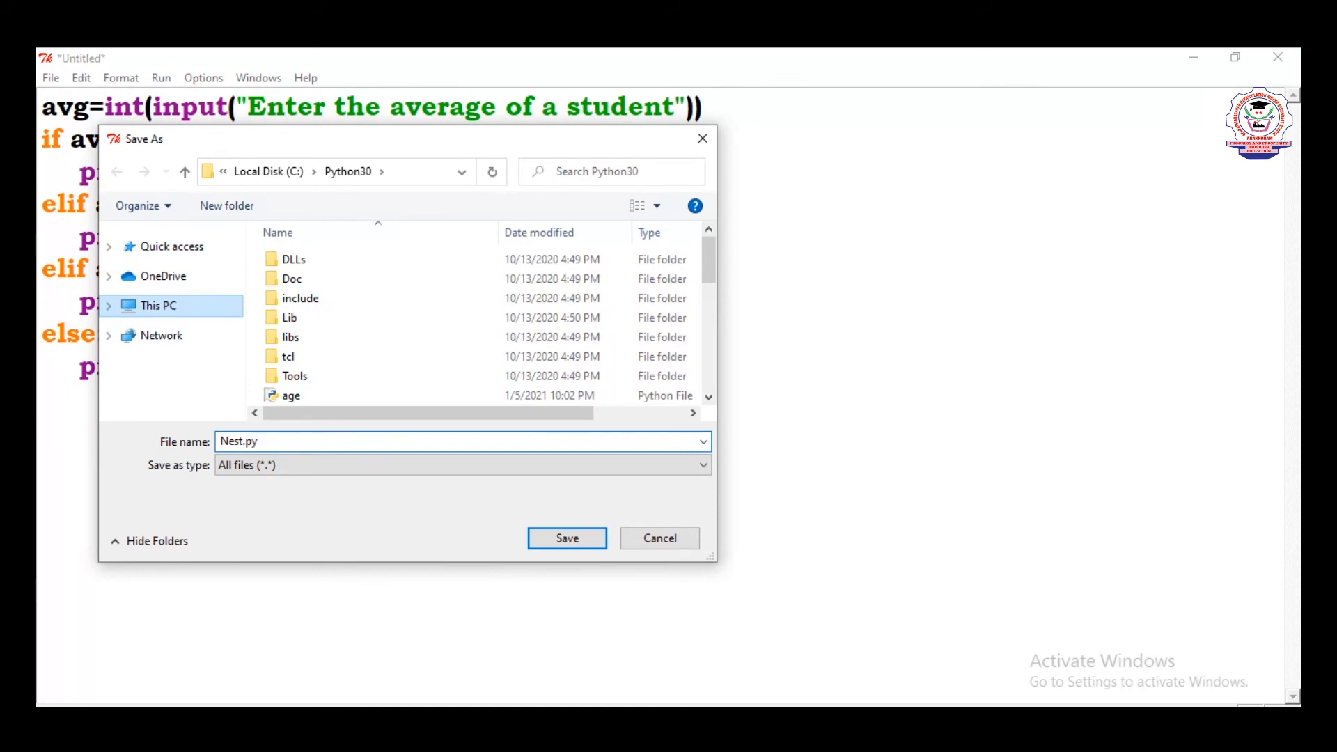
click(566, 537)
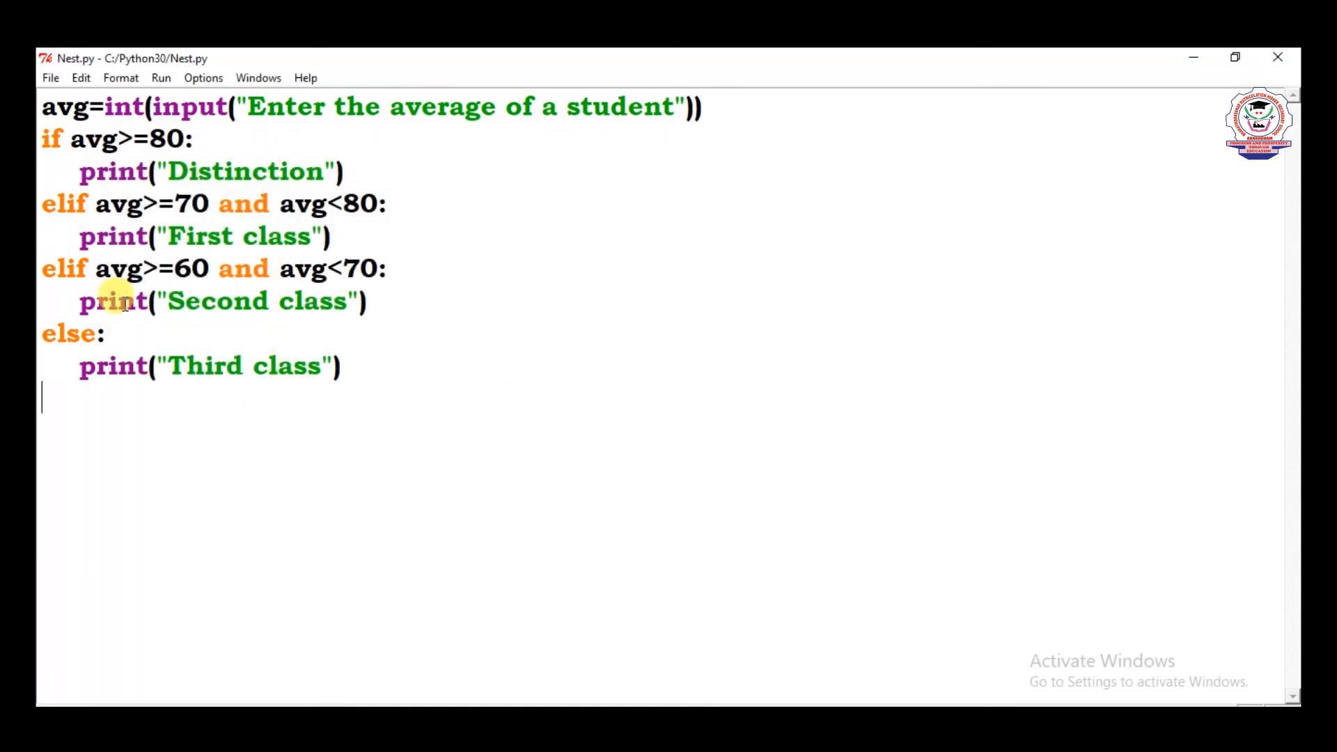
Run the module and enter an average of 68
click(160, 77)
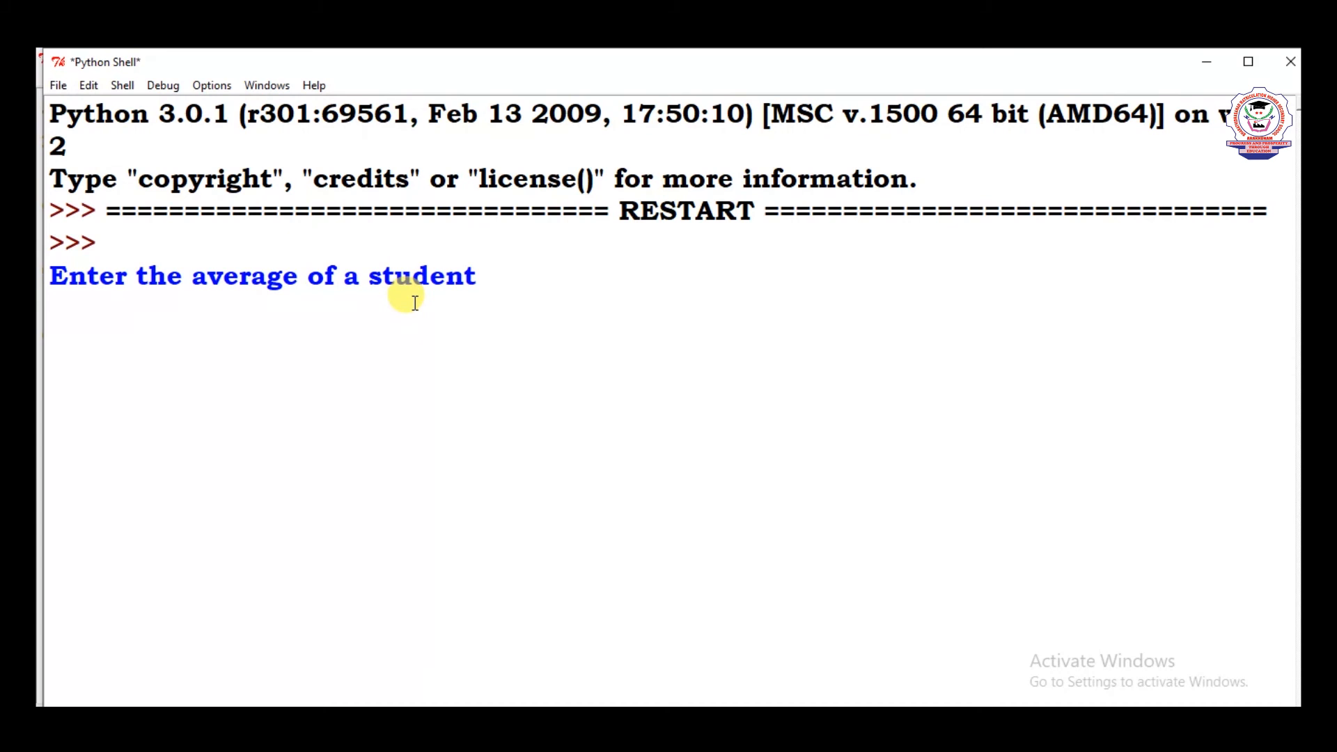
text(68)
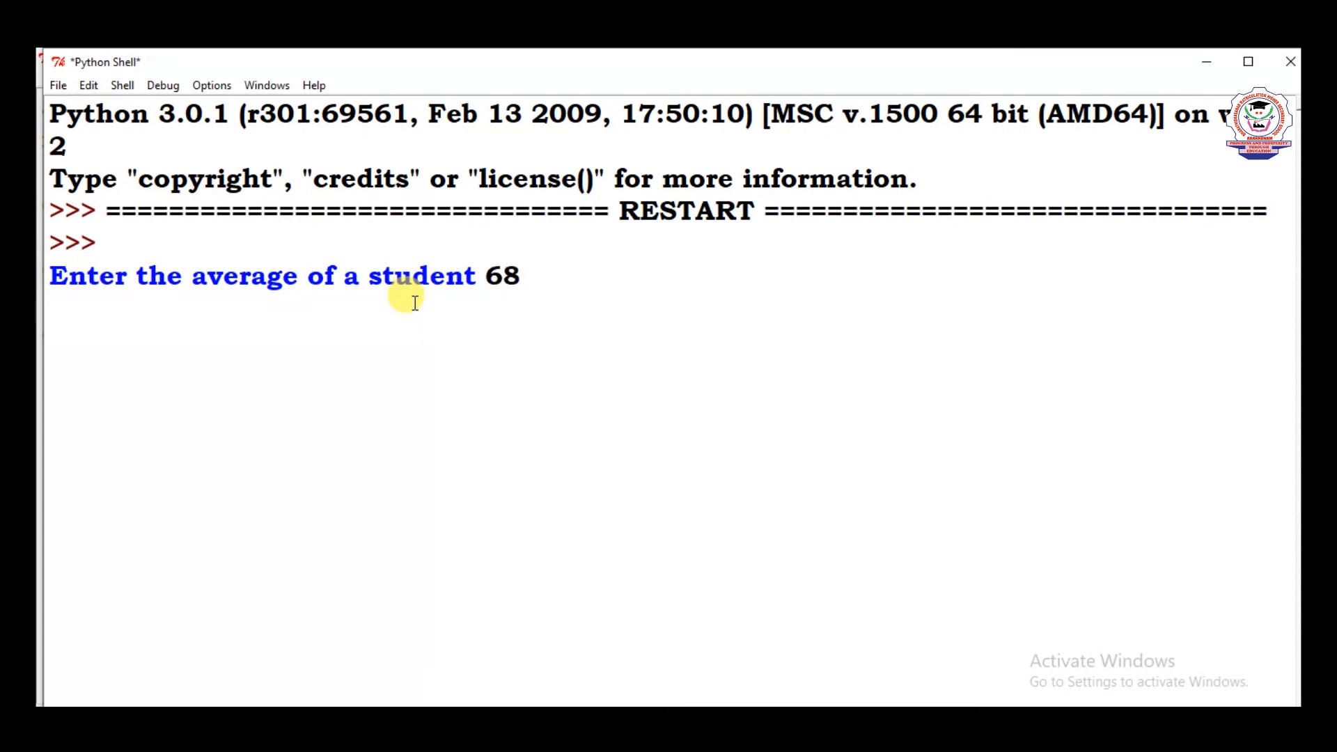
key(Return)
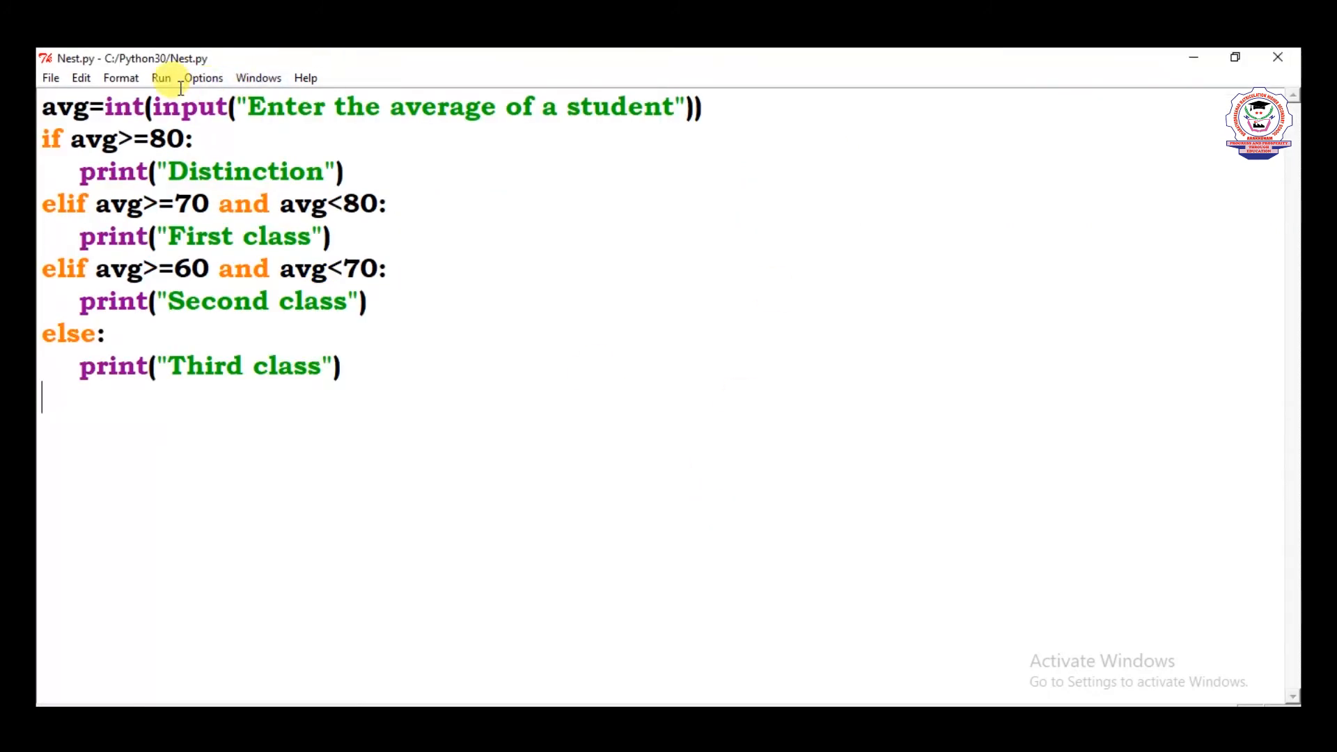
Run the module again and enter an average of 79
click(161, 77)
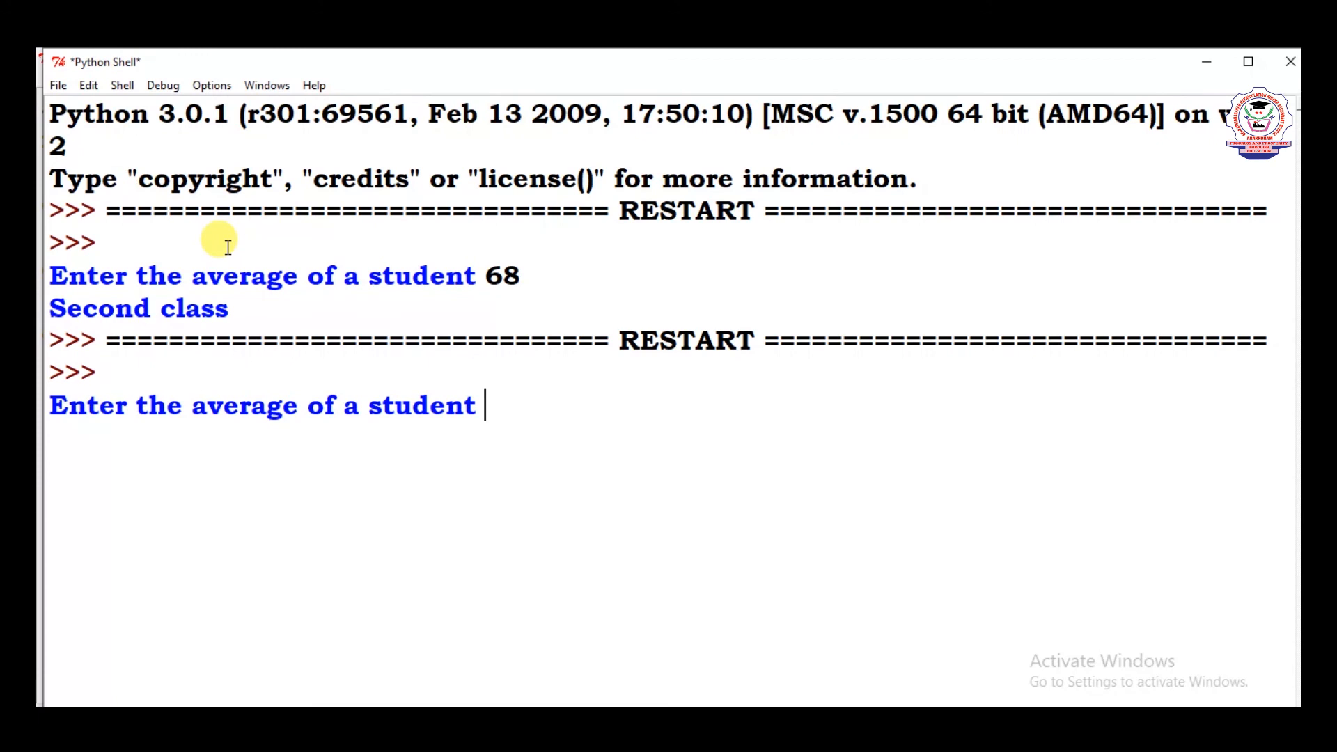
text(79)
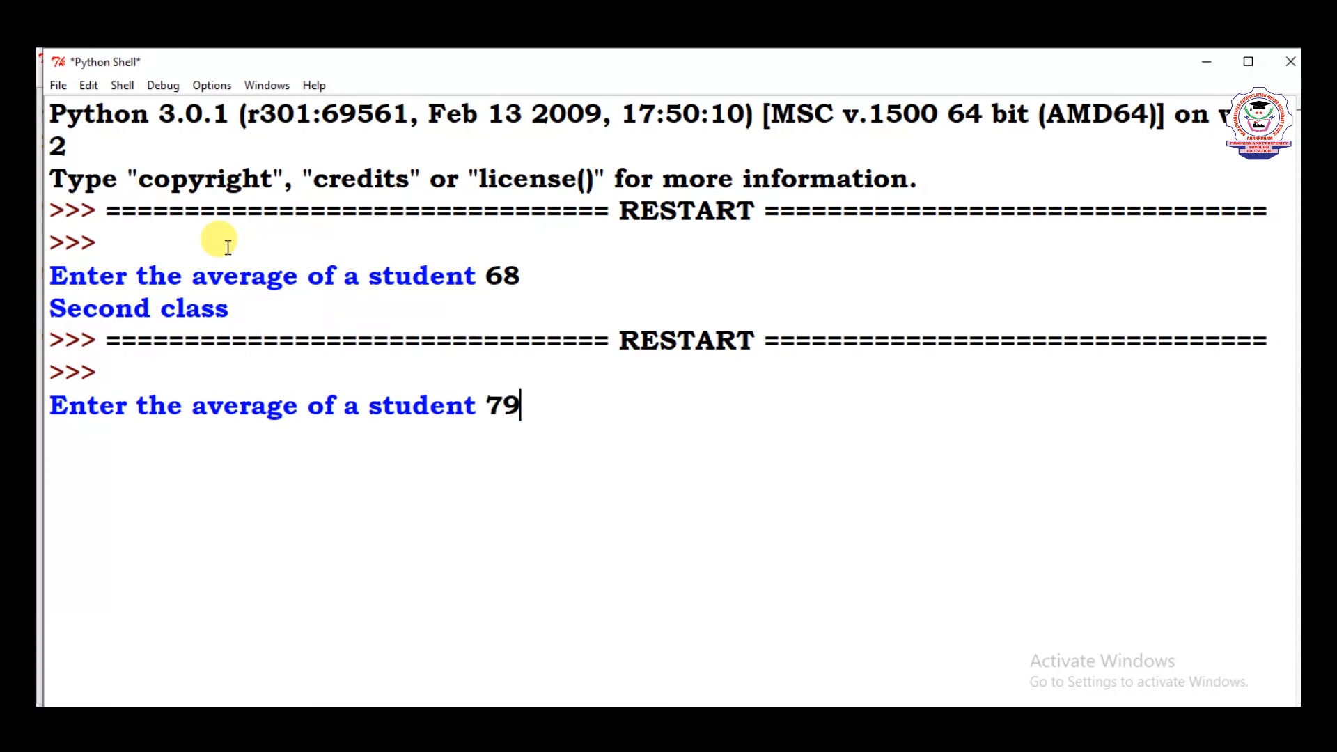
key(Return)
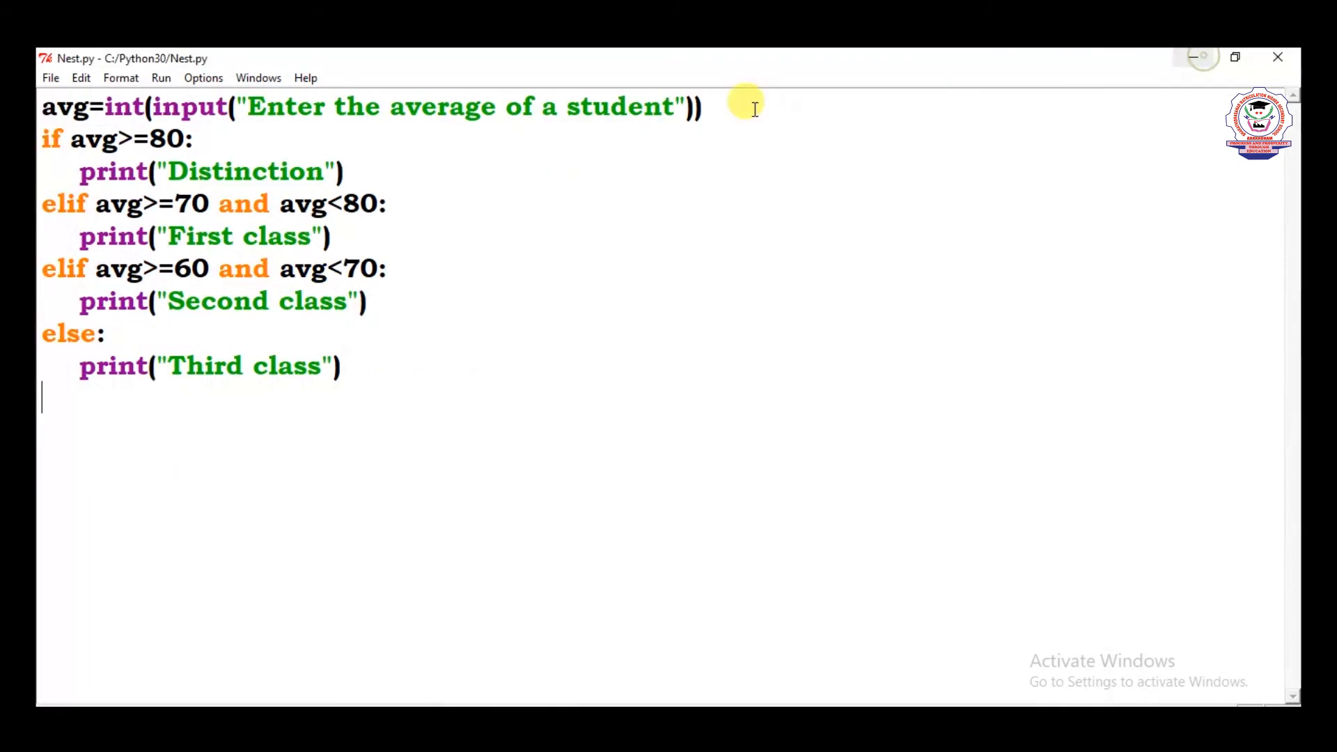
Run Nest.py a third time with an average of 96
click(160, 78)
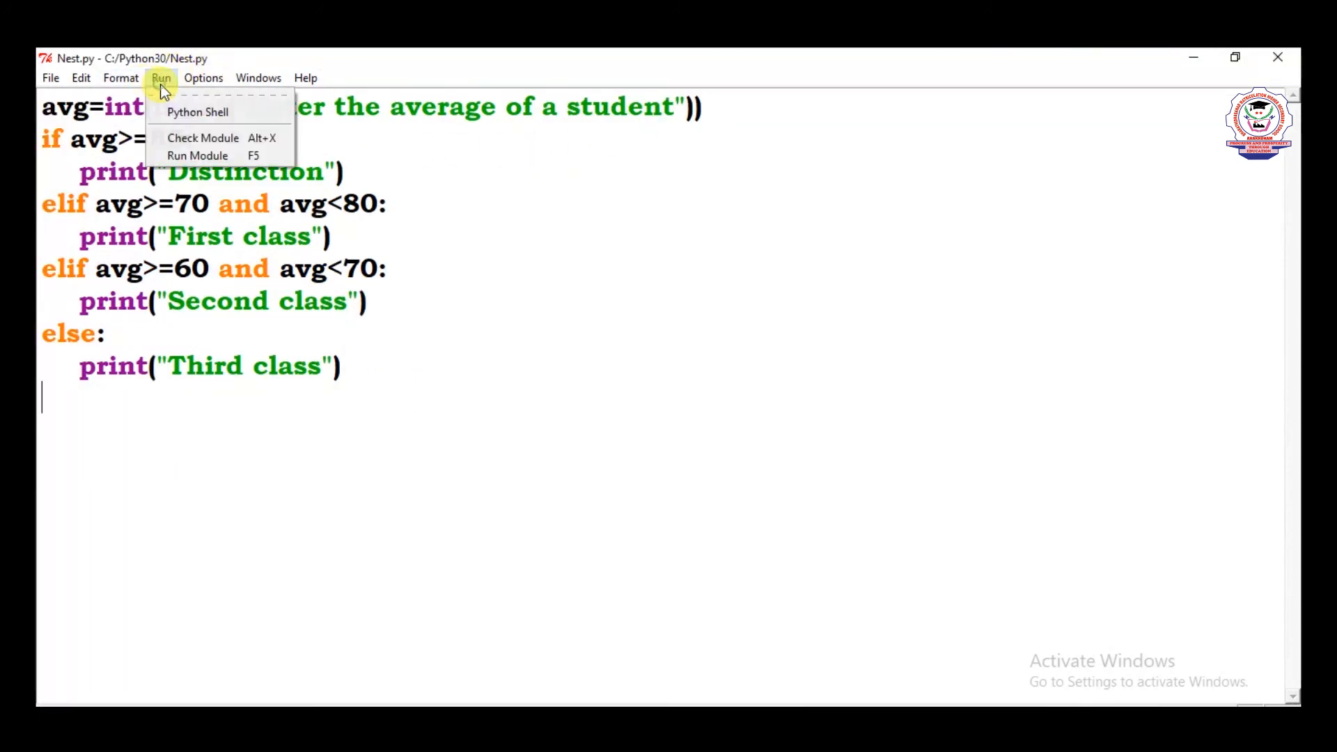
click(197, 155)
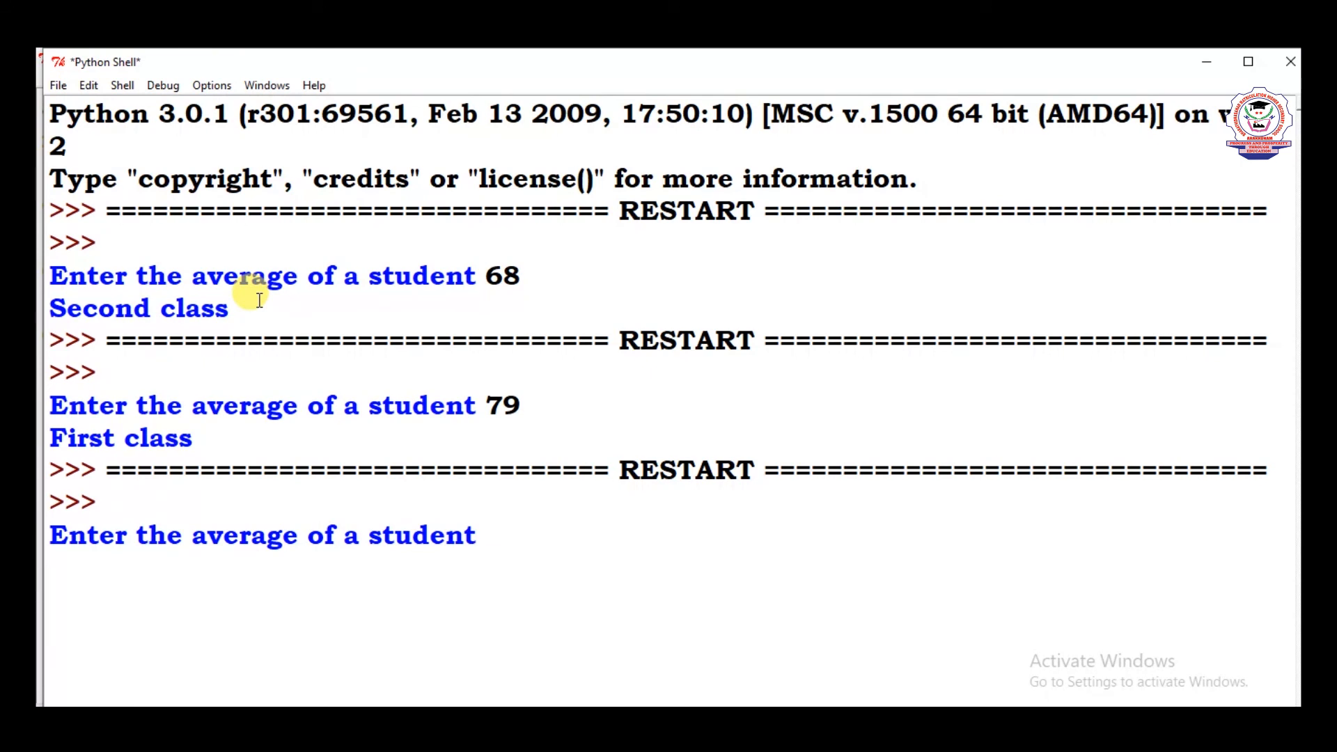
text(96)
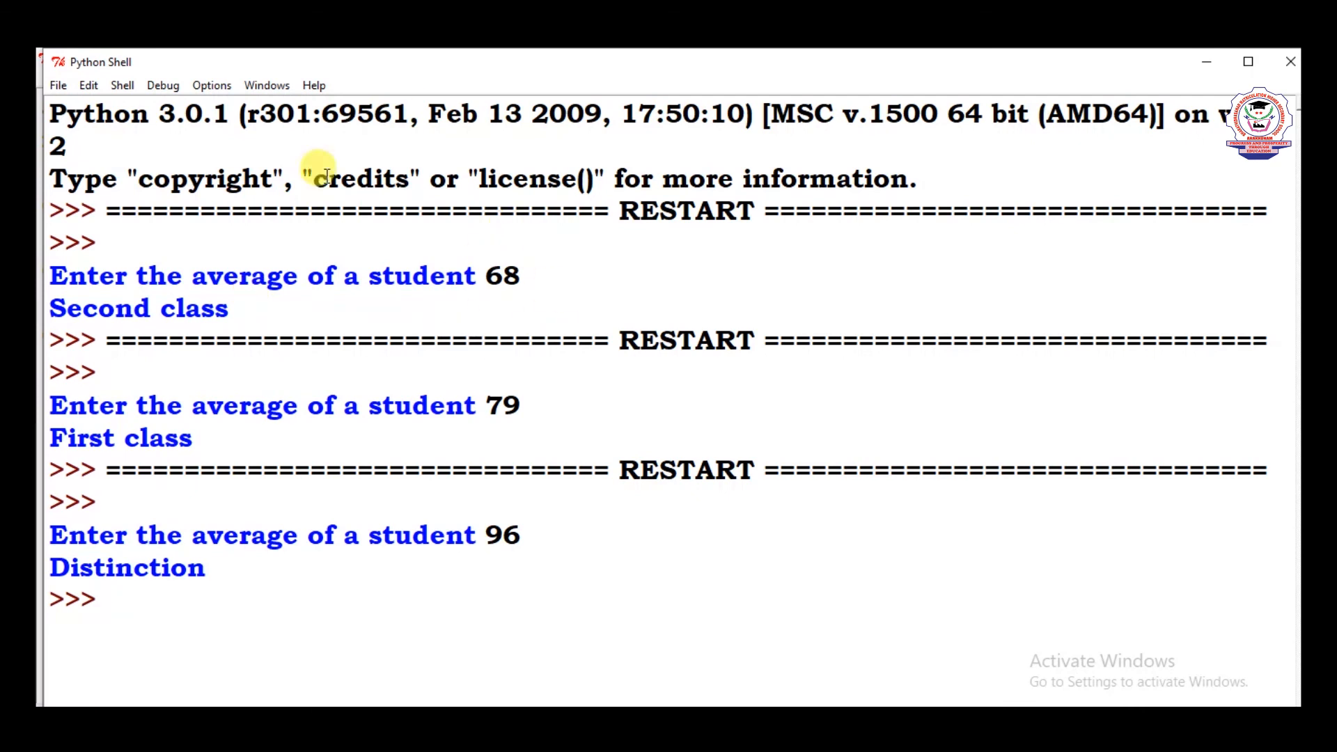
mouse_move(226, 566)
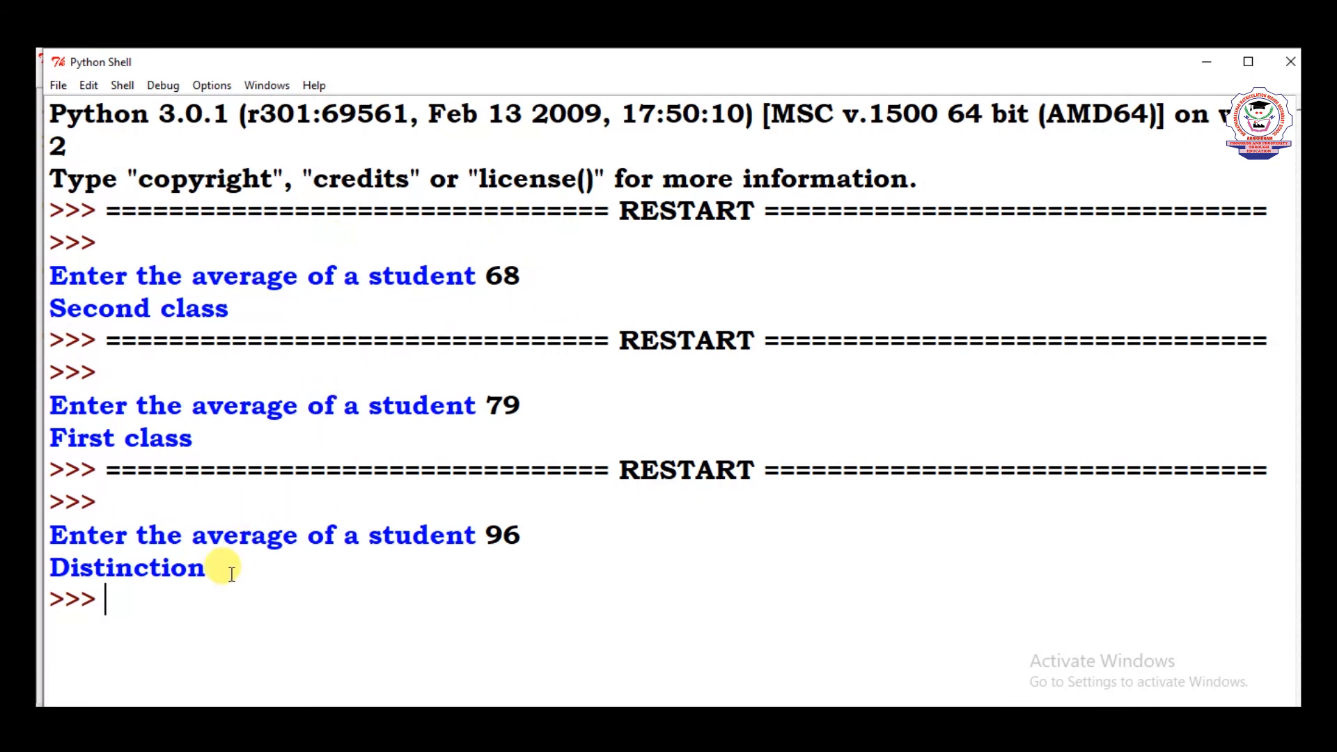
mouse_move(271, 580)
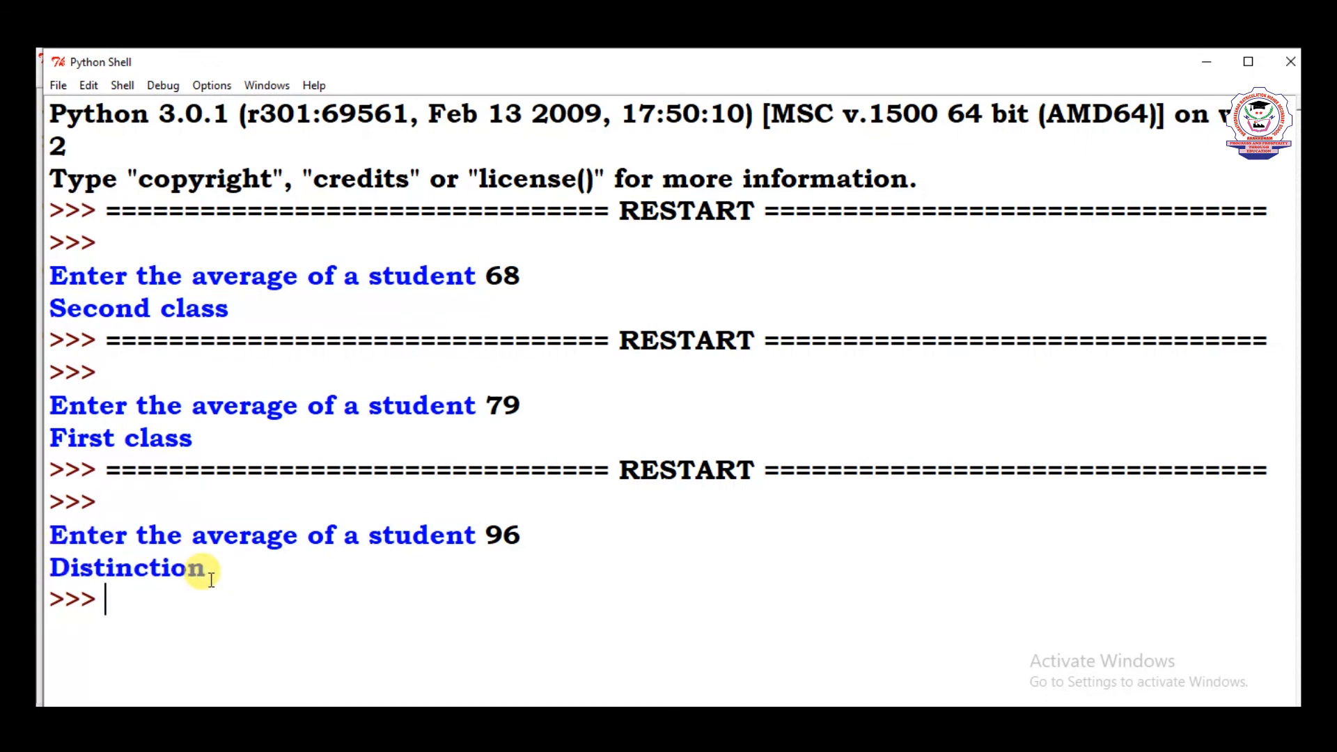
mouse_move(511, 405)
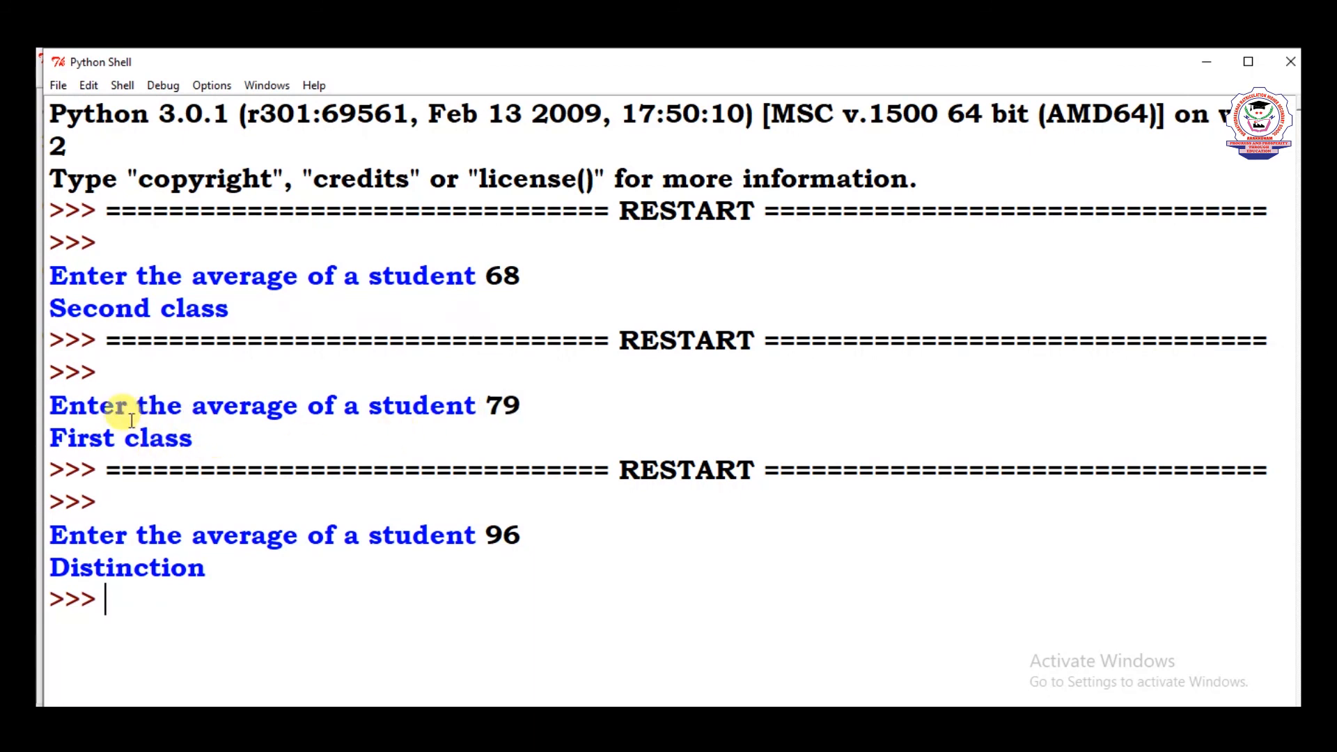
mouse_move(479, 307)
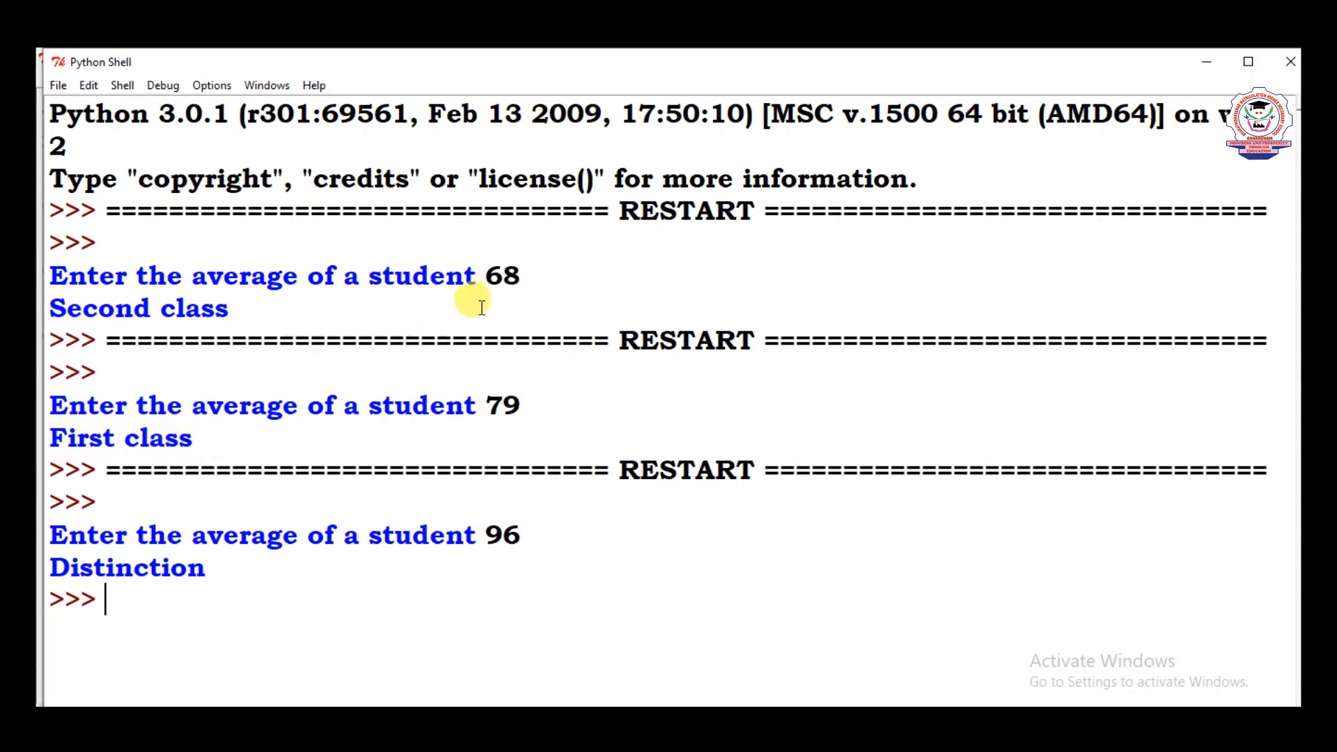
mouse_move(490, 274)
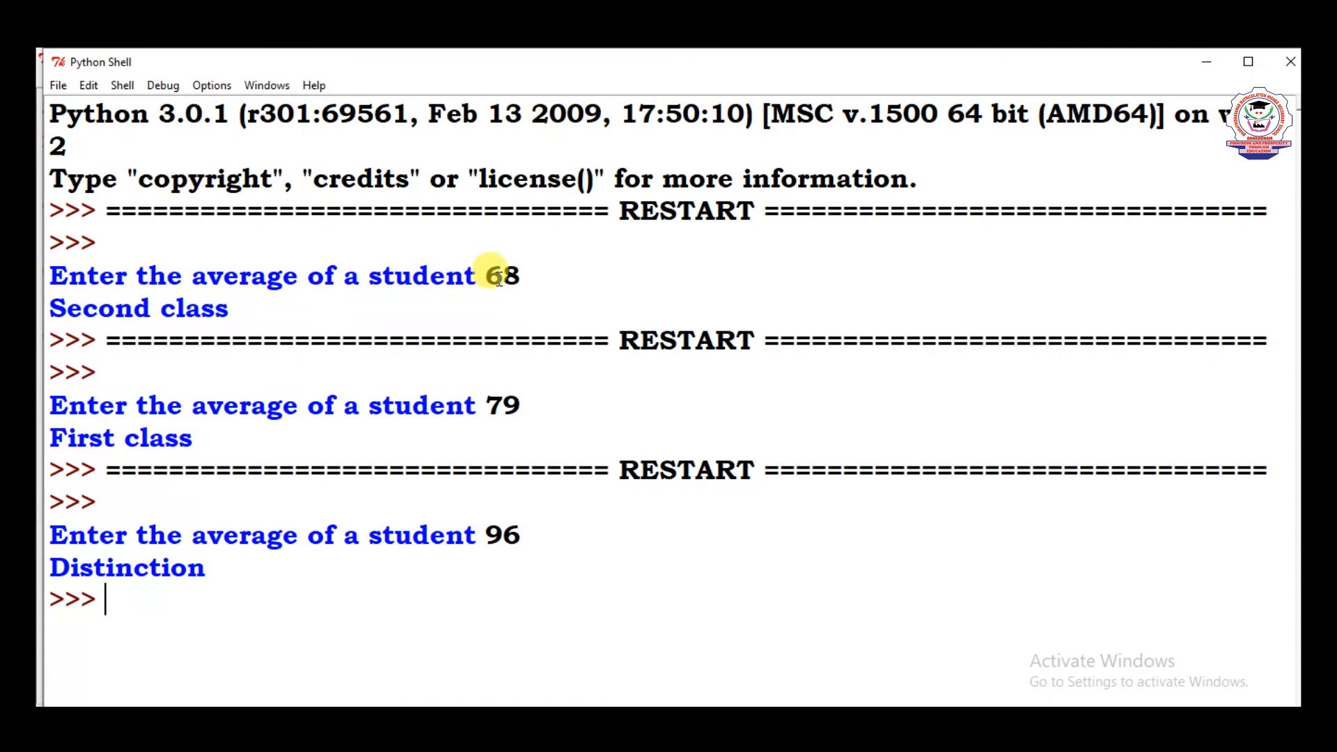
mouse_move(251, 326)
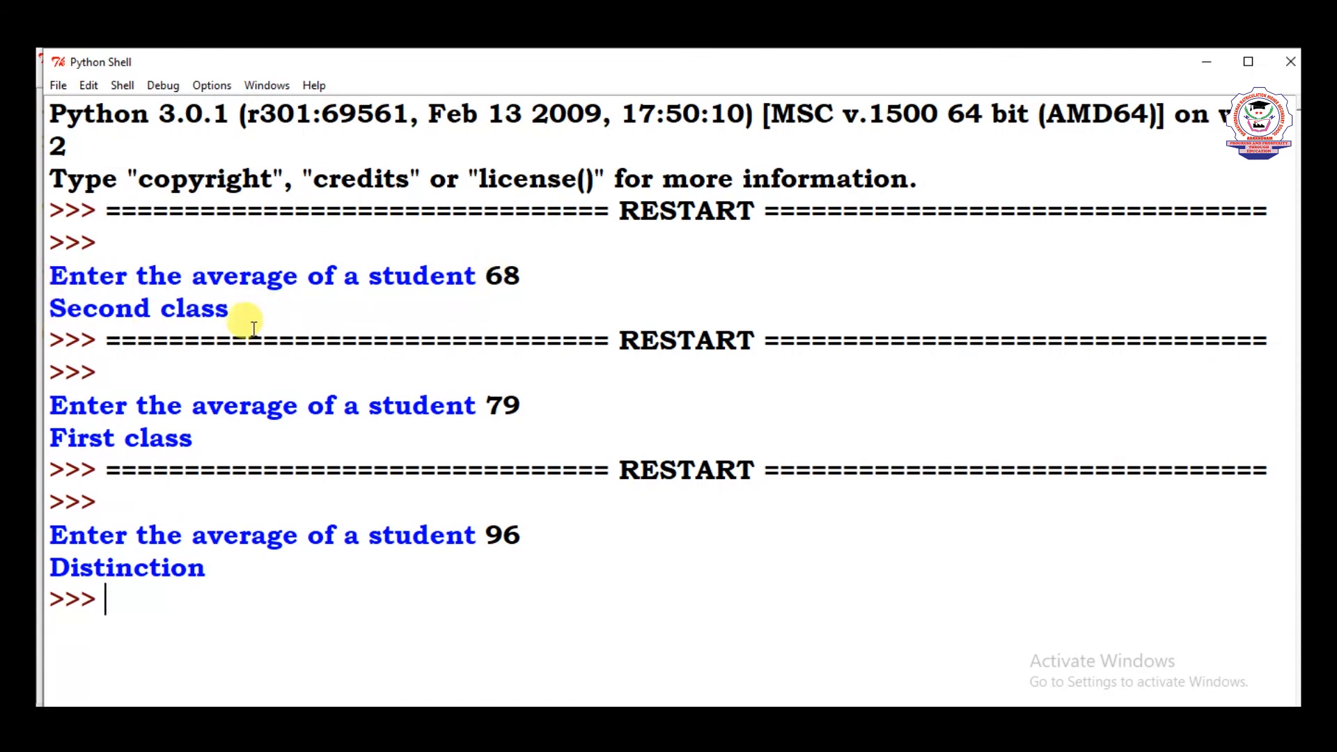
mouse_move(262, 314)
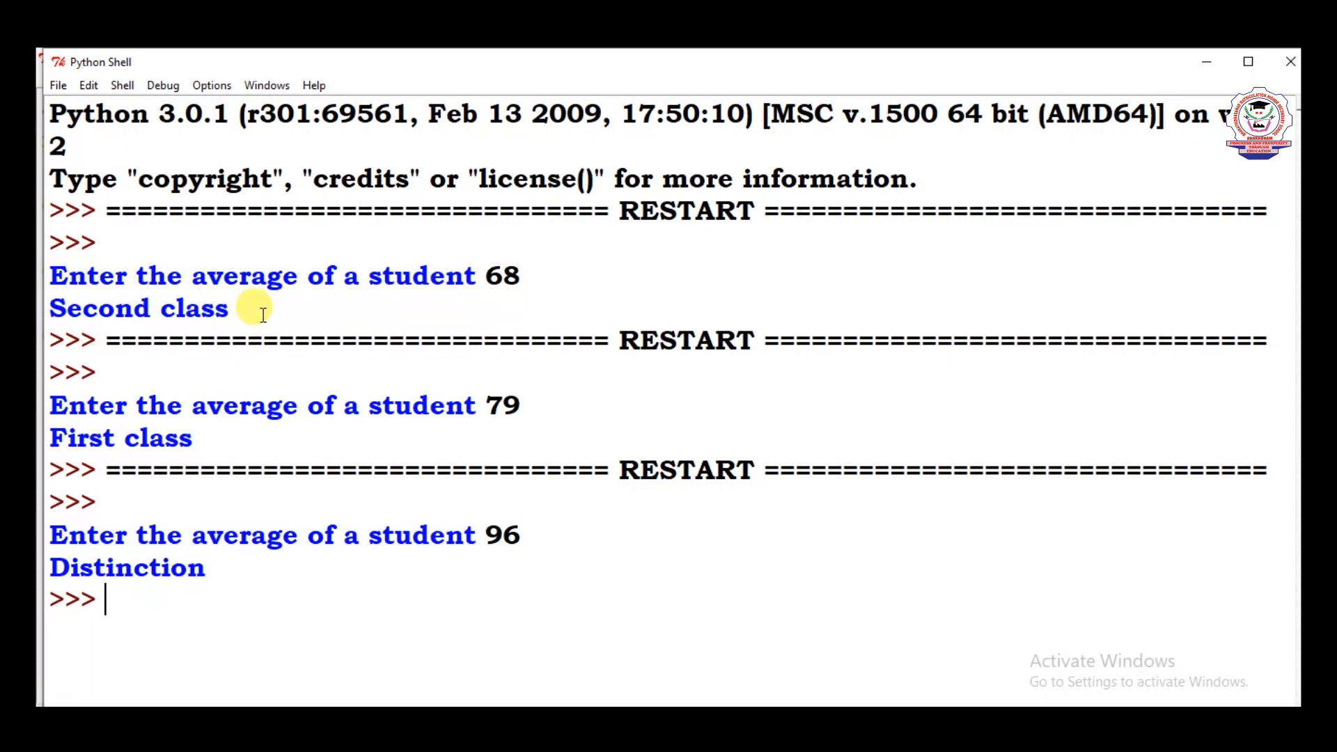